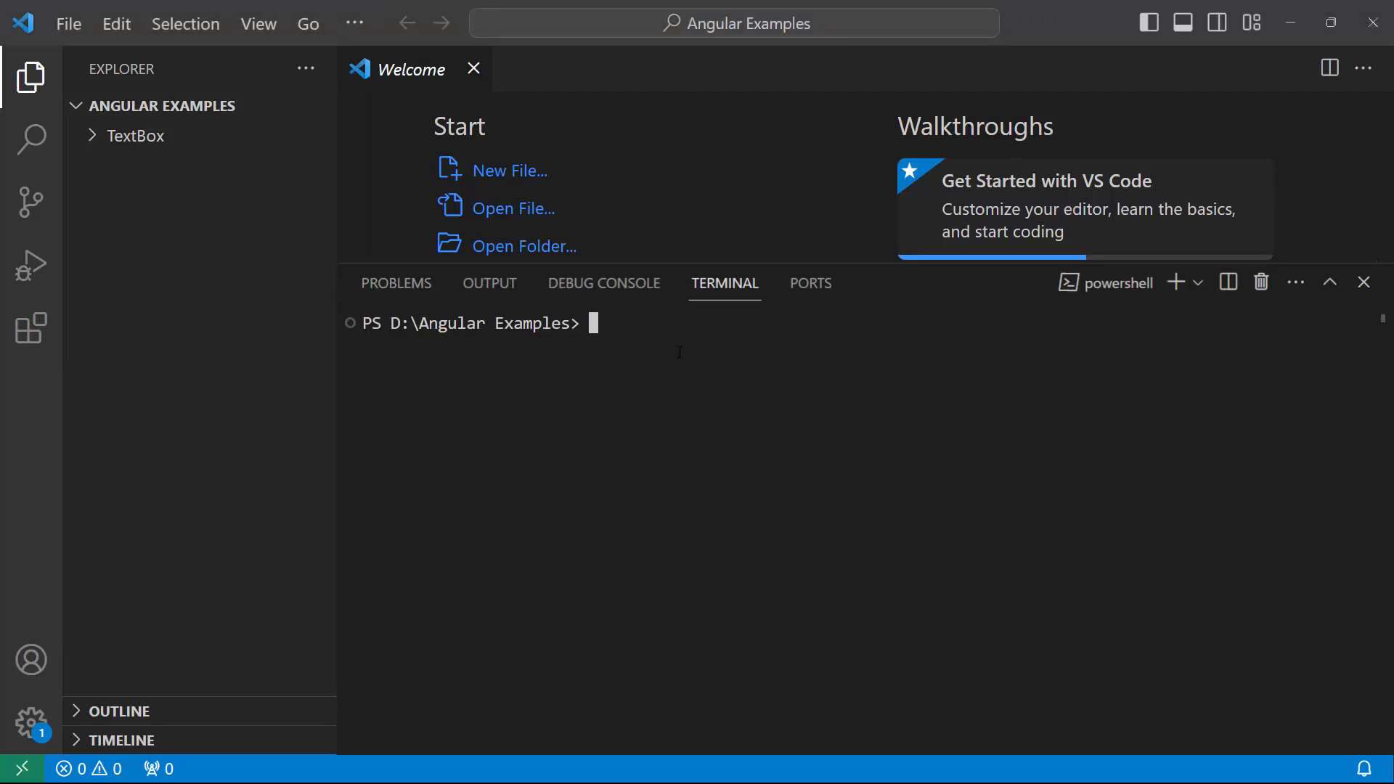
{"action": "type", "text": "npm install -g"}
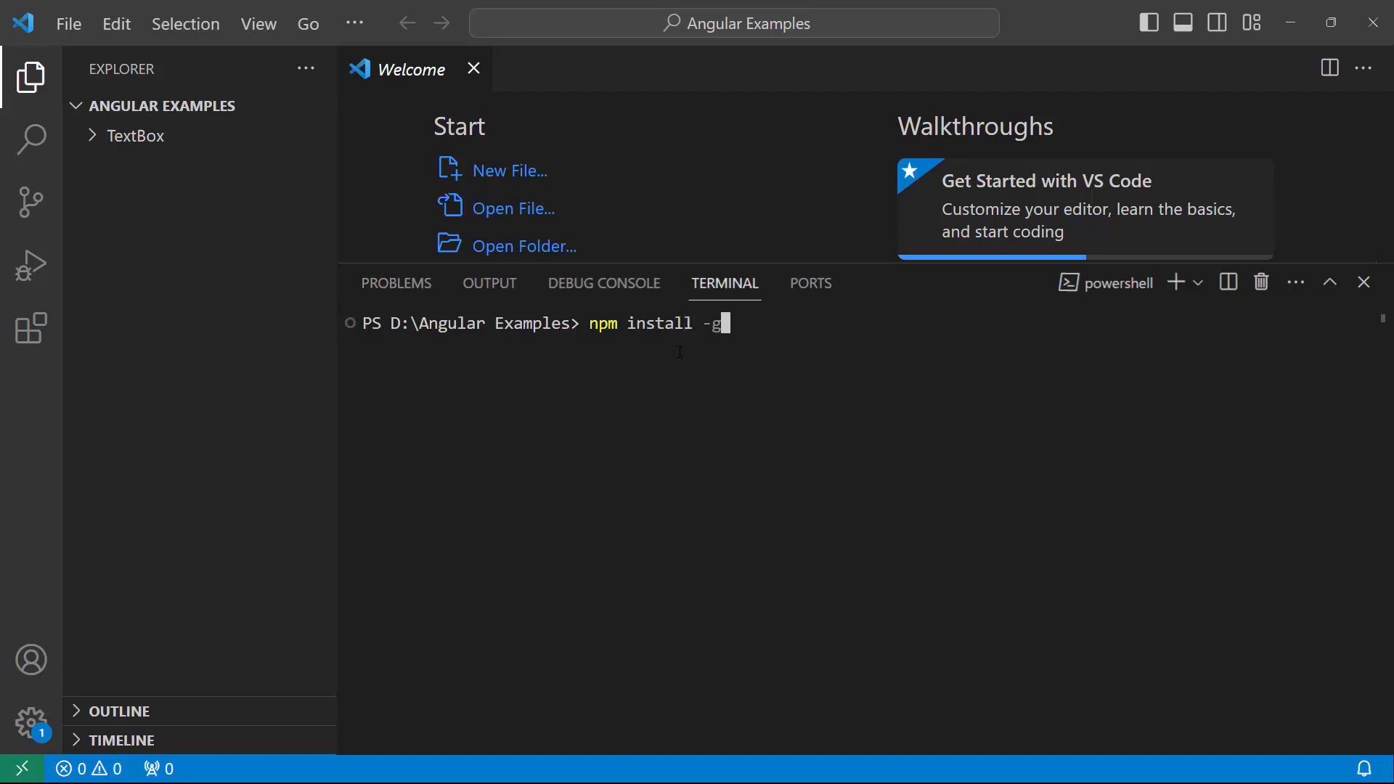
{"action": "type", "text": "@ang"}
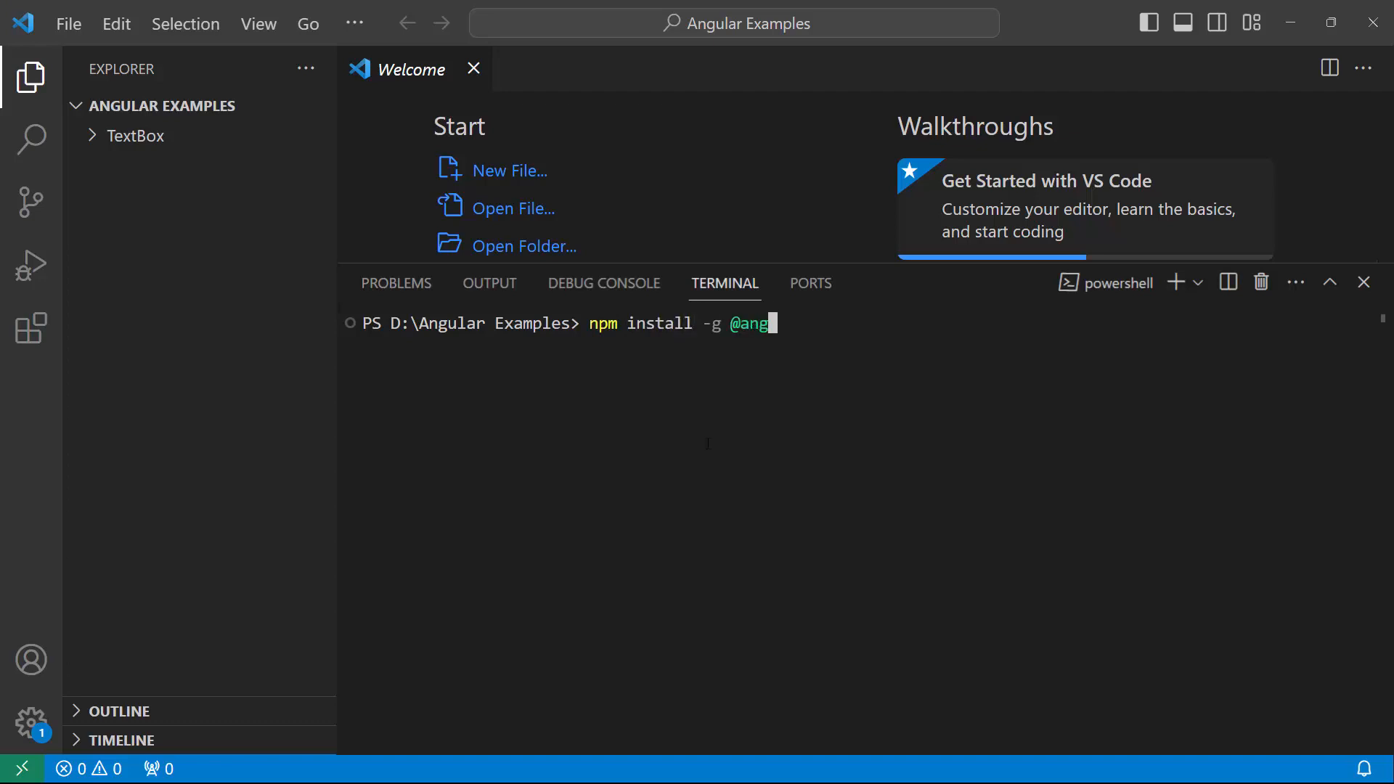
{"action": "type", "text": "ular/cli"}
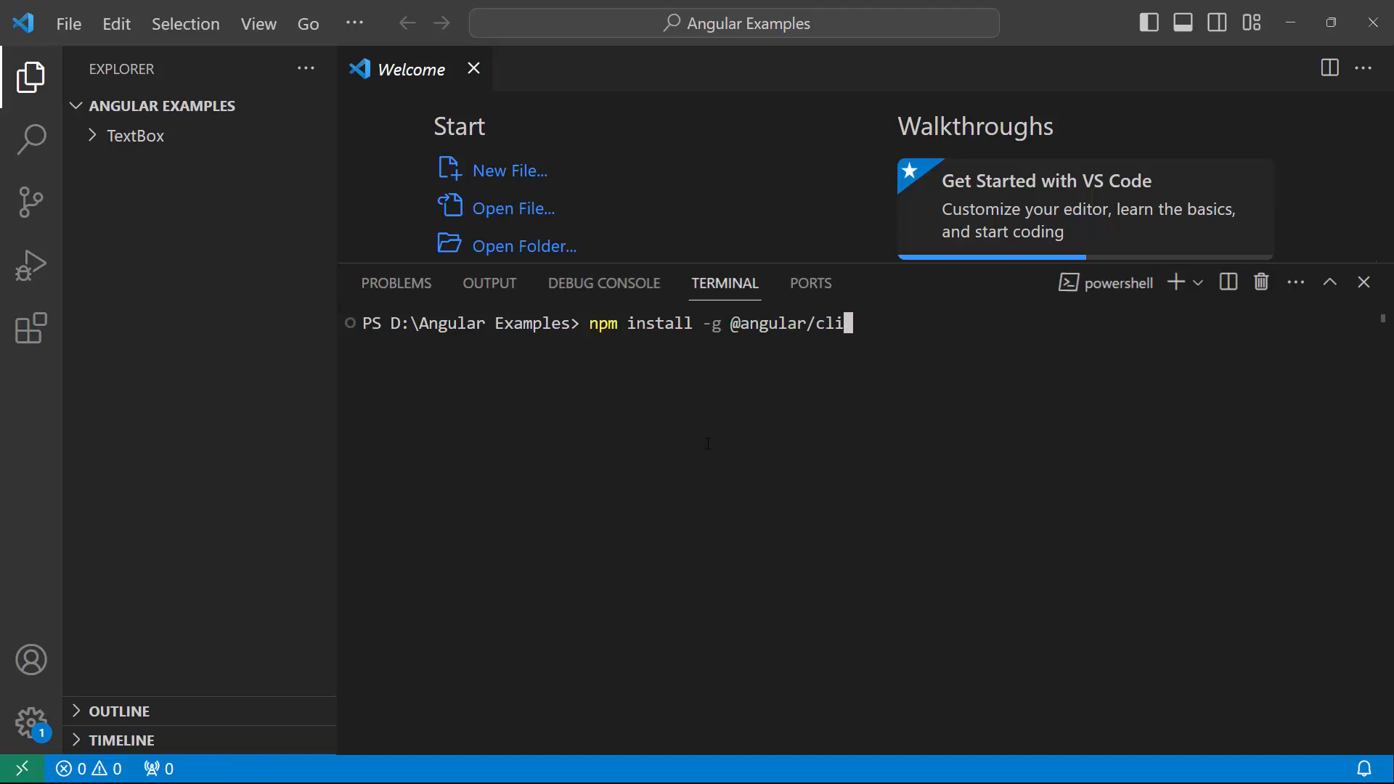
{"action": "key", "text": "Enter"}
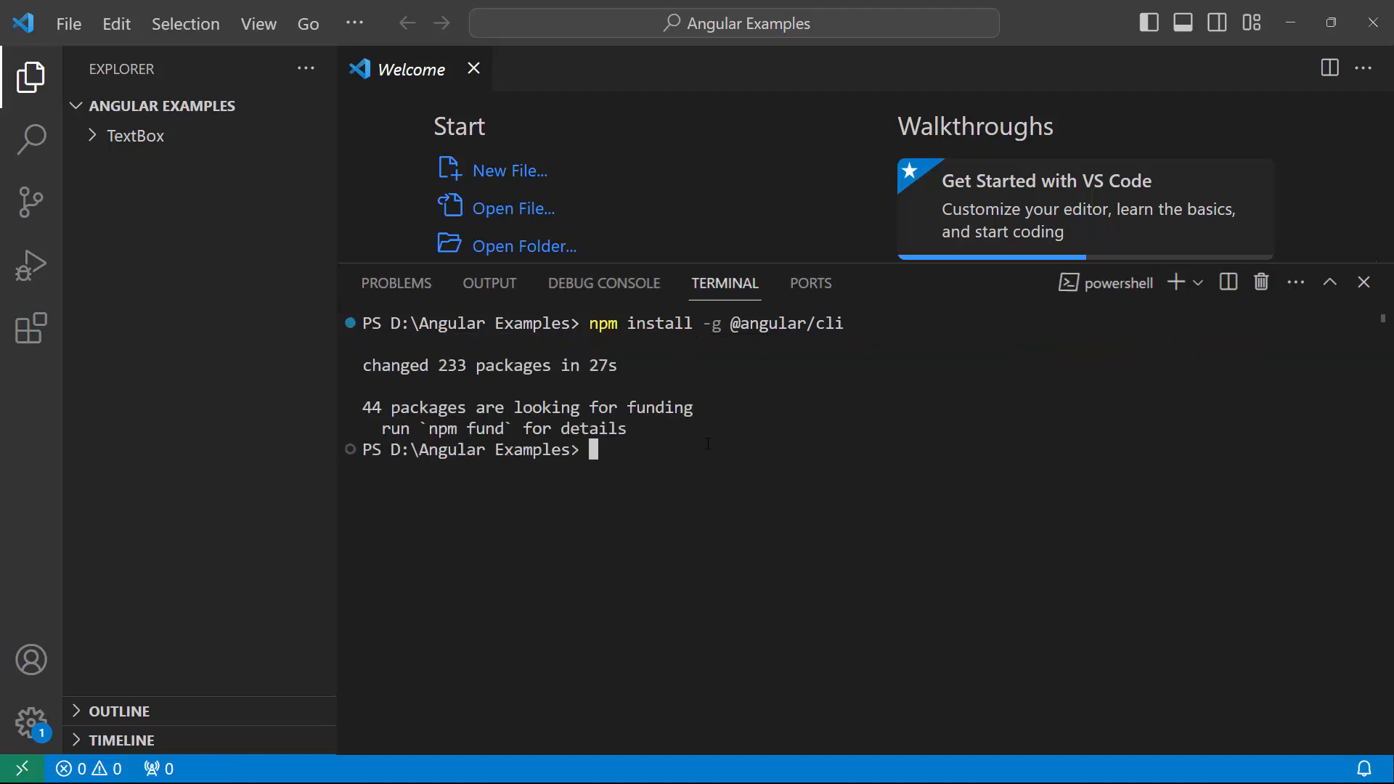
{"action": "mouse_move", "coordinate": [590, 762]}
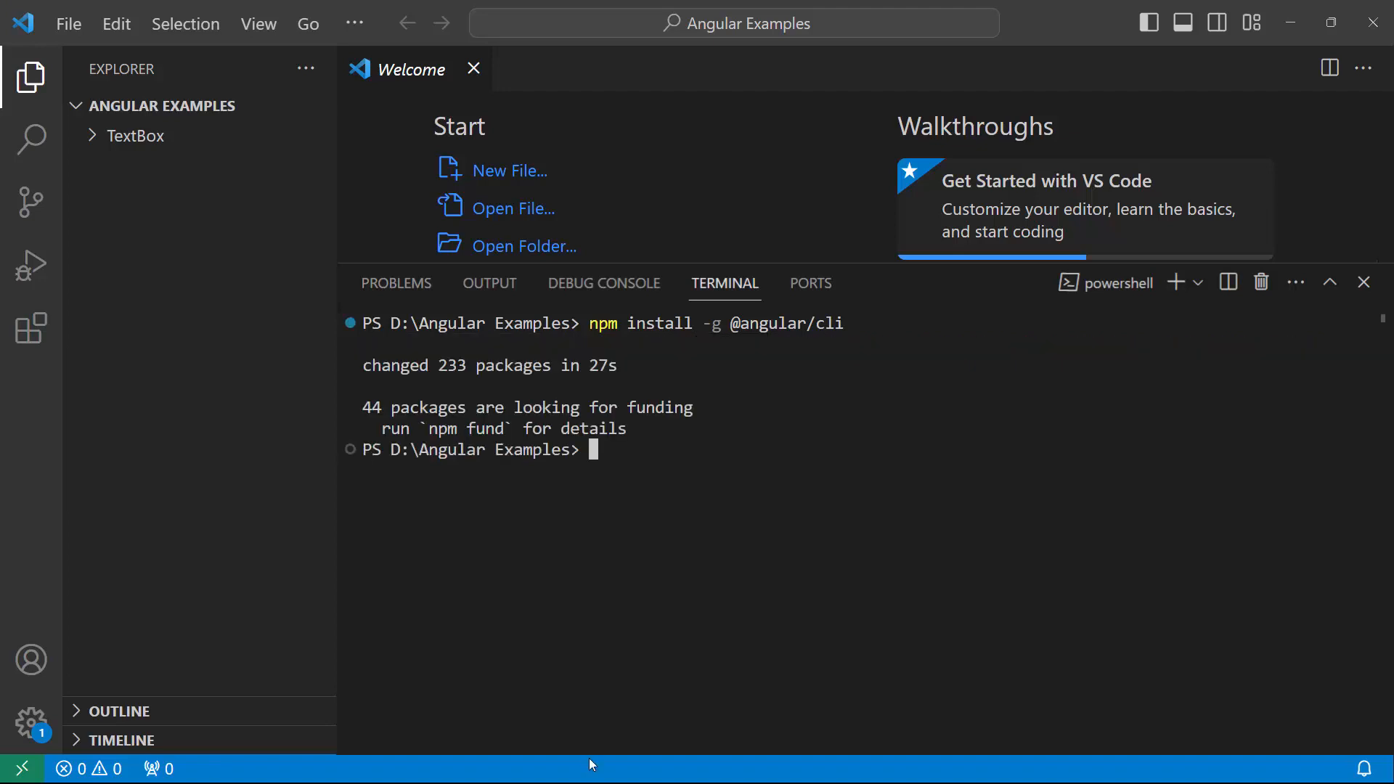
Run ng new myangularapp to generate the project with its packages installed.
{"action": "type", "text": "ng ne"}
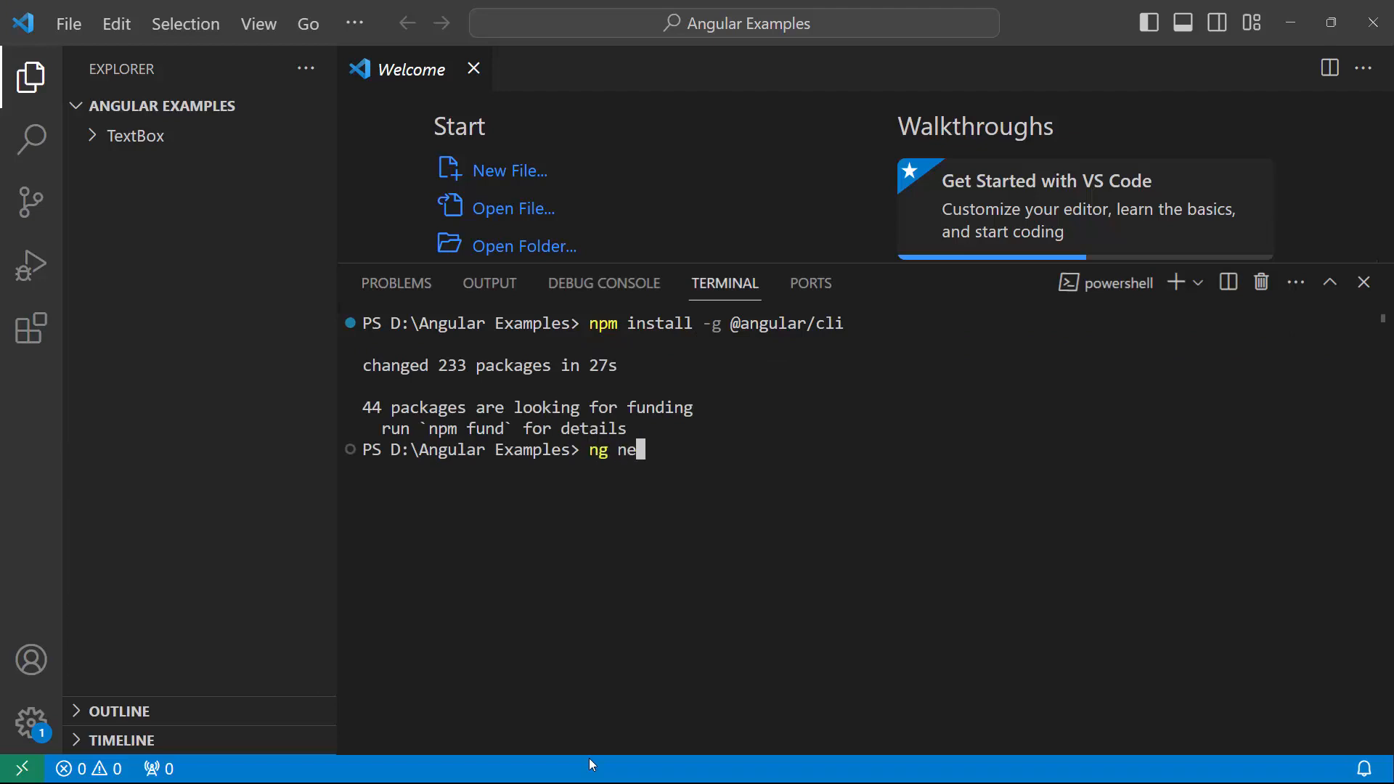
{"action": "type", "text": "w"}
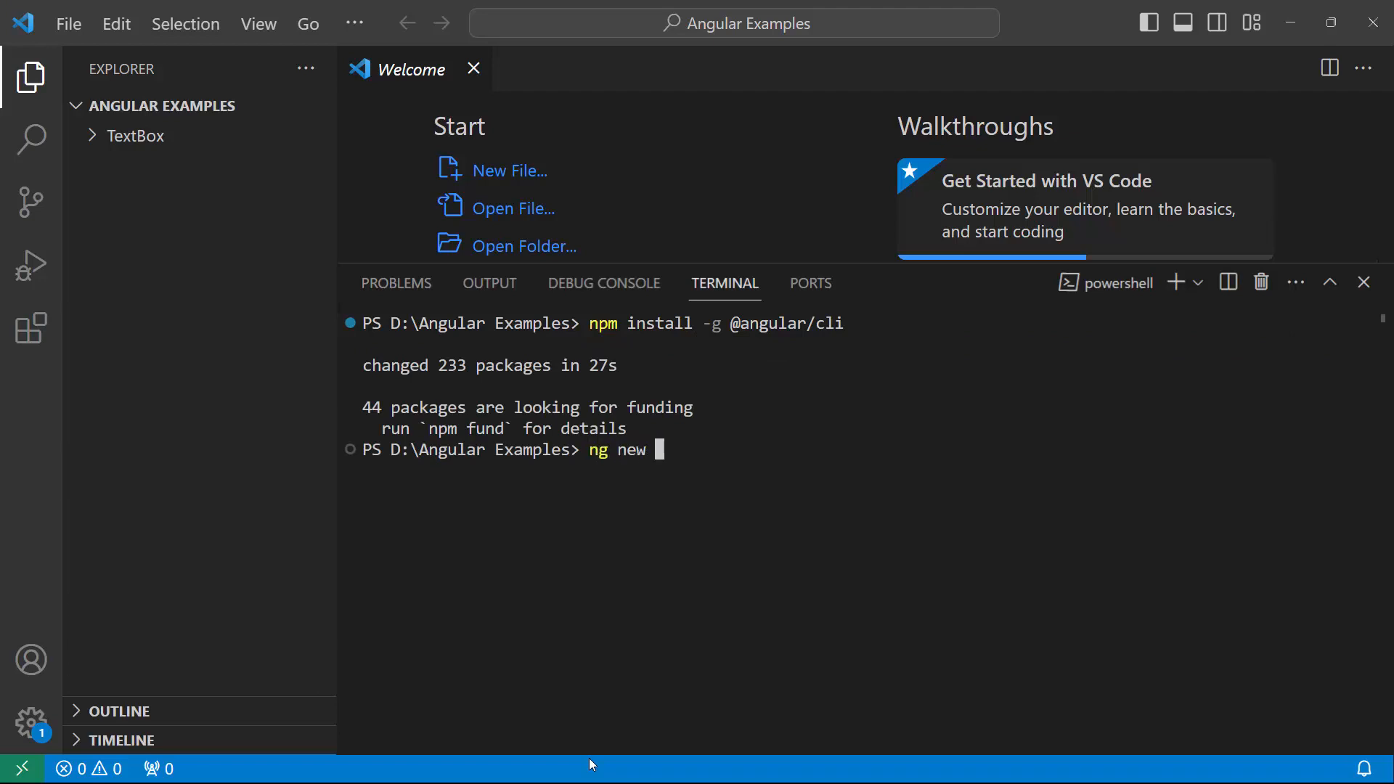
{"action": "type", "text": "myangularapp"}
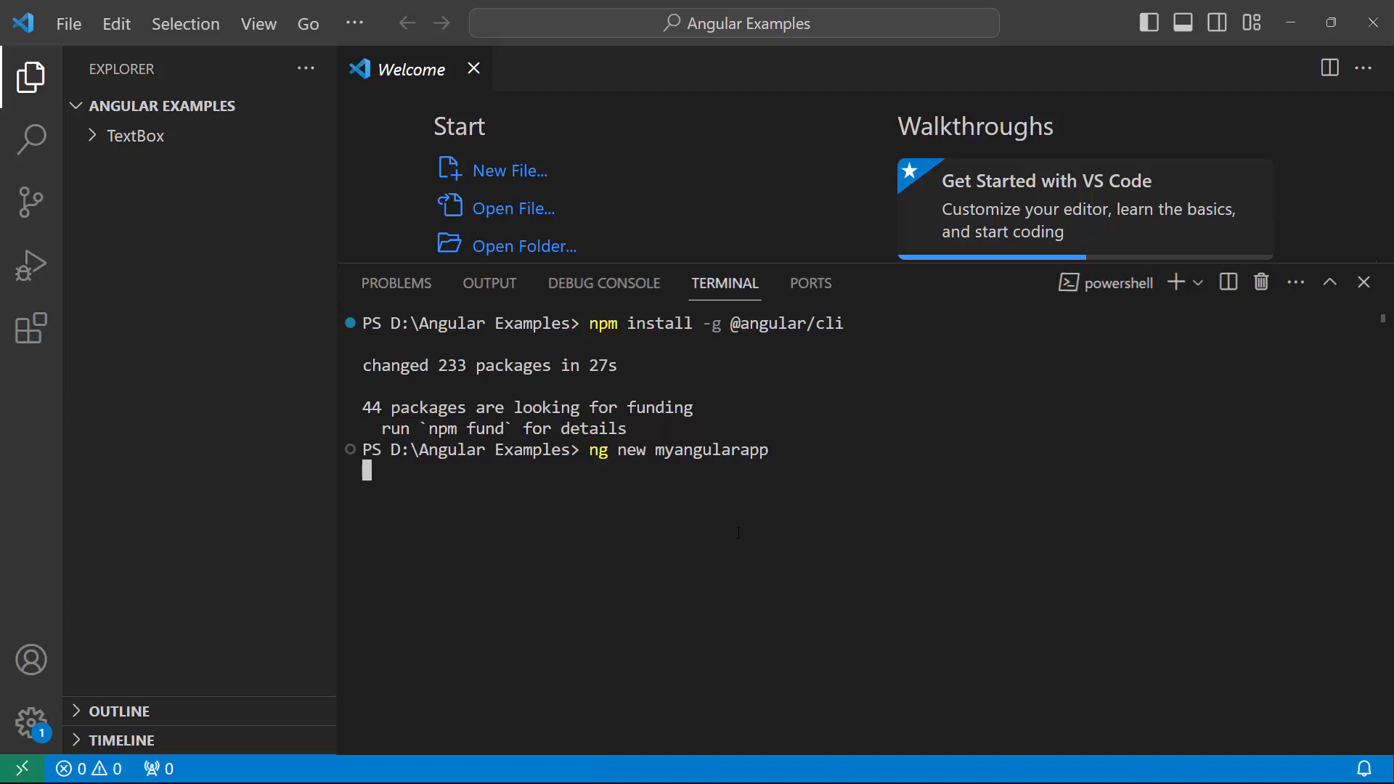
{"action": "key", "text": "Enter"}
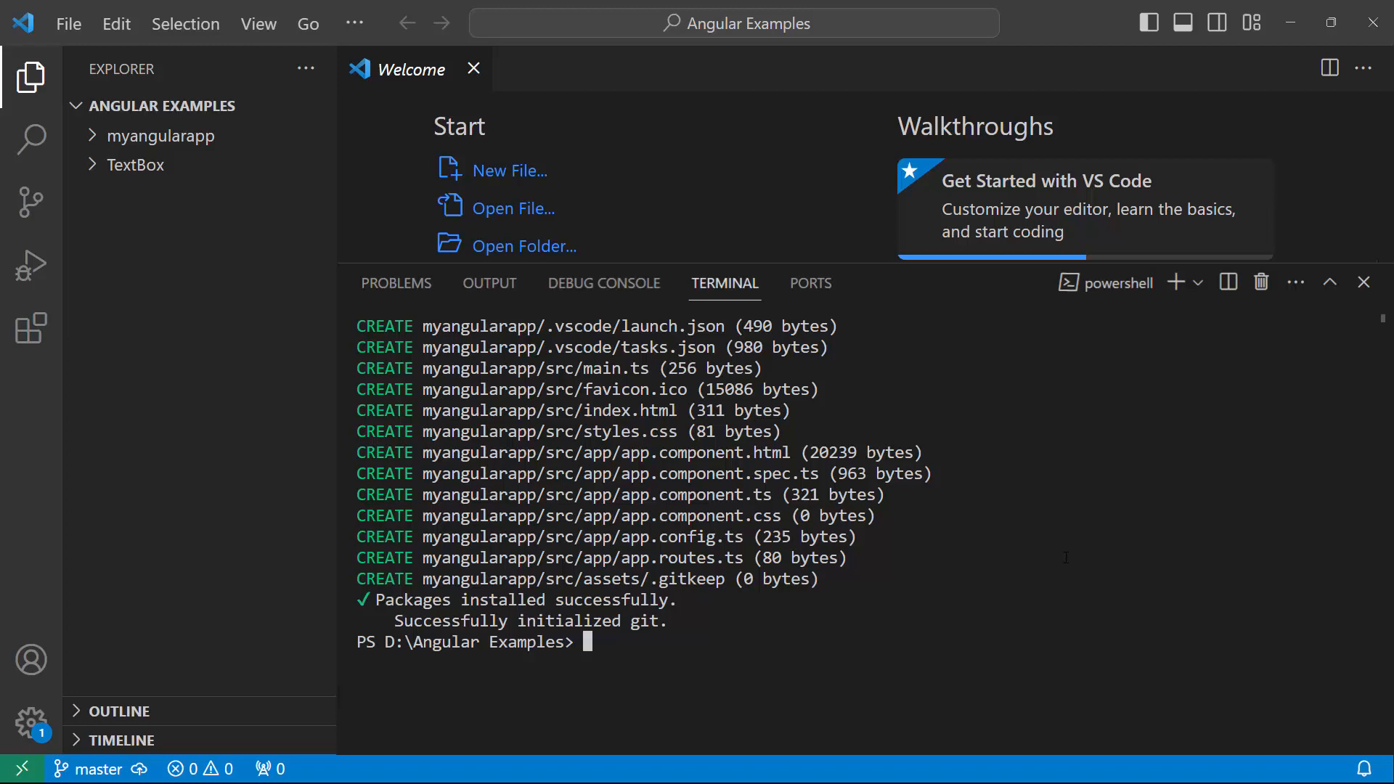
Change directory into the myangularapp project folder.
{"action": "type", "text": "cd myangularapp"}
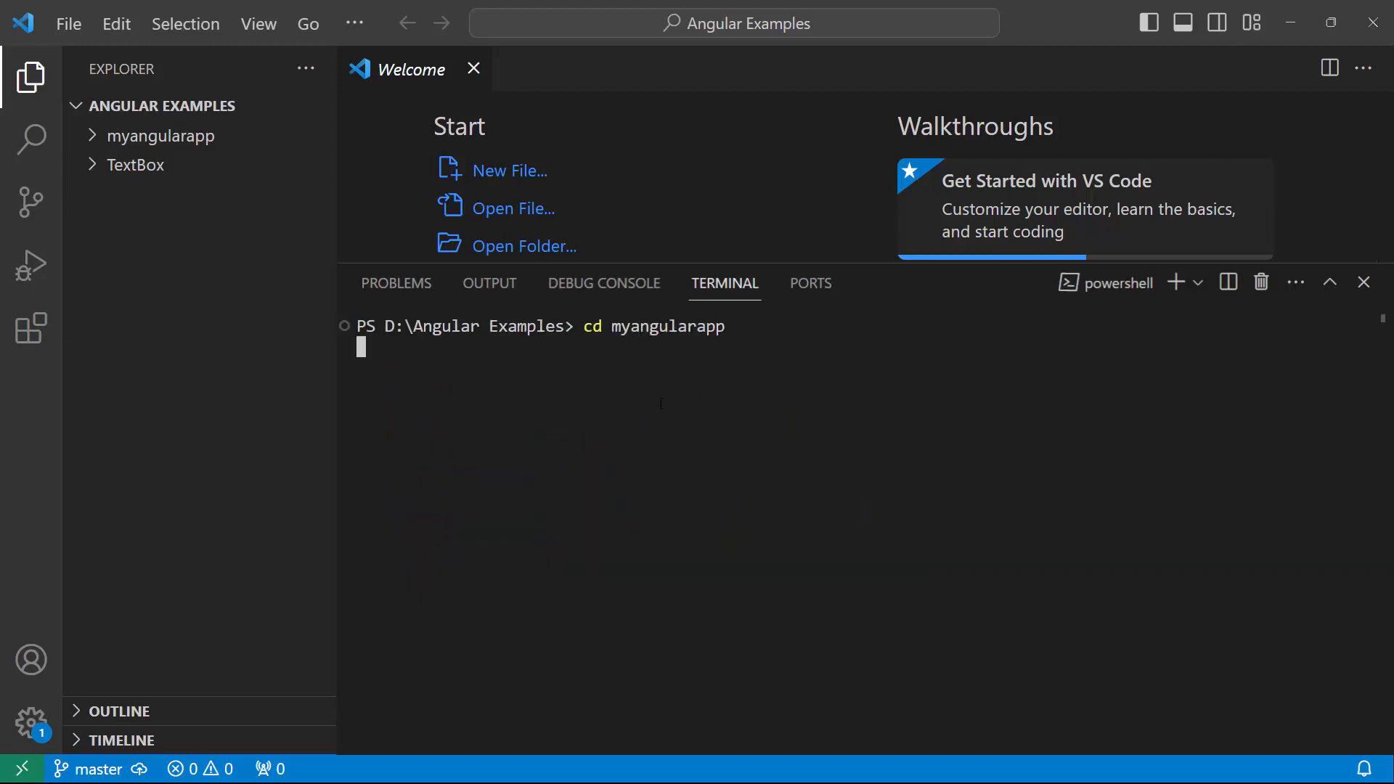
{"action": "key", "text": "Enter"}
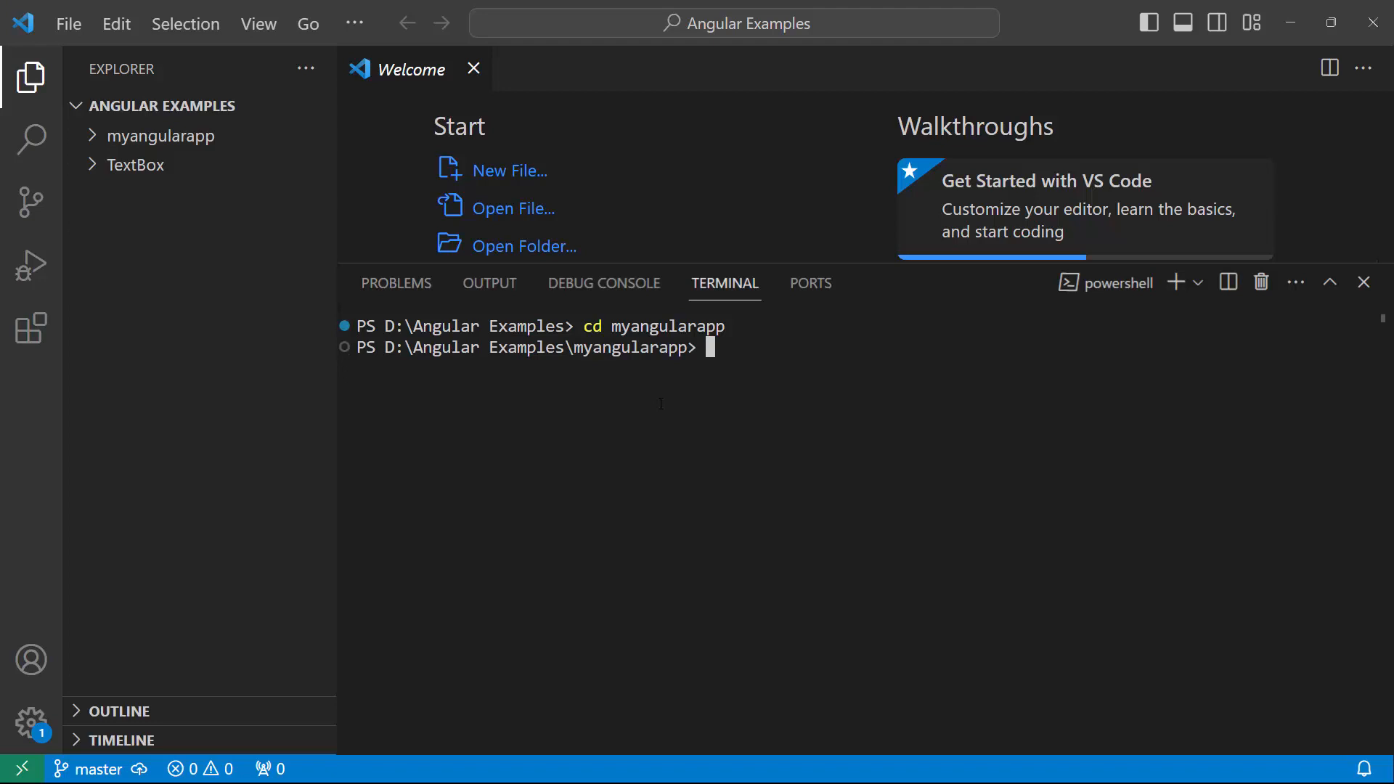
{"action": "type", "text": "n"}
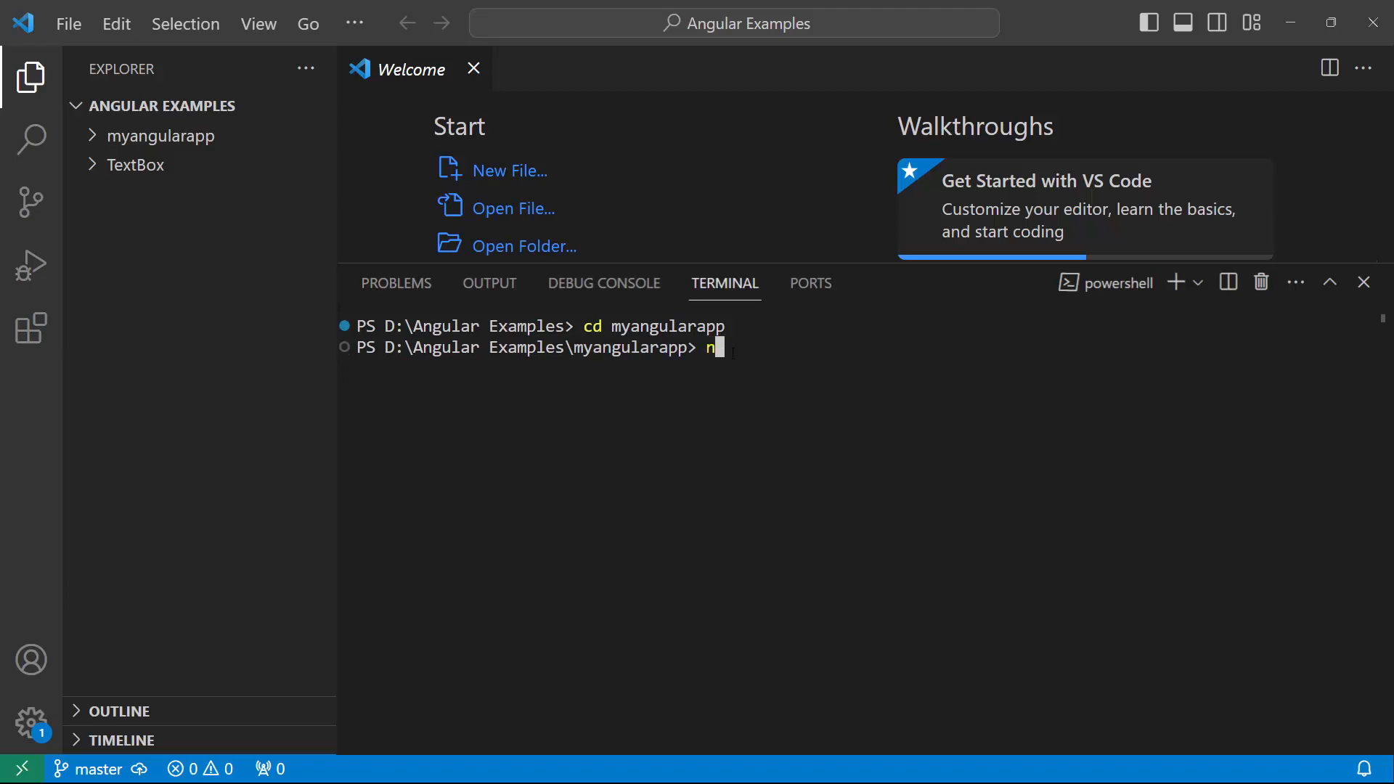
{"action": "type", "text": "pm install"}
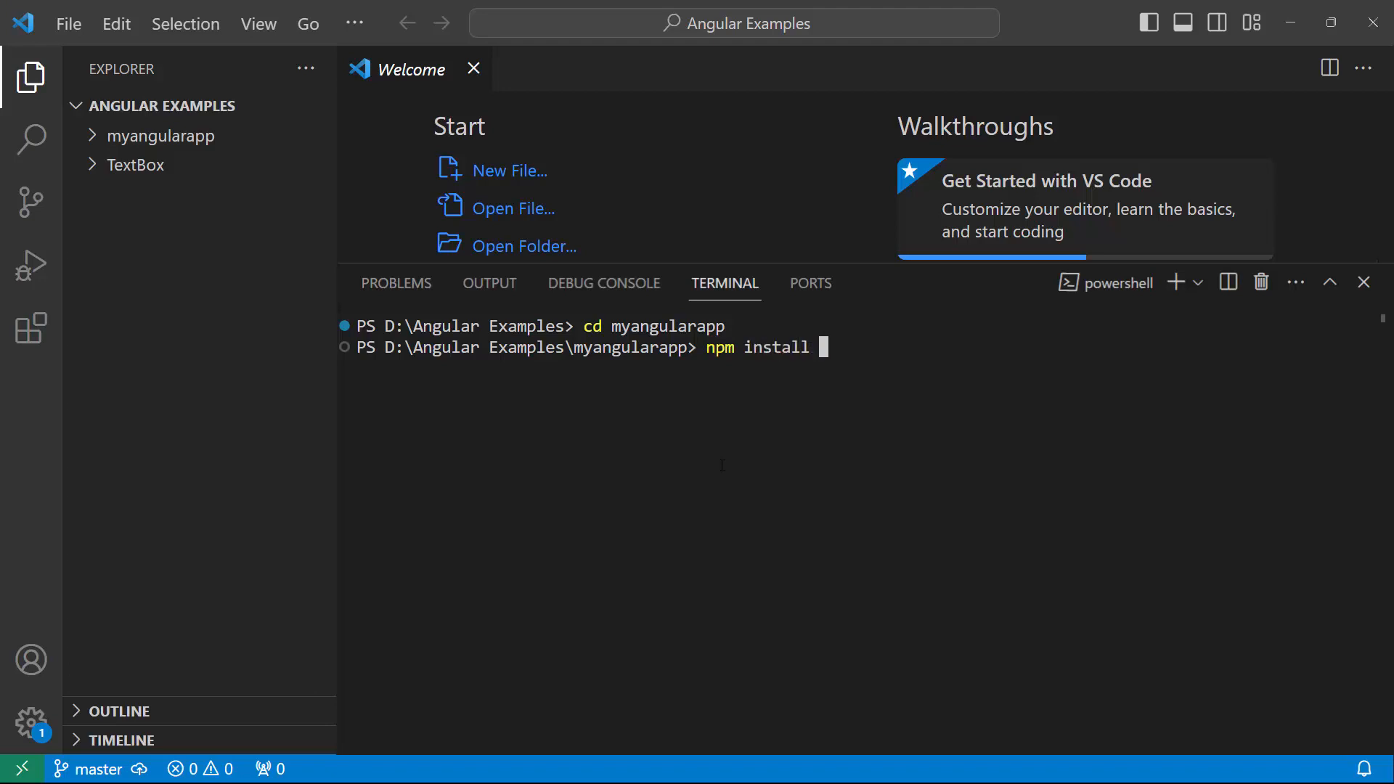
{"action": "type", "text": "@syncfusion/"}
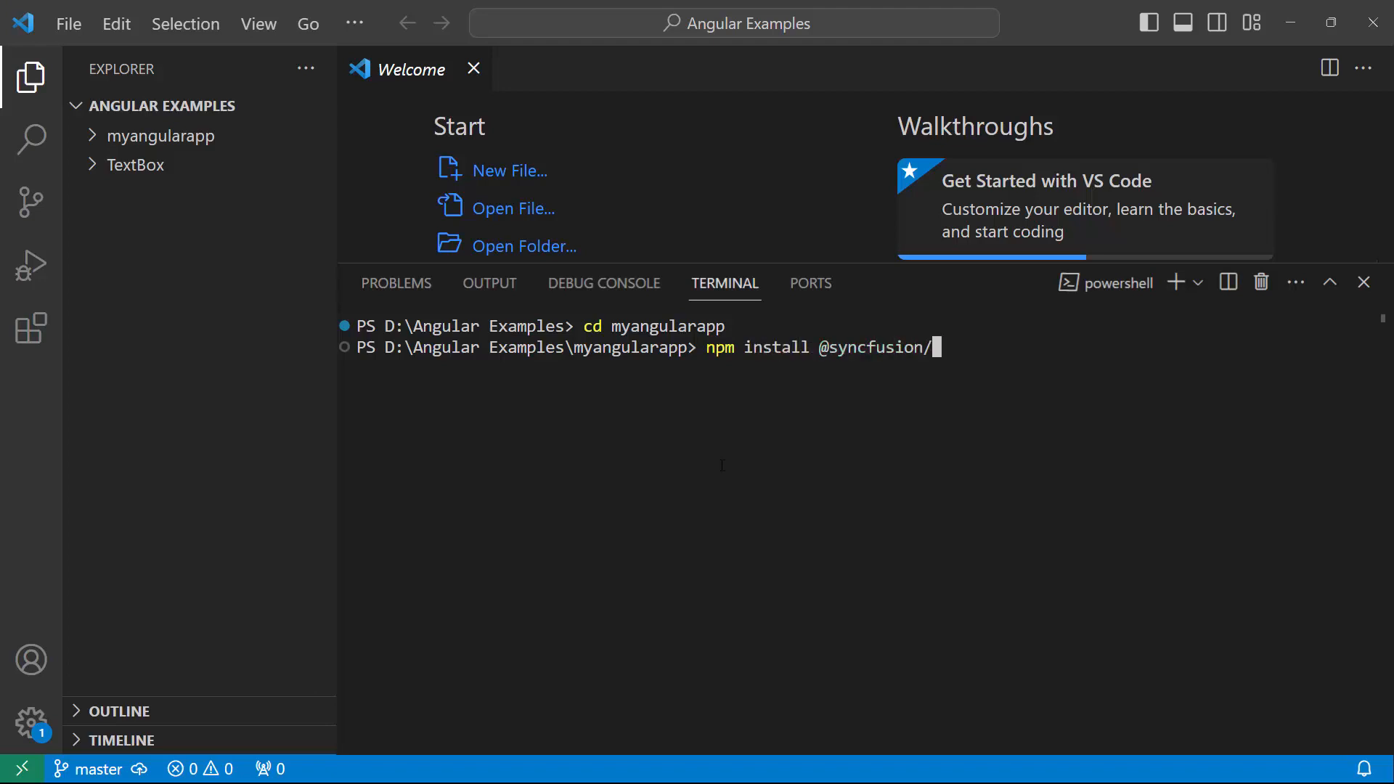
{"action": "type", "text": "ej2-an"}
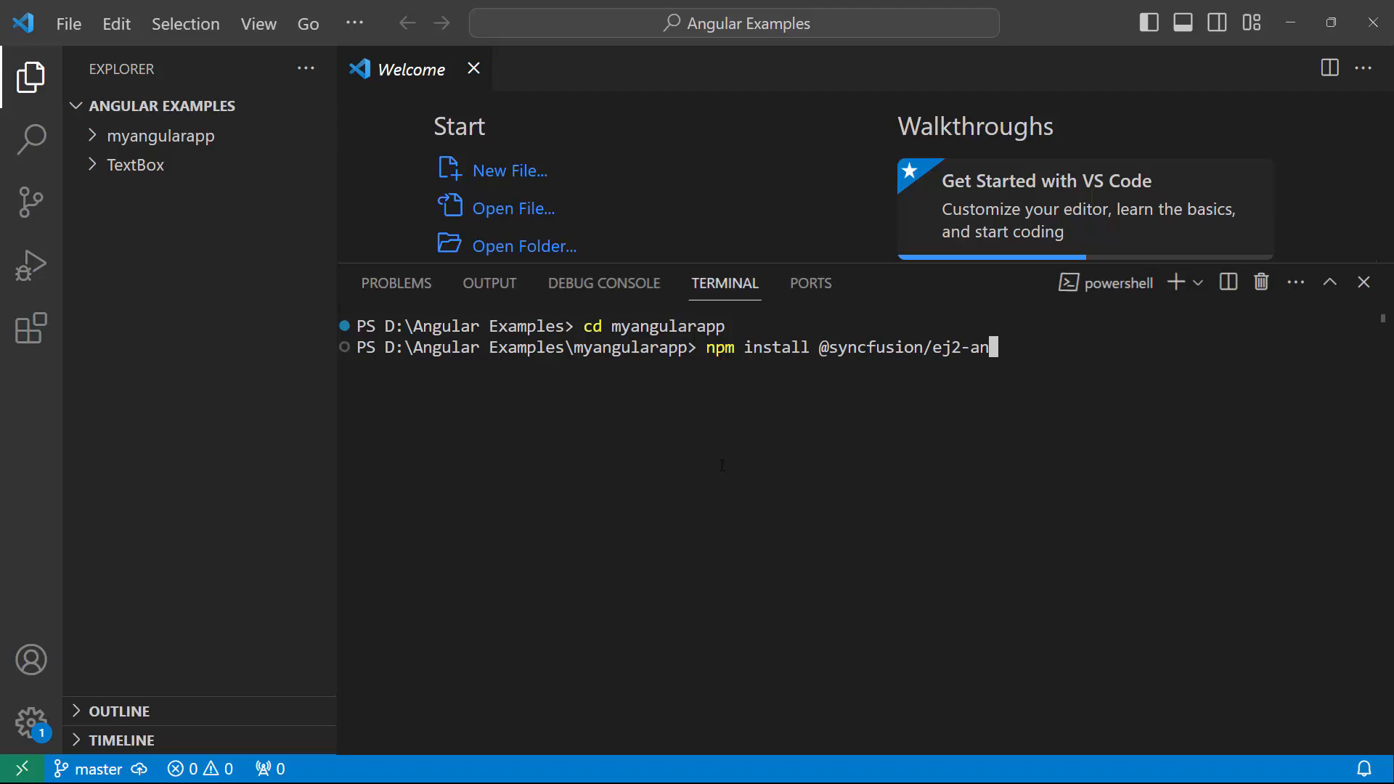
{"action": "type", "text": "gular-inpu"}
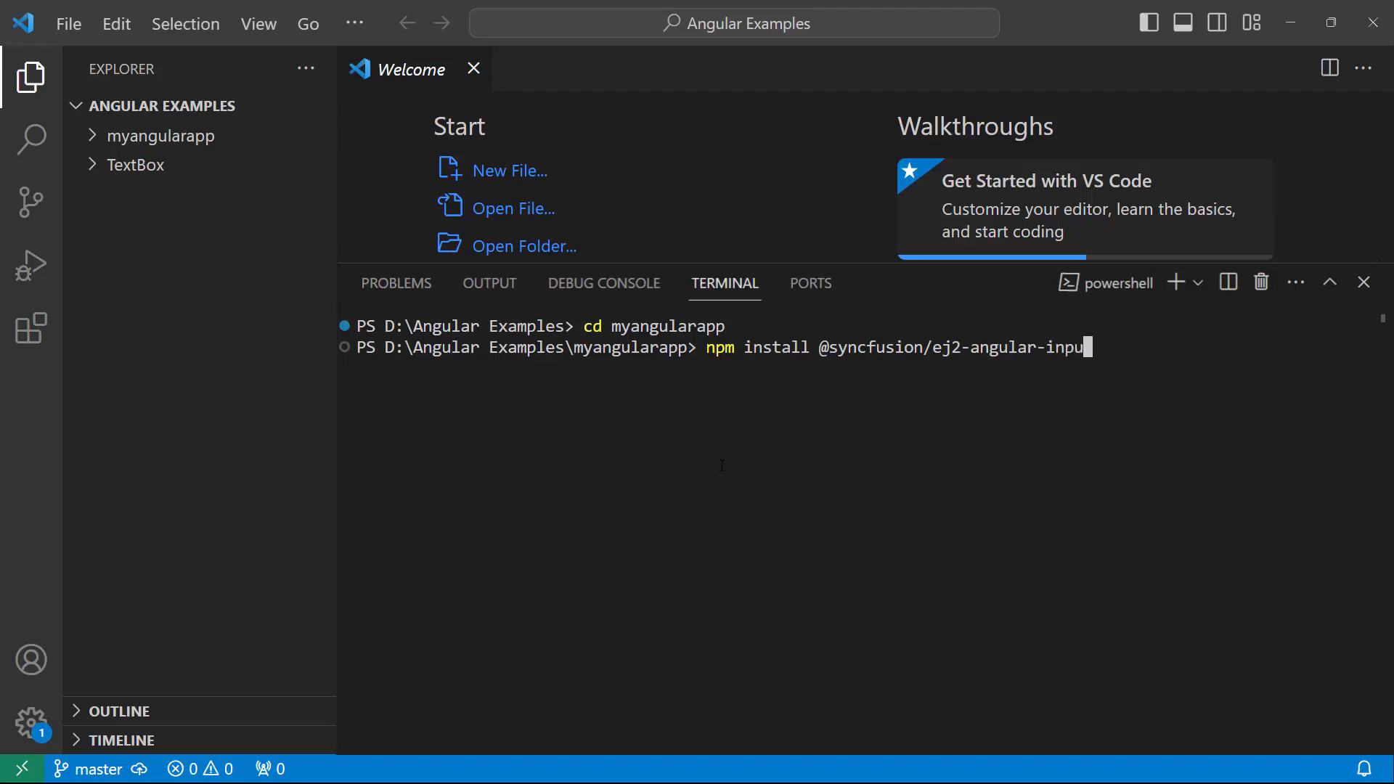
{"action": "type", "text": "ts --save"}
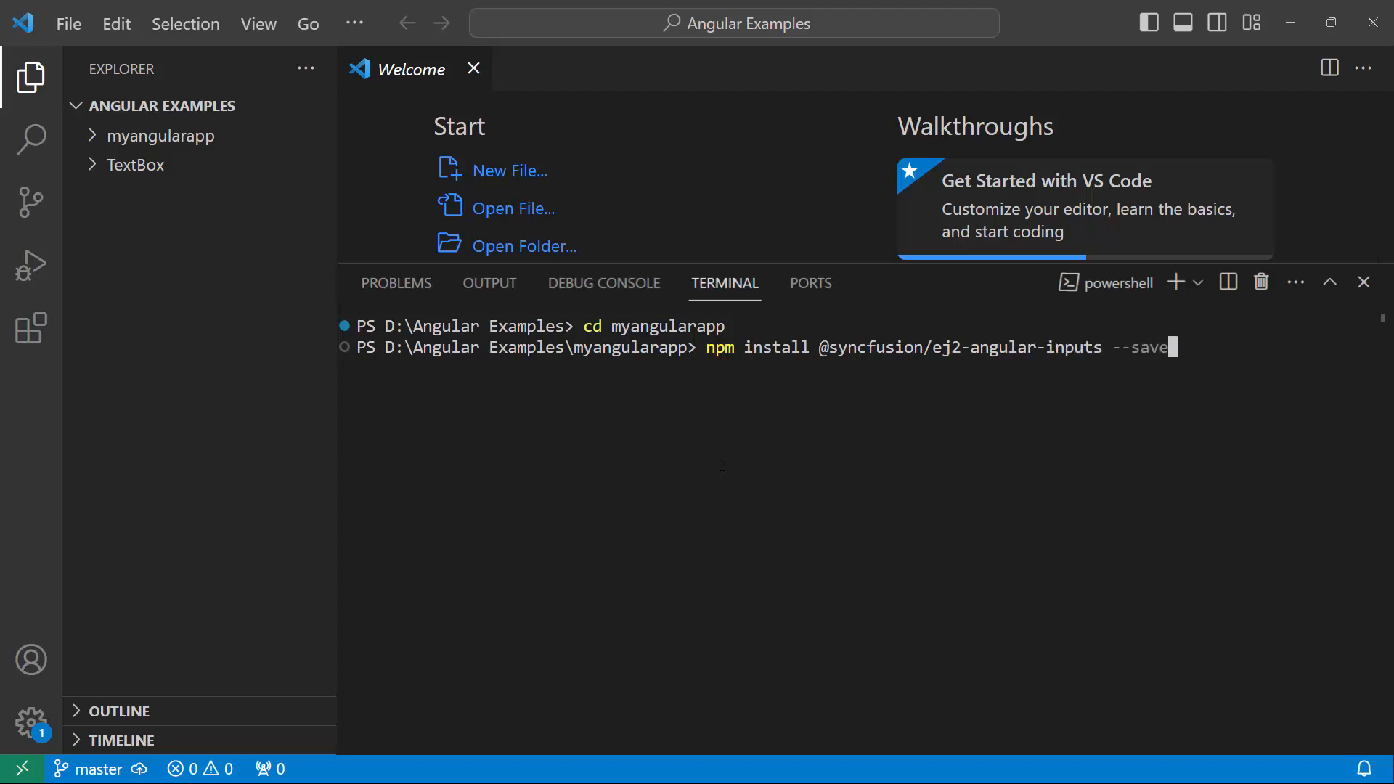
{"action": "key", "text": "Enter"}
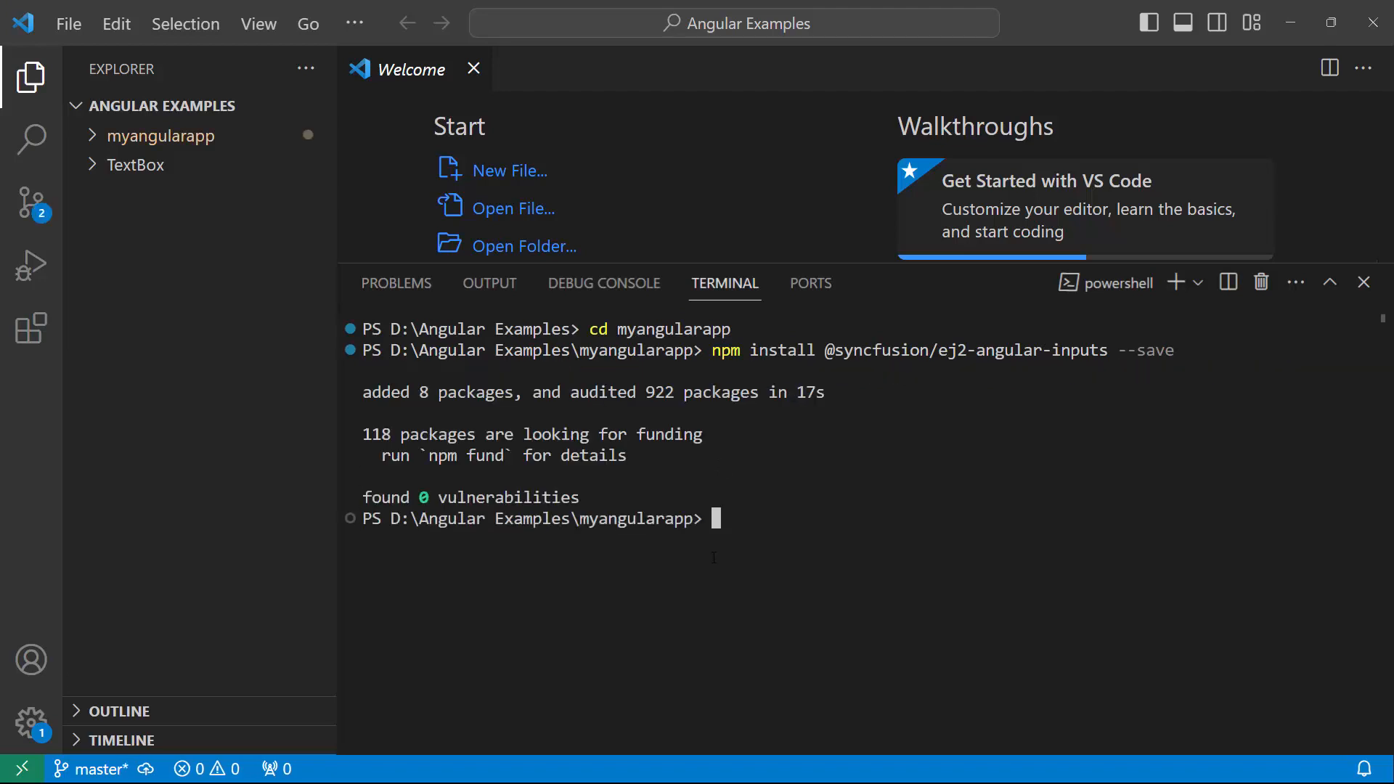
{"action": "left_click", "coordinate": [159, 137]}
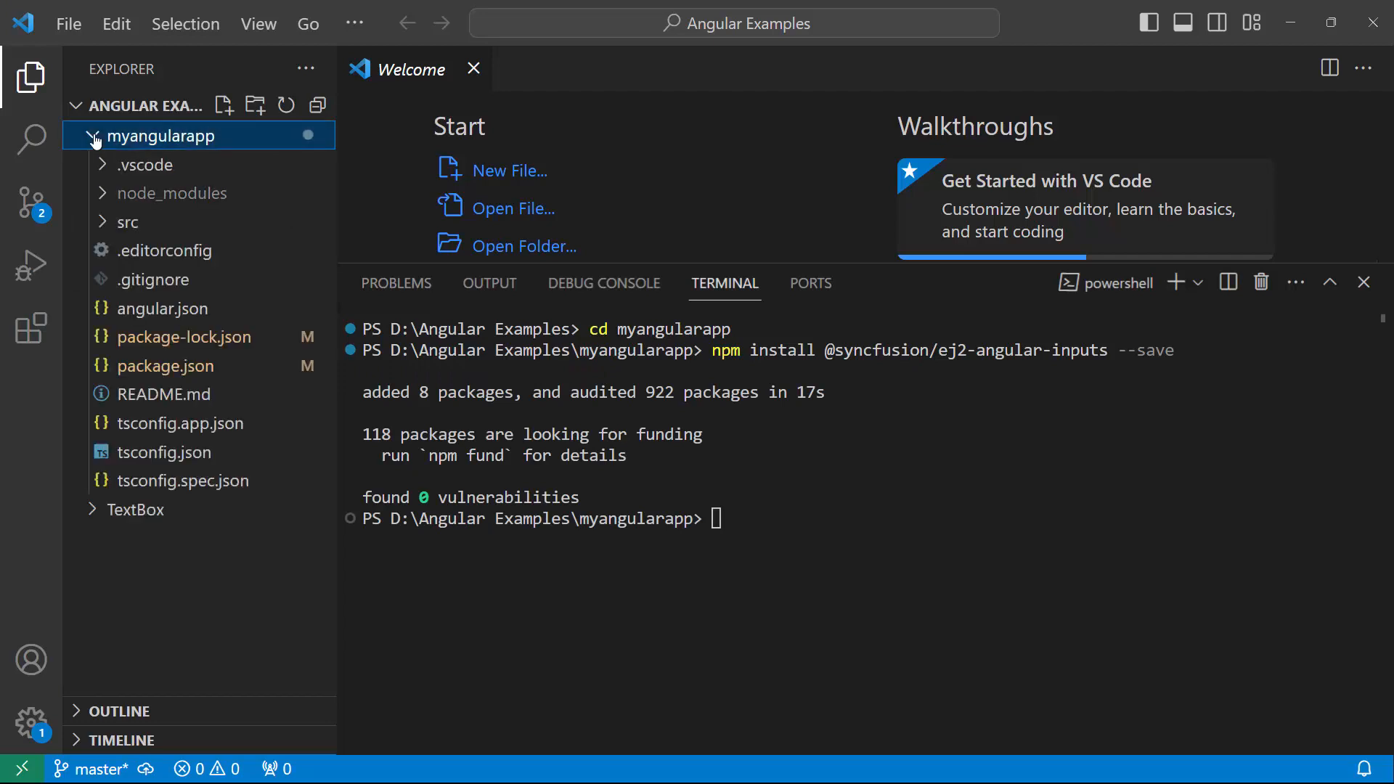
{"action": "left_click", "coordinate": [128, 221]}
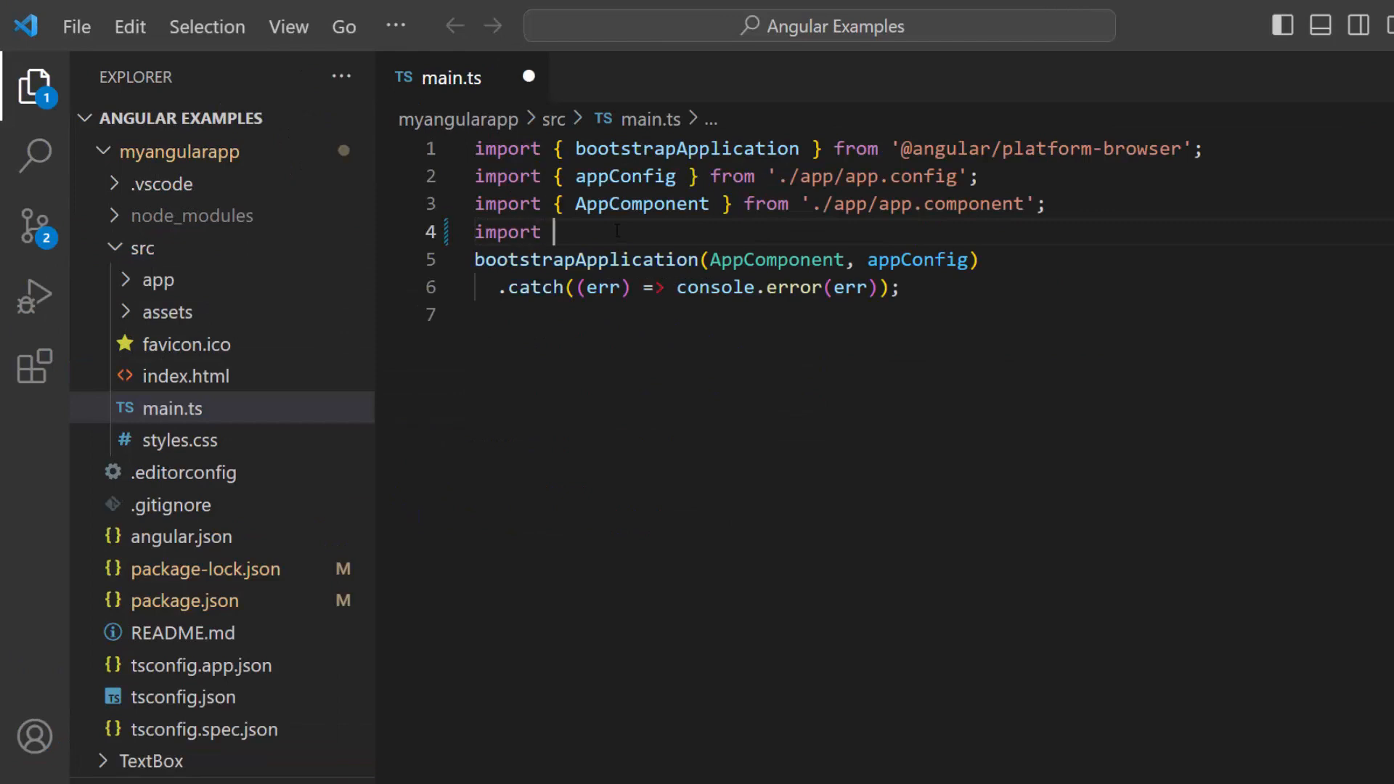
{"action": "type", "text": "{ registerLicense } from '@syncfusion/ej2-base';"}
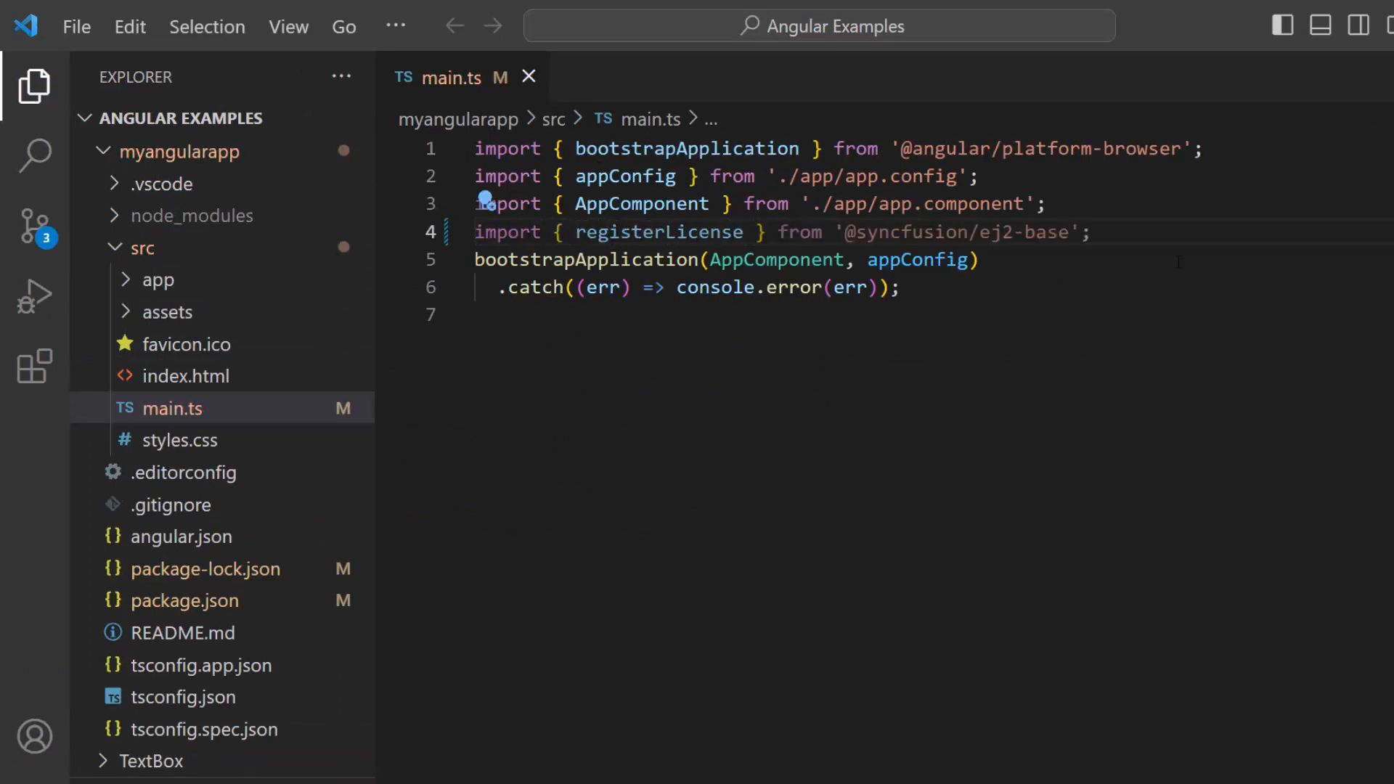
{"action": "key", "text": "Enter"}
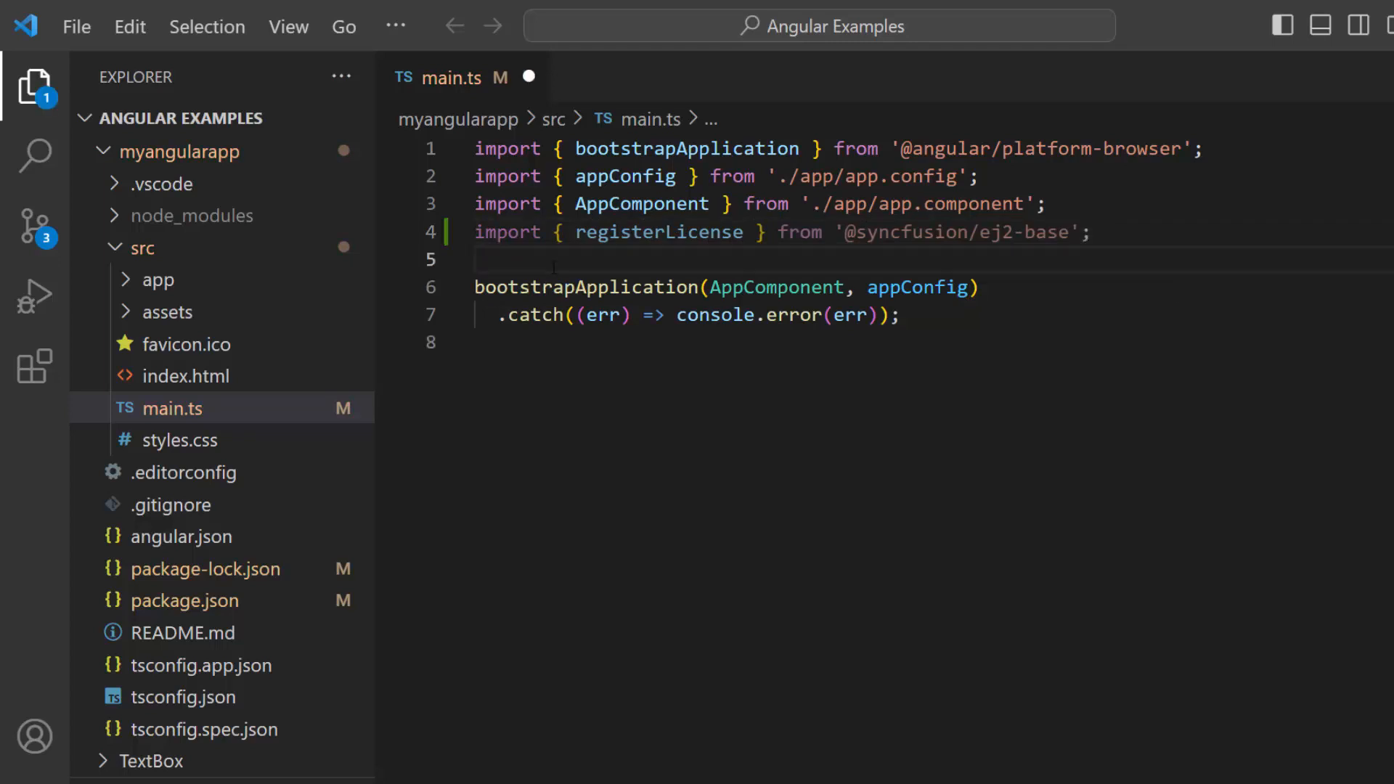
{"action": "type", "text": "registerLicens"}
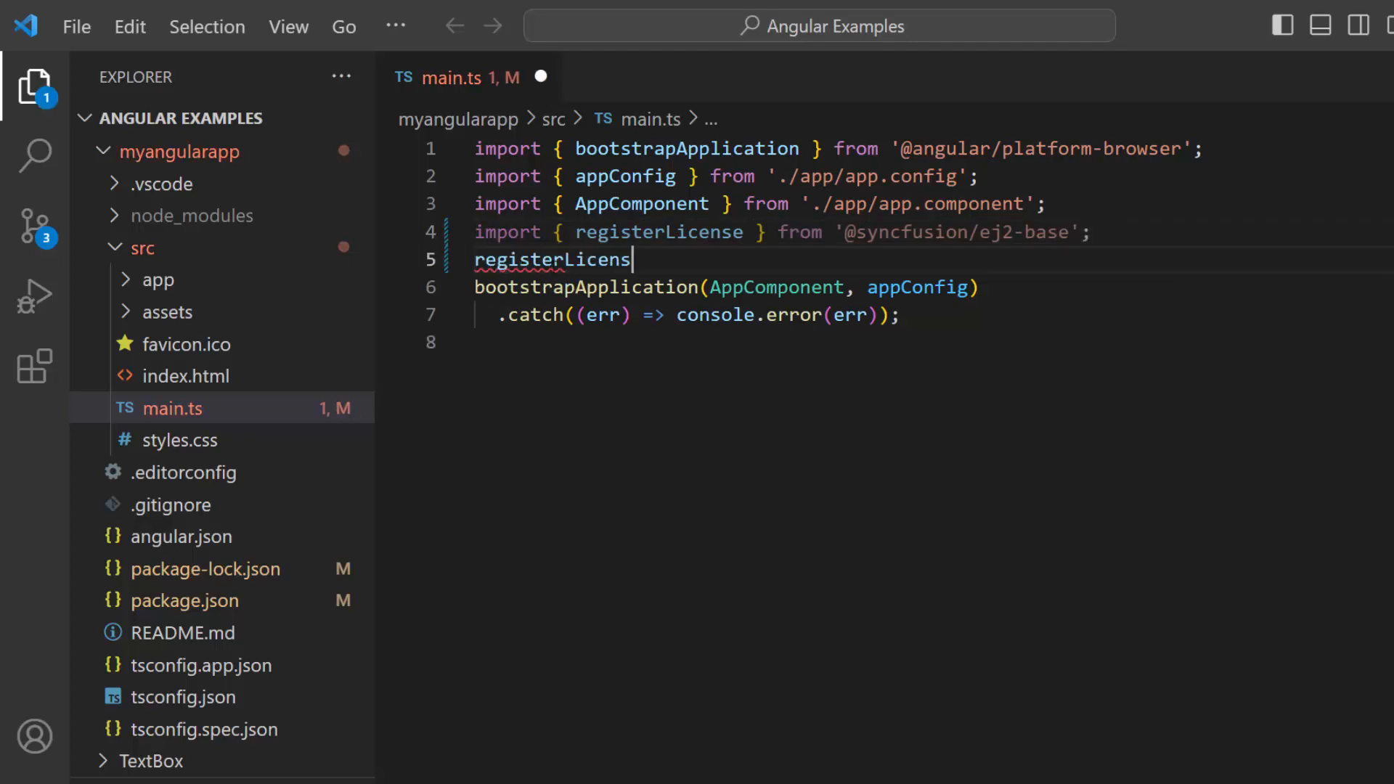
{"action": "type", "text": "e('Your ')"}
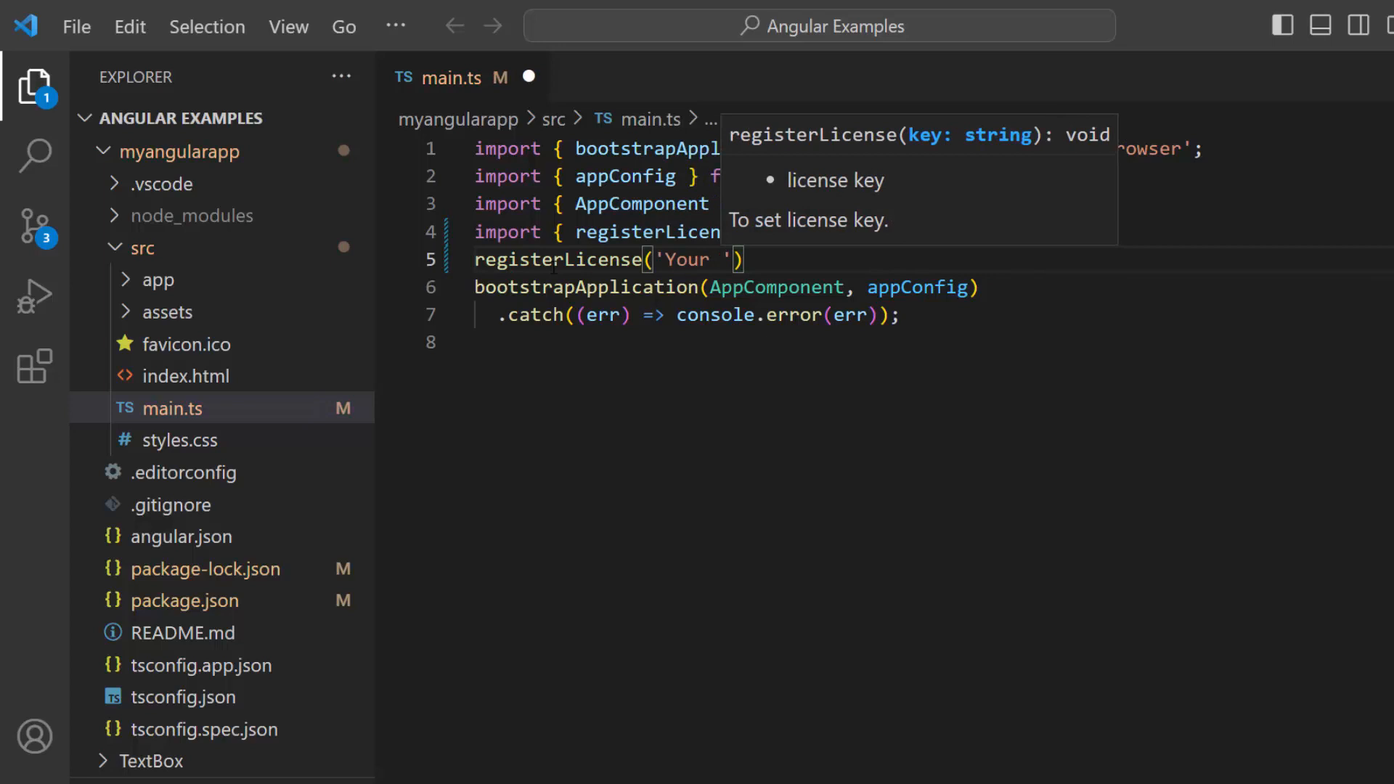
{"action": "type", "text": "License Key"}
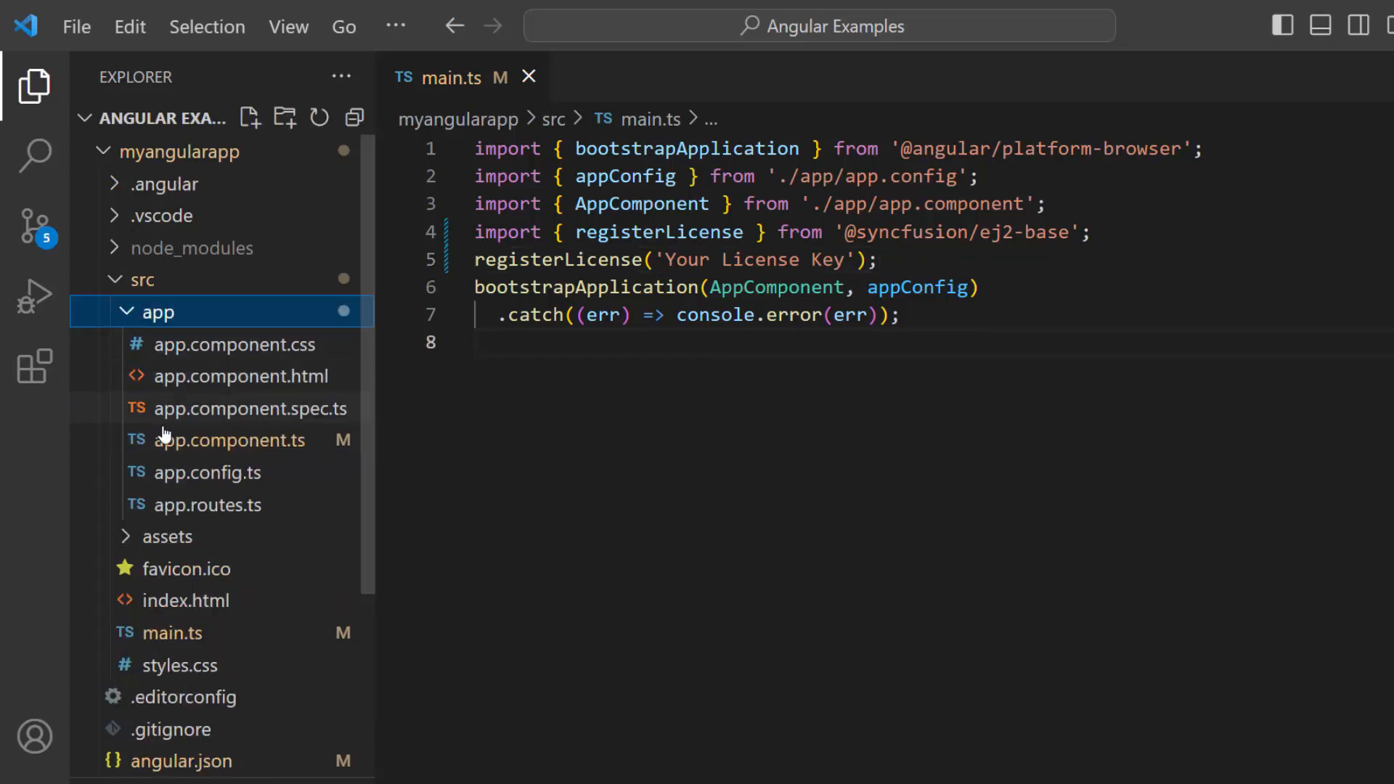
{"action": "left_click", "coordinate": [229, 440]}
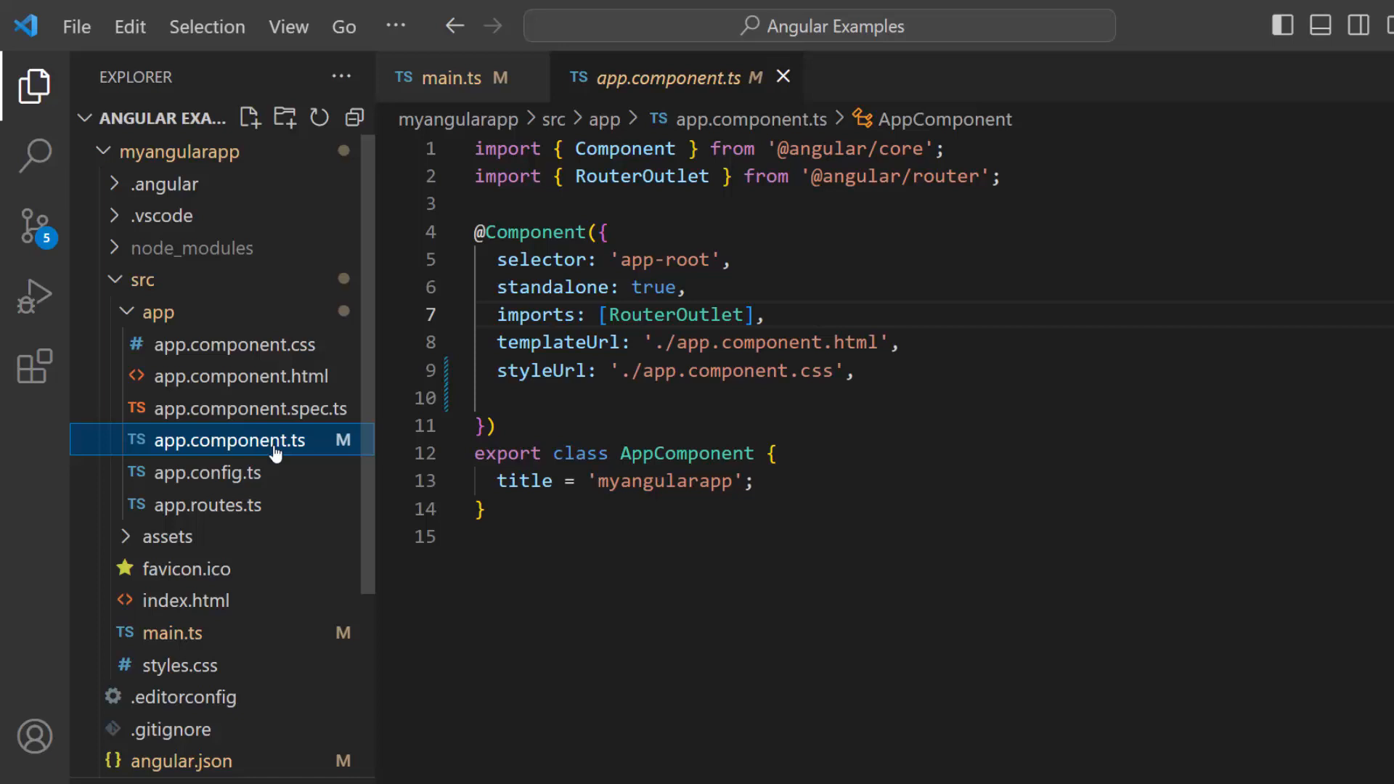
{"action": "type", "text": "im"}
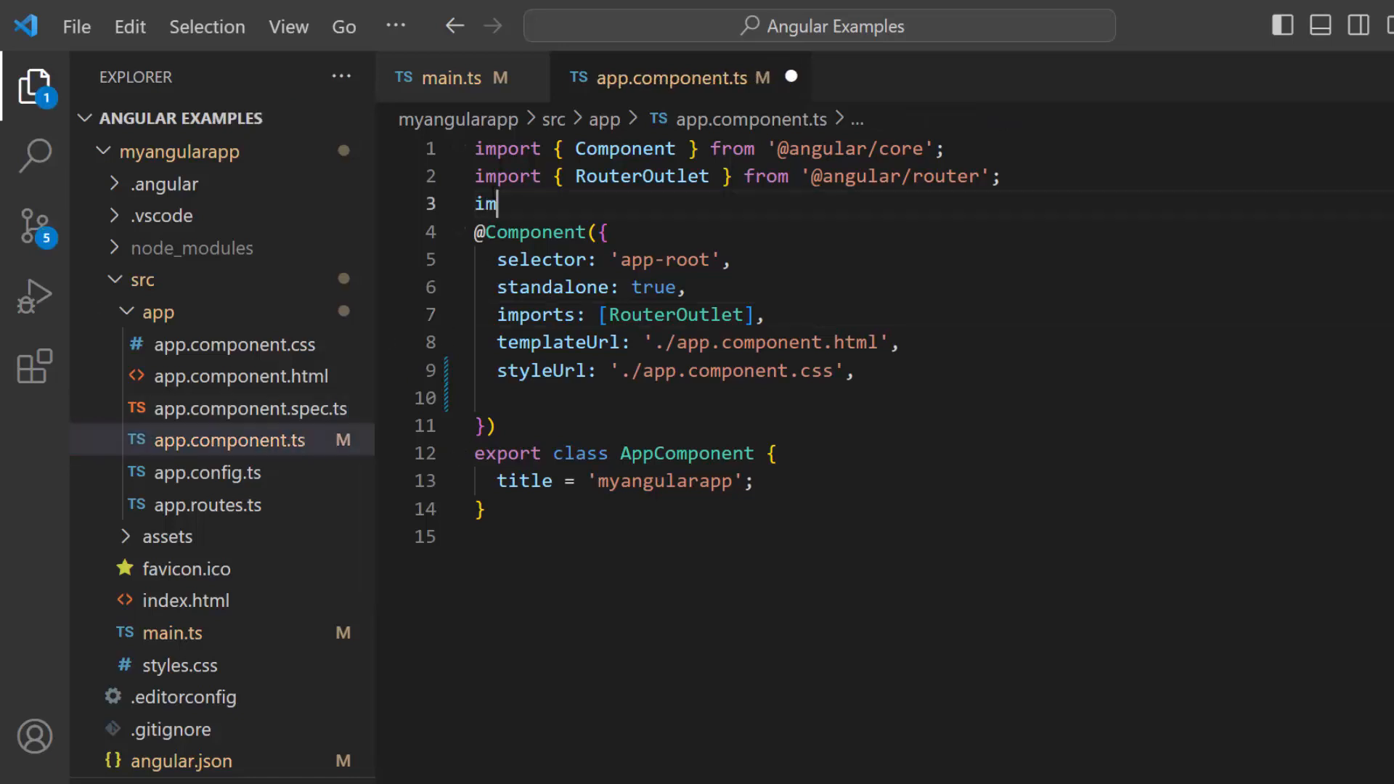
{"action": "type", "text": "port { Text }"}
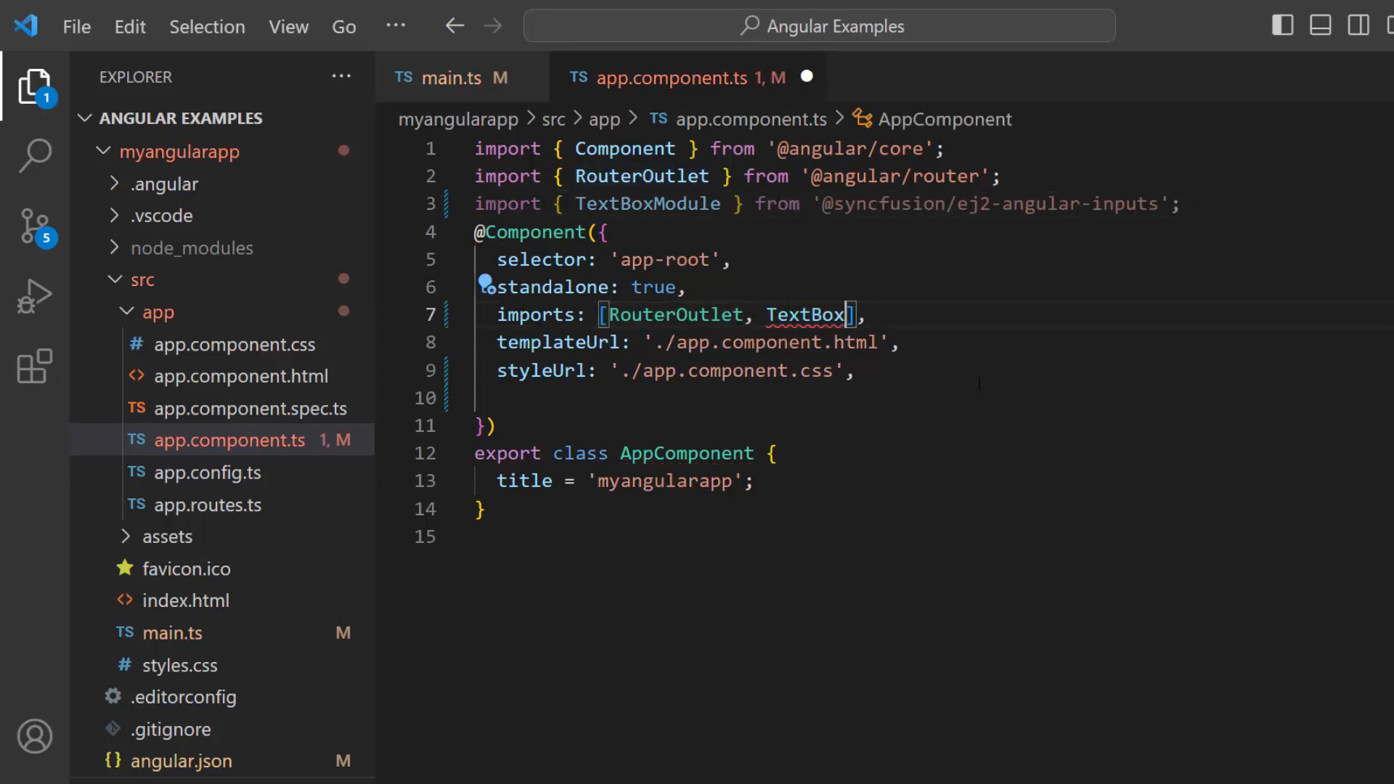
{"action": "type", "text": "Module"}
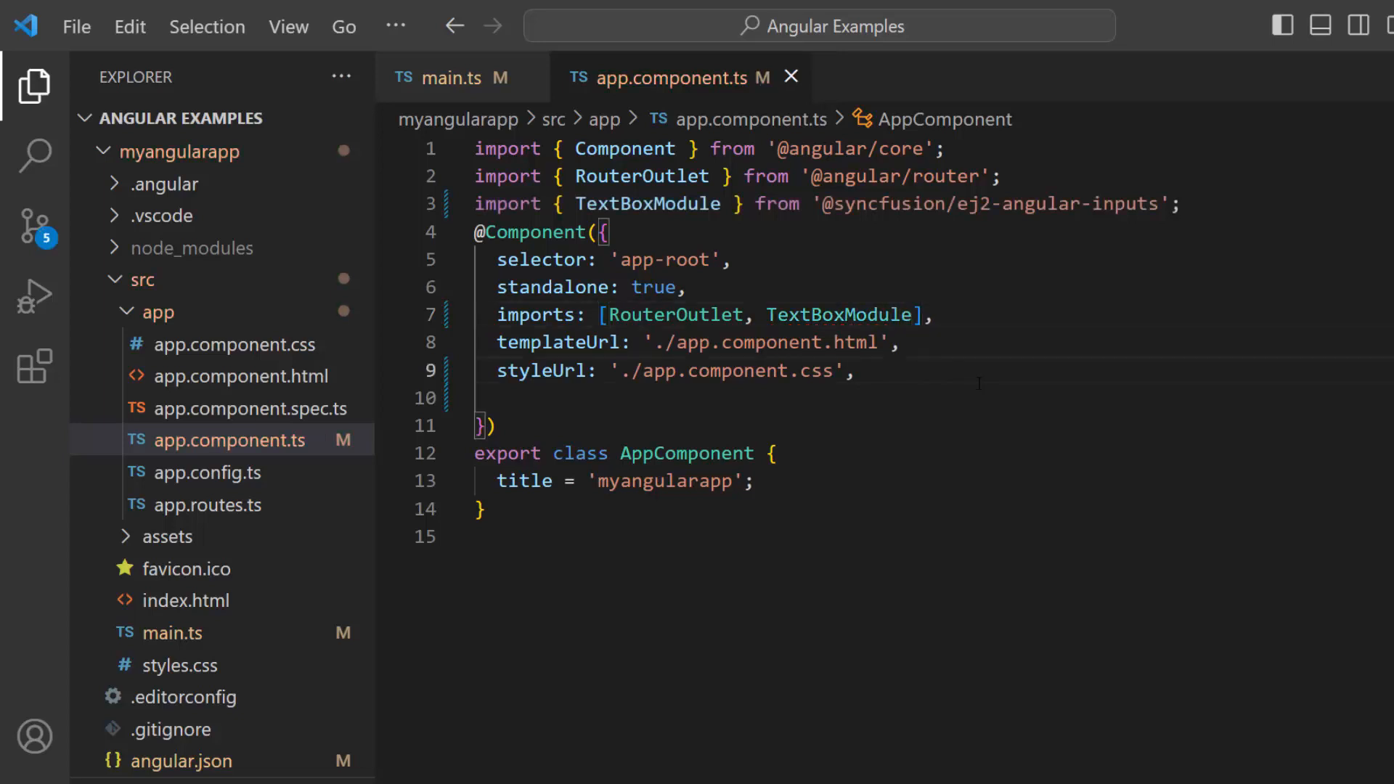
{"action": "left_click", "coordinate": [180, 665]}
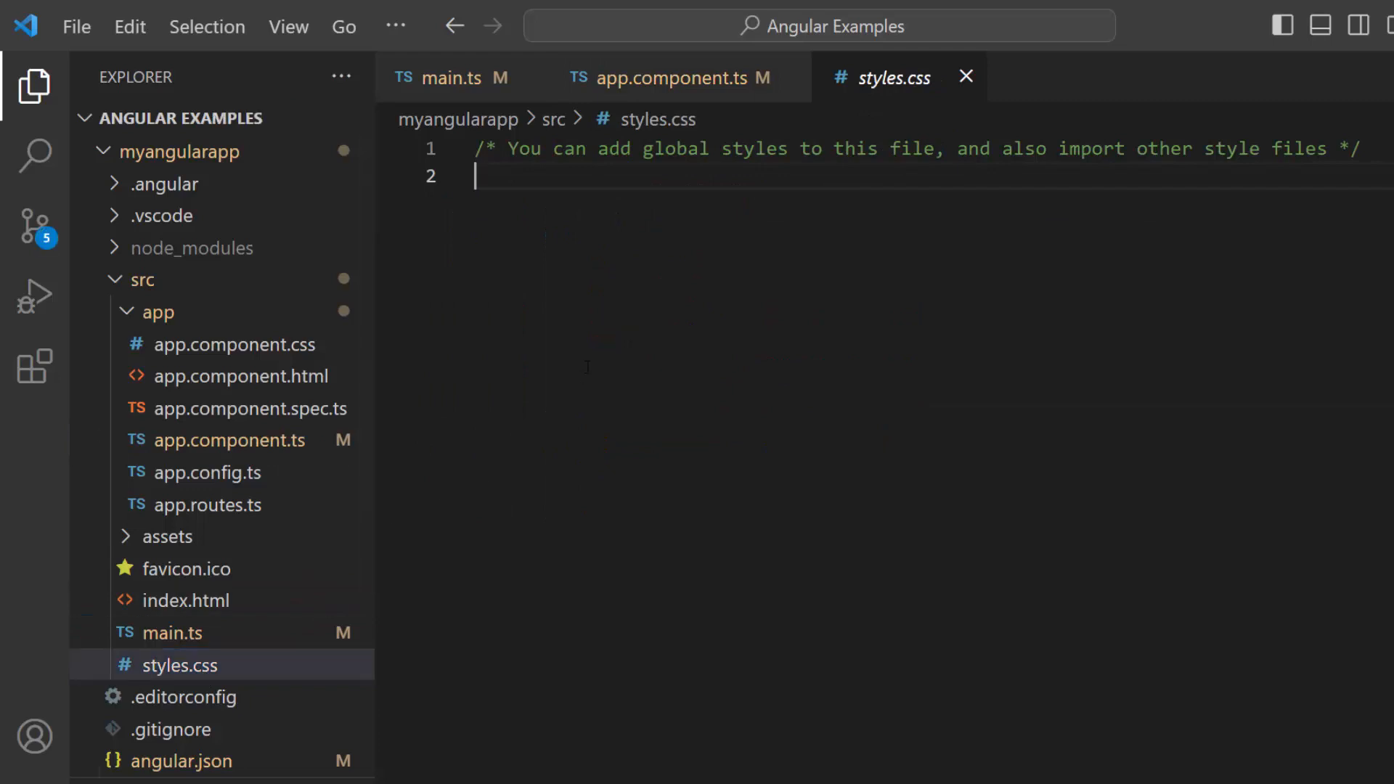
{"action": "type", "text": "@import '../node_modules/@syncfusion/ej2-base/styles/material.css';"}
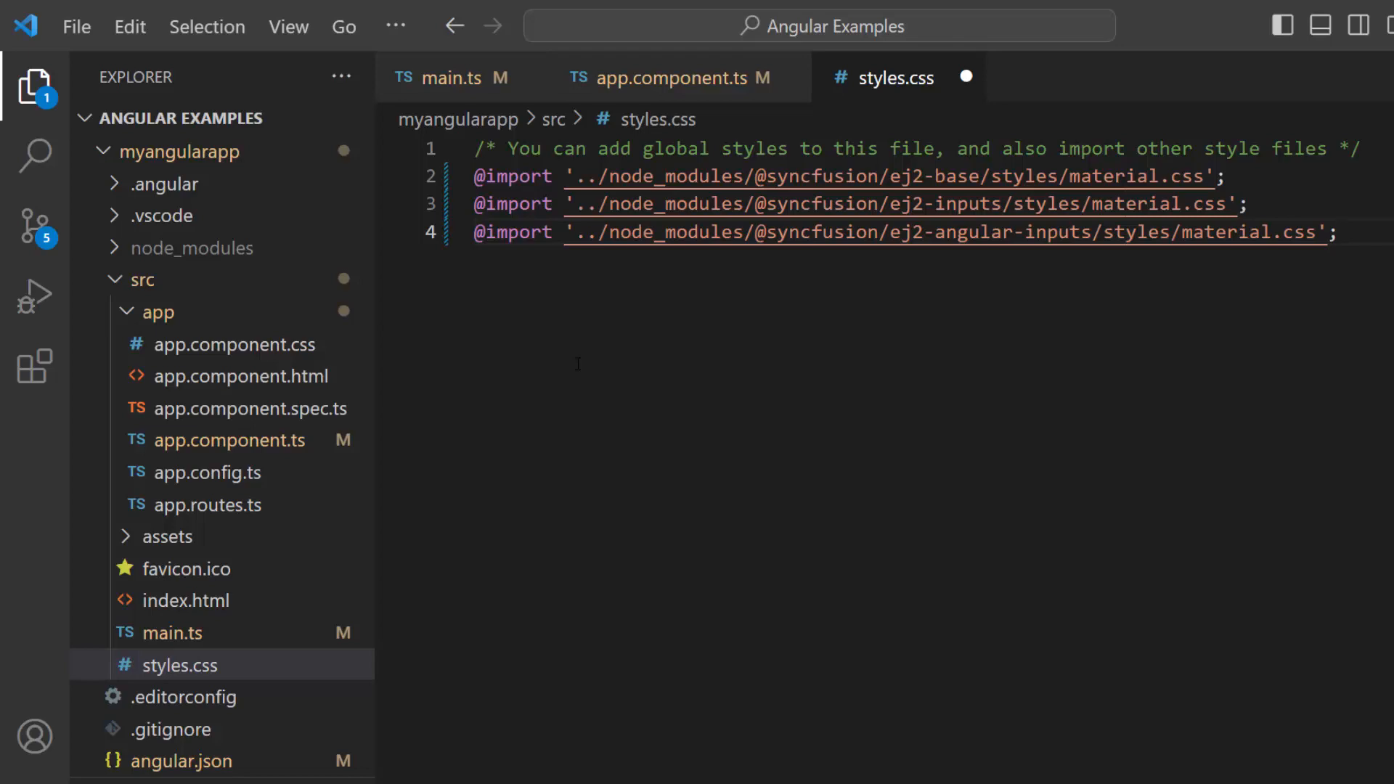
{"action": "left_click", "coordinate": [241, 377]}
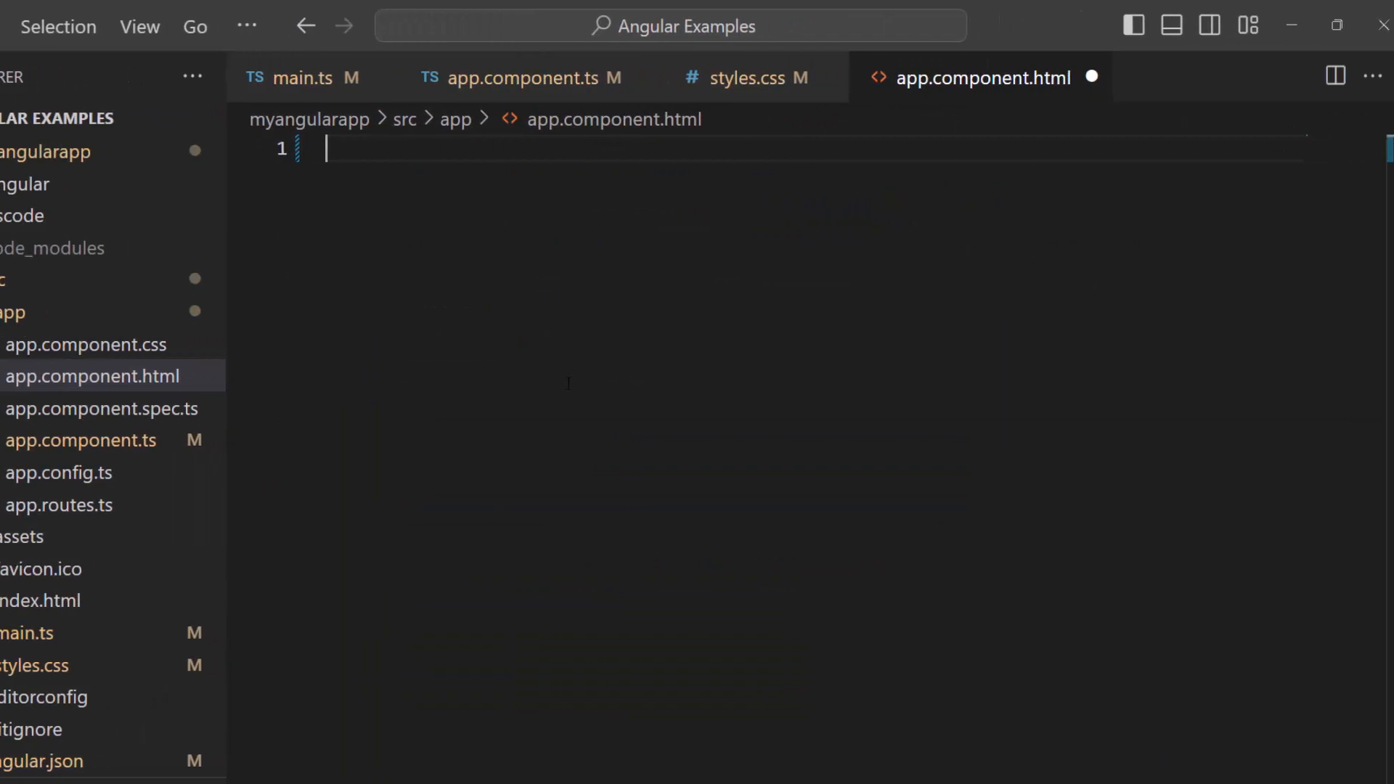
In app.component.html, add a wrapper div holding an ejs-textbox 160px wide with placeholder 'Enter Name'.
{"action": "type", "text": "<div class=\"wrapper\">"}
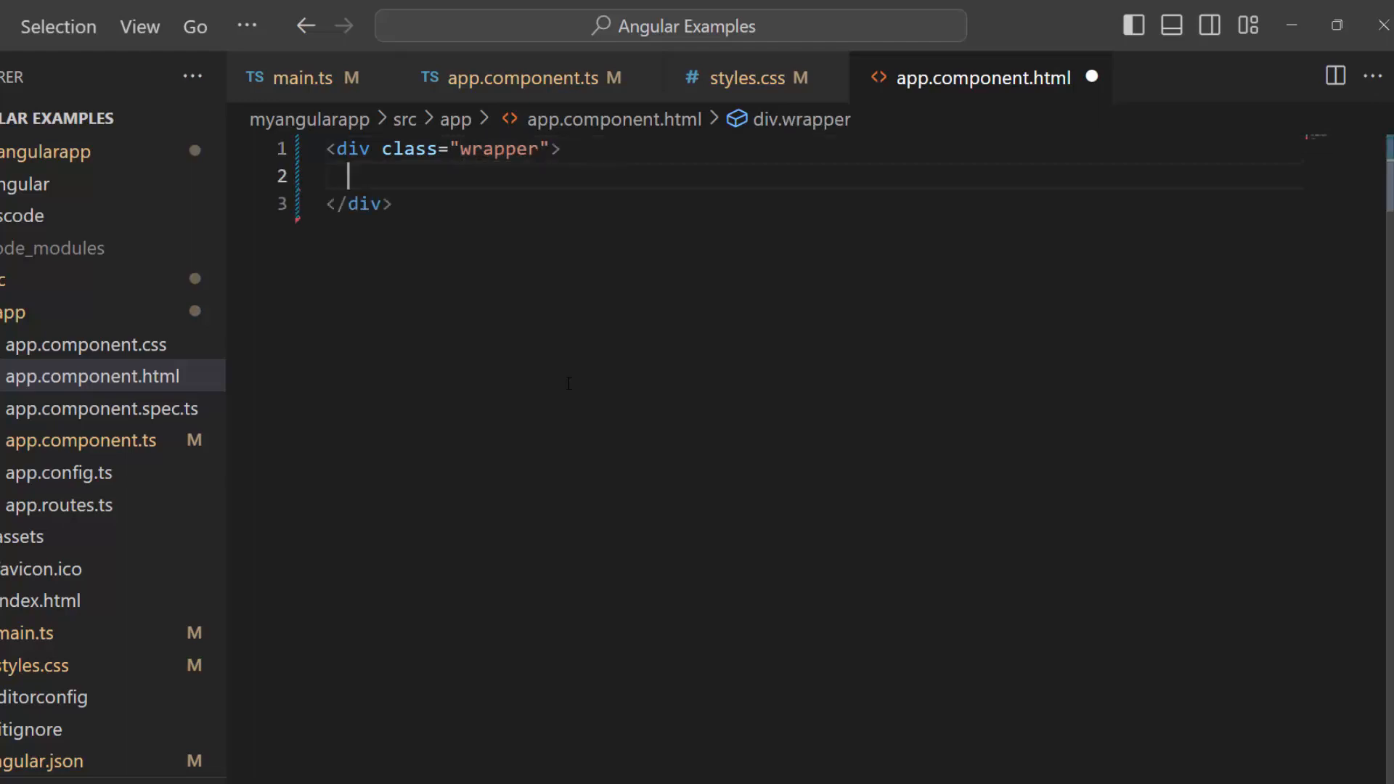
{"action": "type", "text": "<ej"}
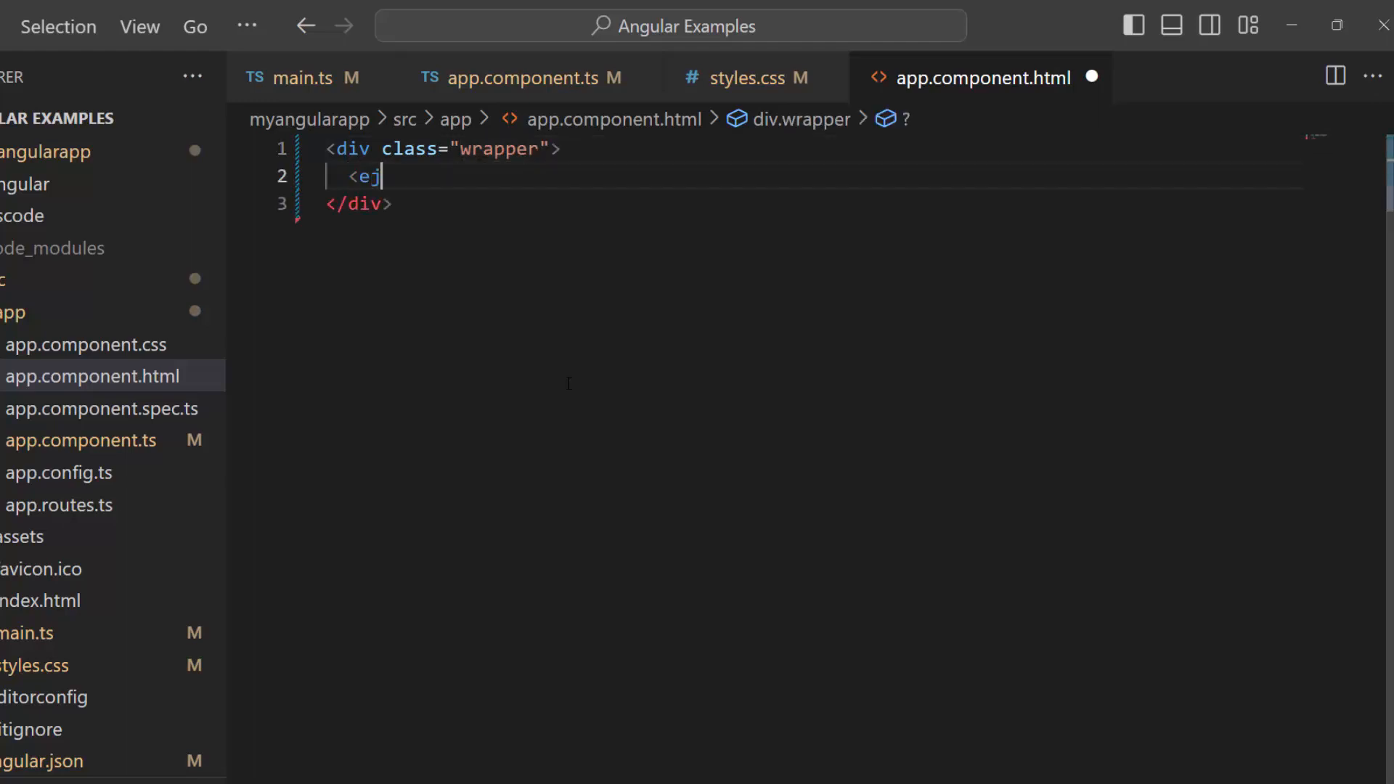
{"action": "type", "text": "s-textbox"}
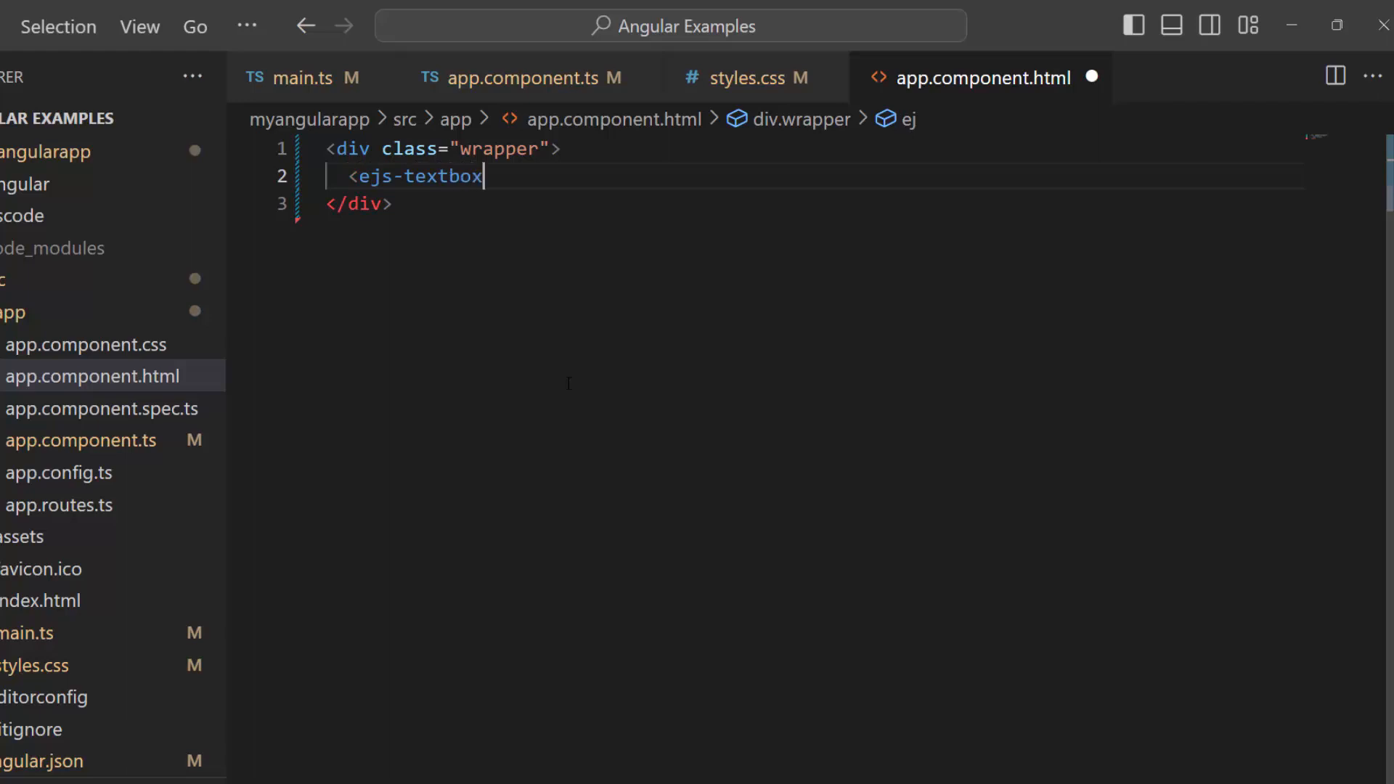
{"action": "type", "text": "></ejs-textbox>"}
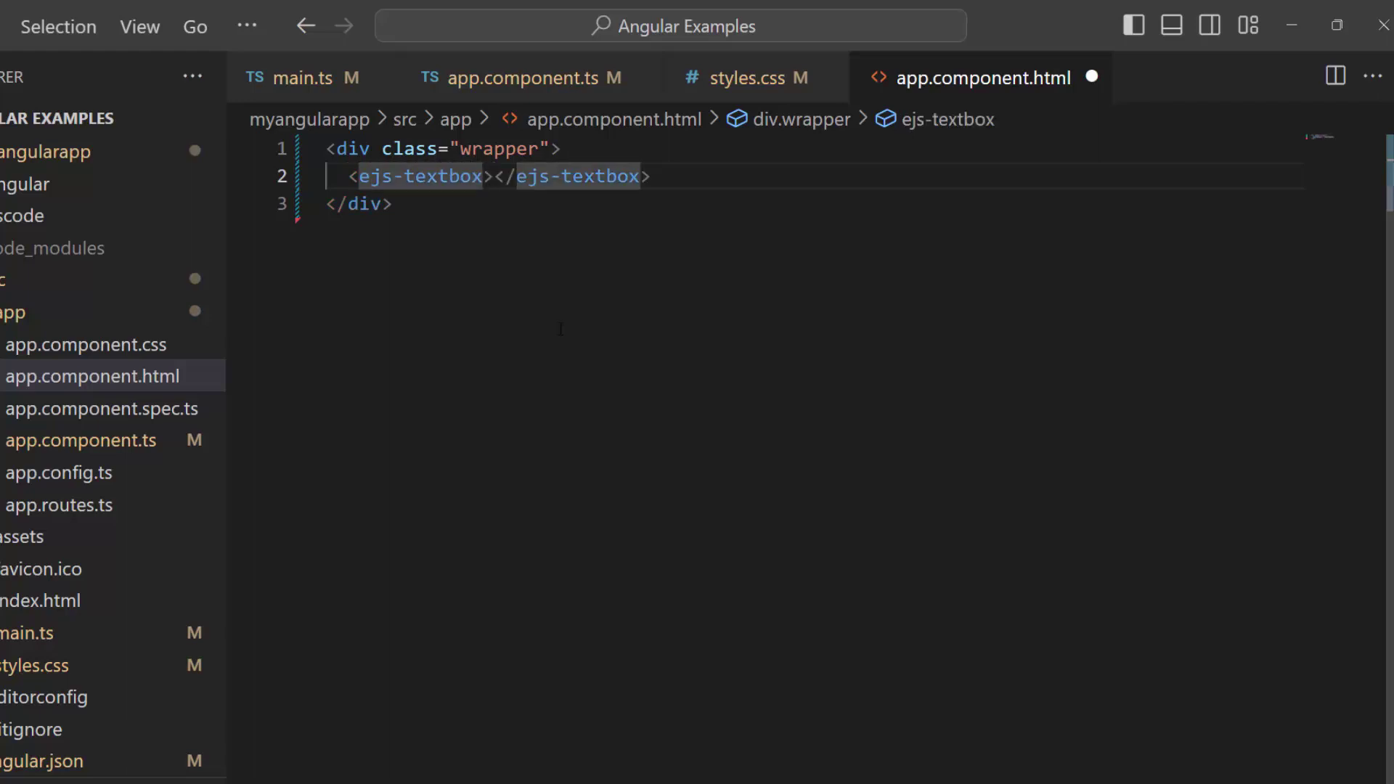
{"action": "type", "text": "width=\"16\""}
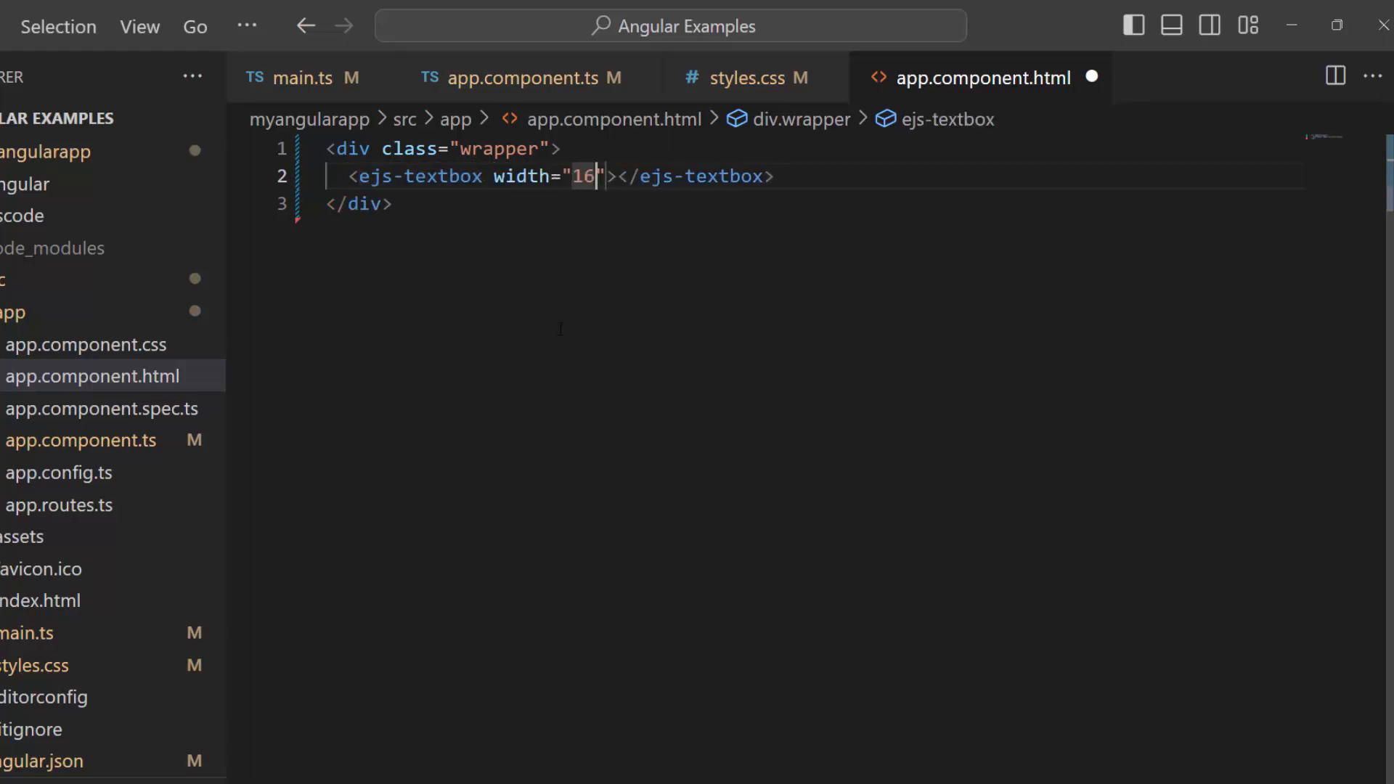
{"action": "type", "text": "0px\" placeholder=\"En"}
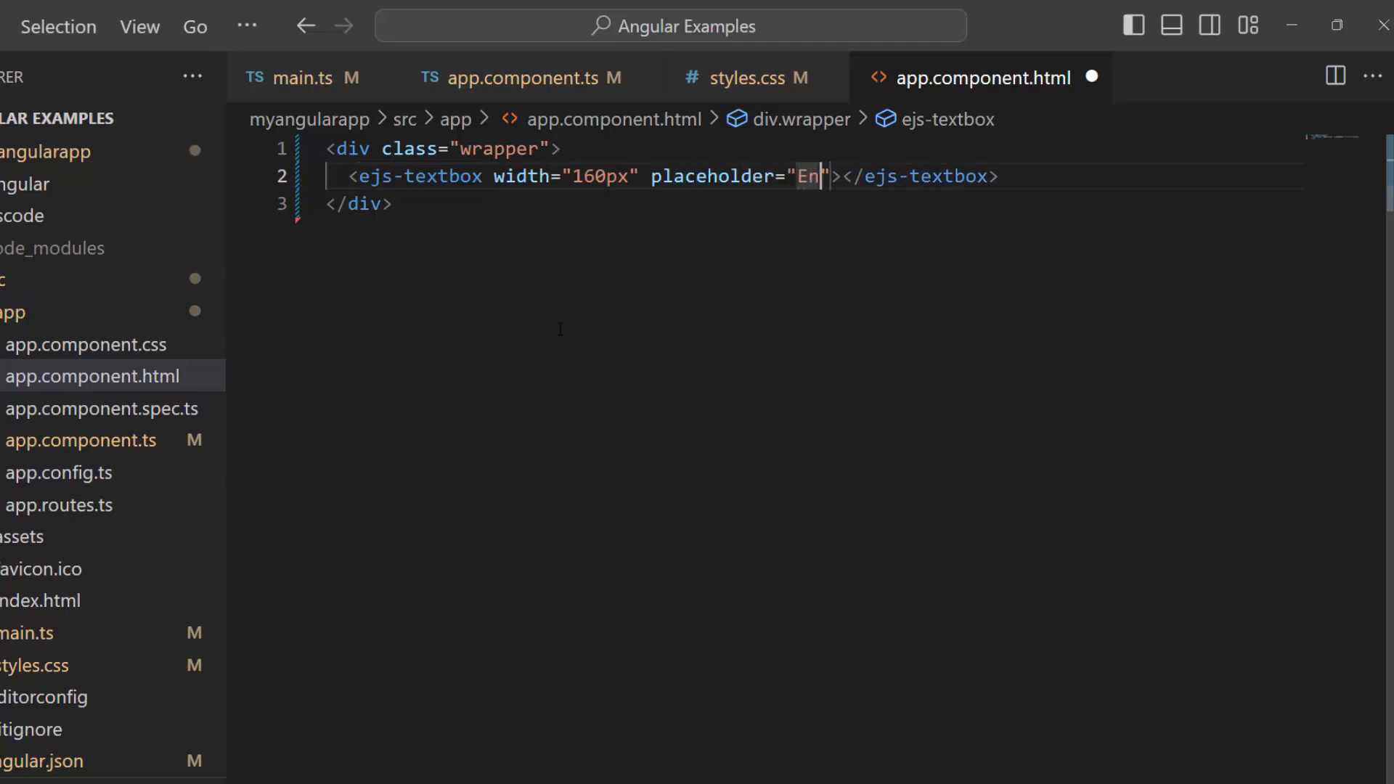
{"action": "type", "text": "ter Nam"}
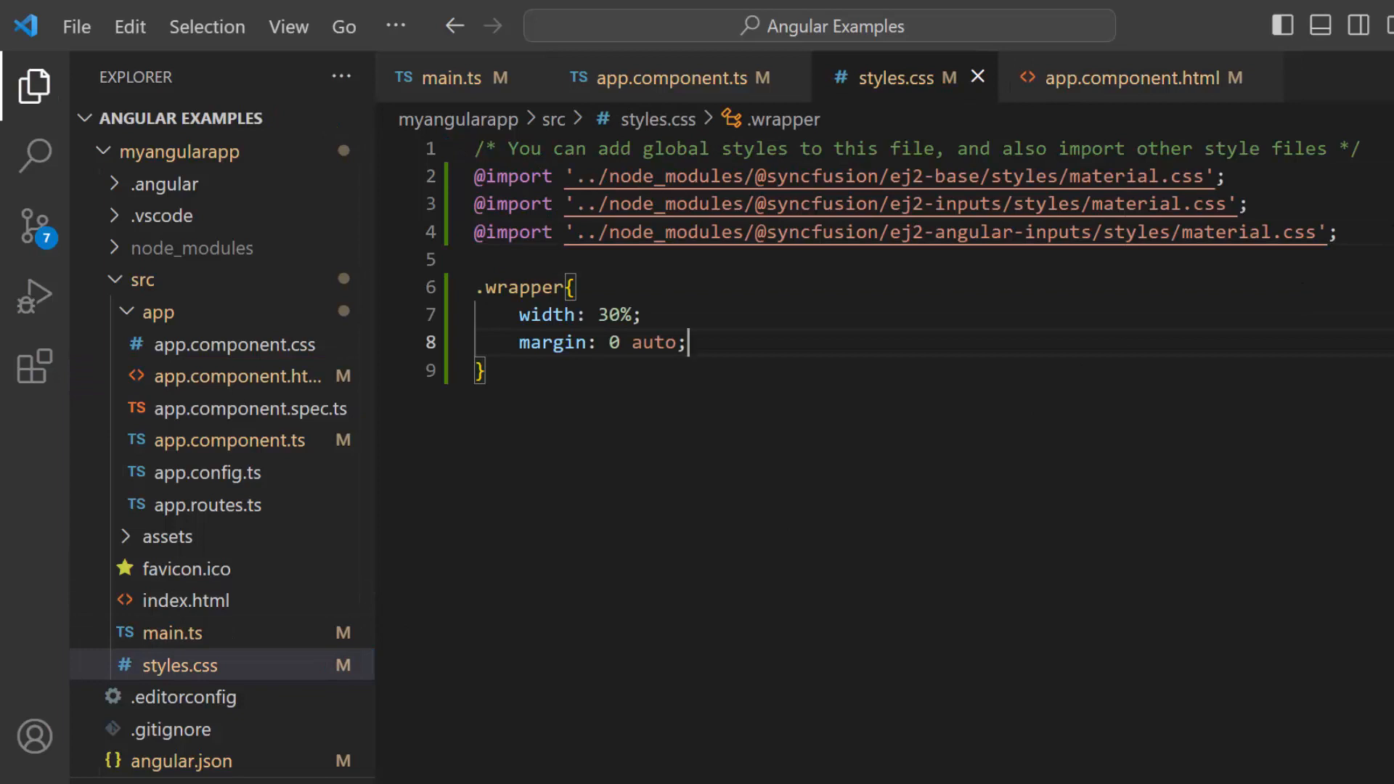
{"action": "left_click", "coordinate": [394, 27]}
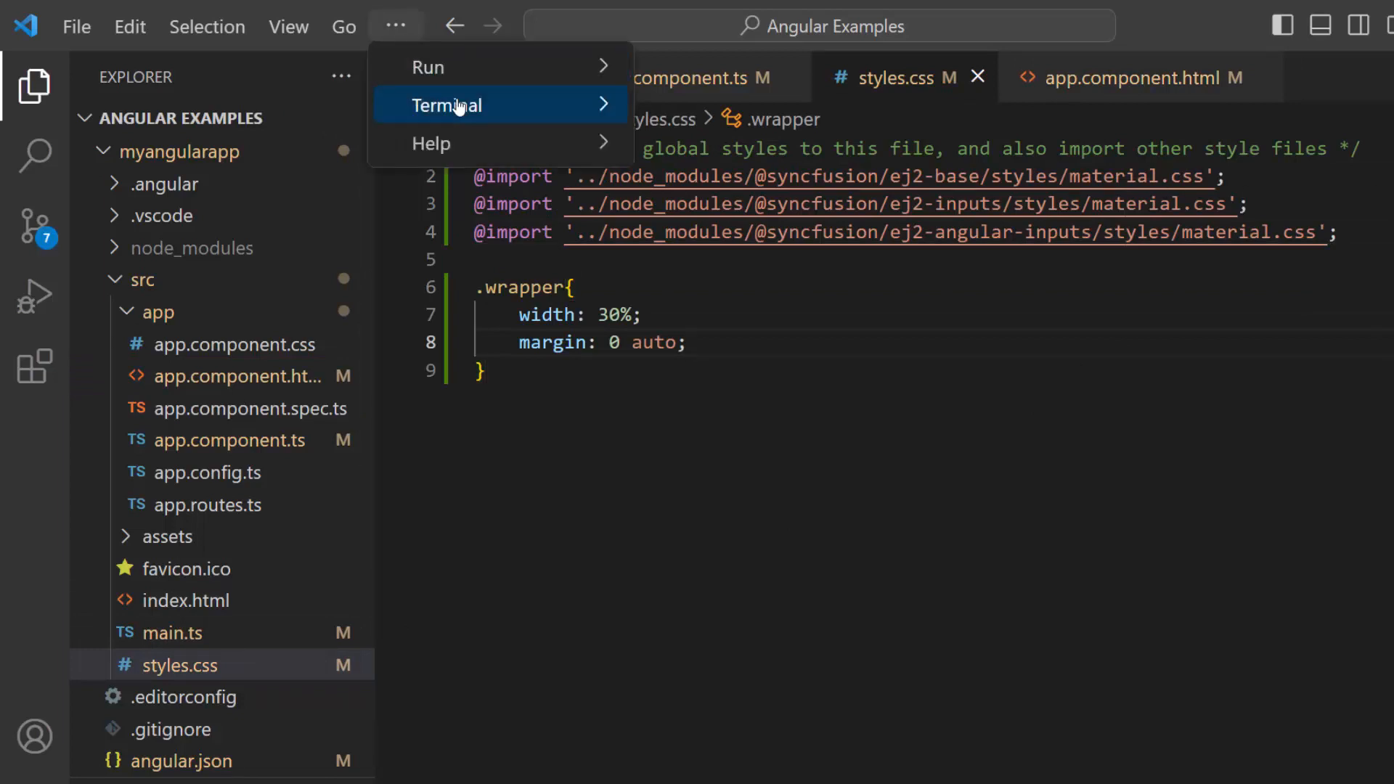
Run ng serve in a new terminal and open the app at localhost:4200 in the browser.
{"action": "left_click", "coordinate": [447, 104]}
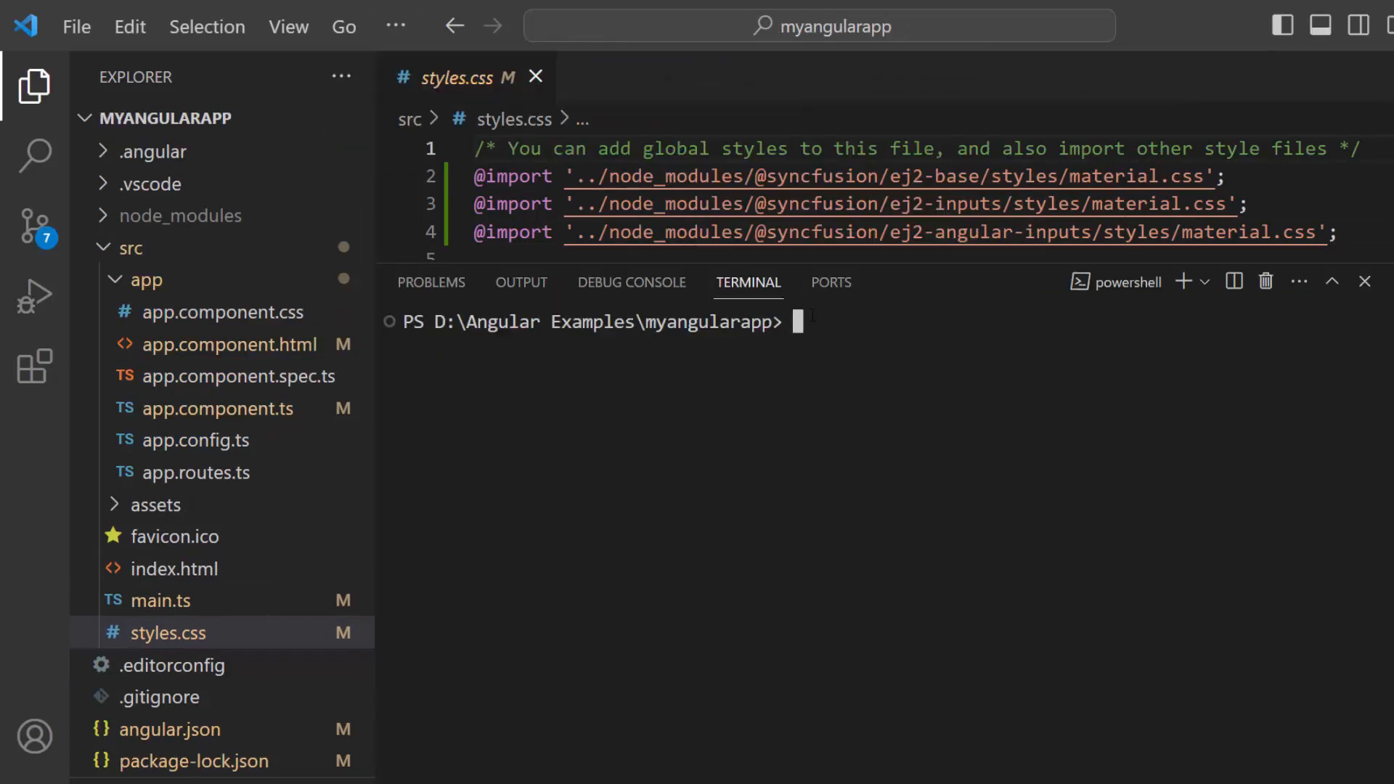
{"action": "type", "text": "ng serve"}
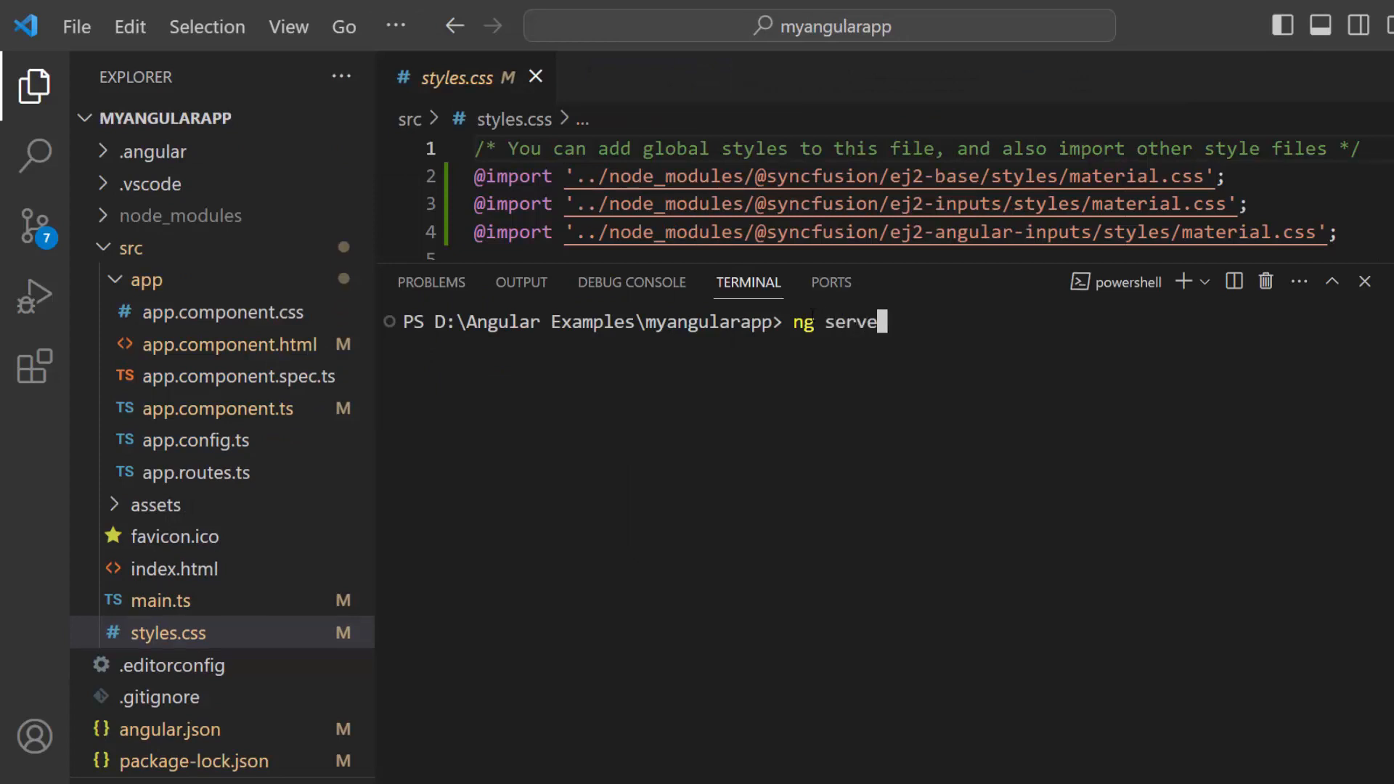
{"action": "key", "text": "Enter"}
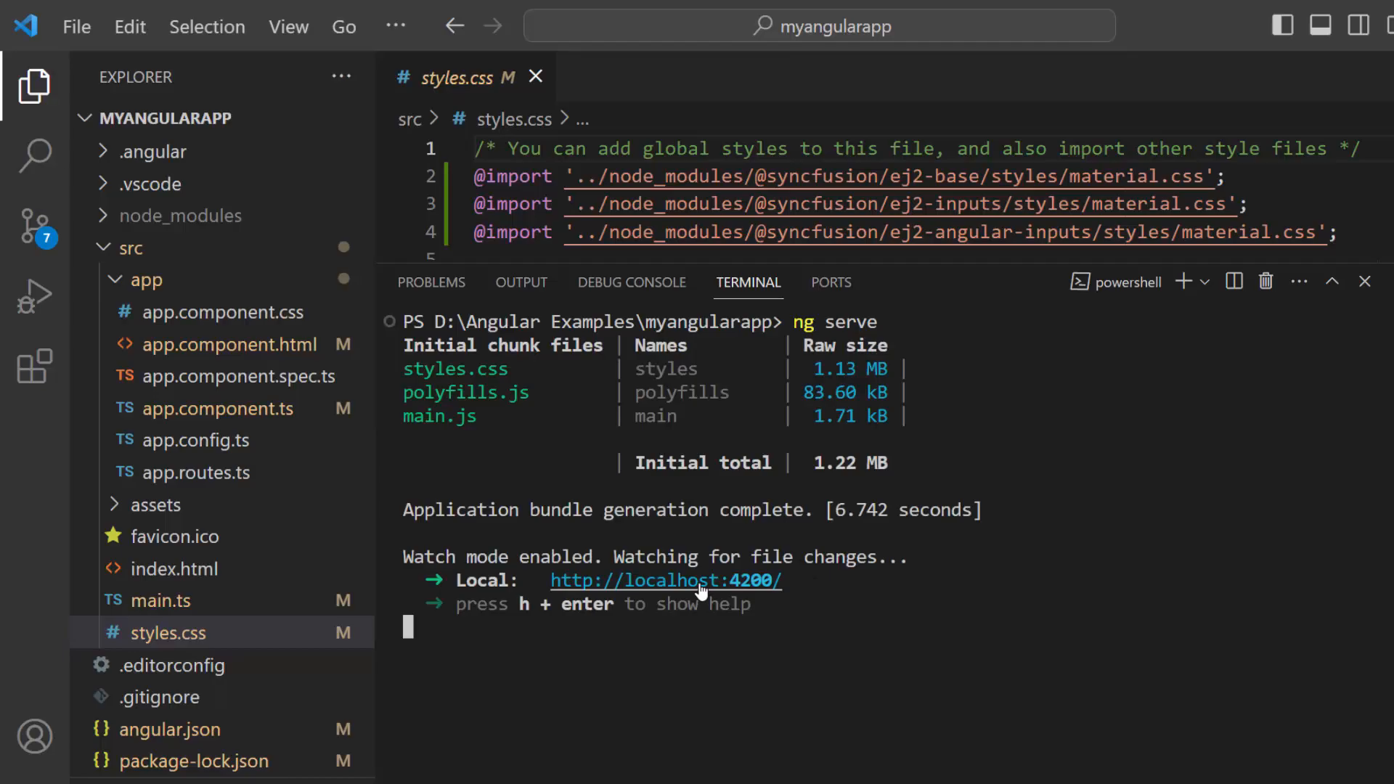
{"action": "left_click", "coordinate": [665, 581]}
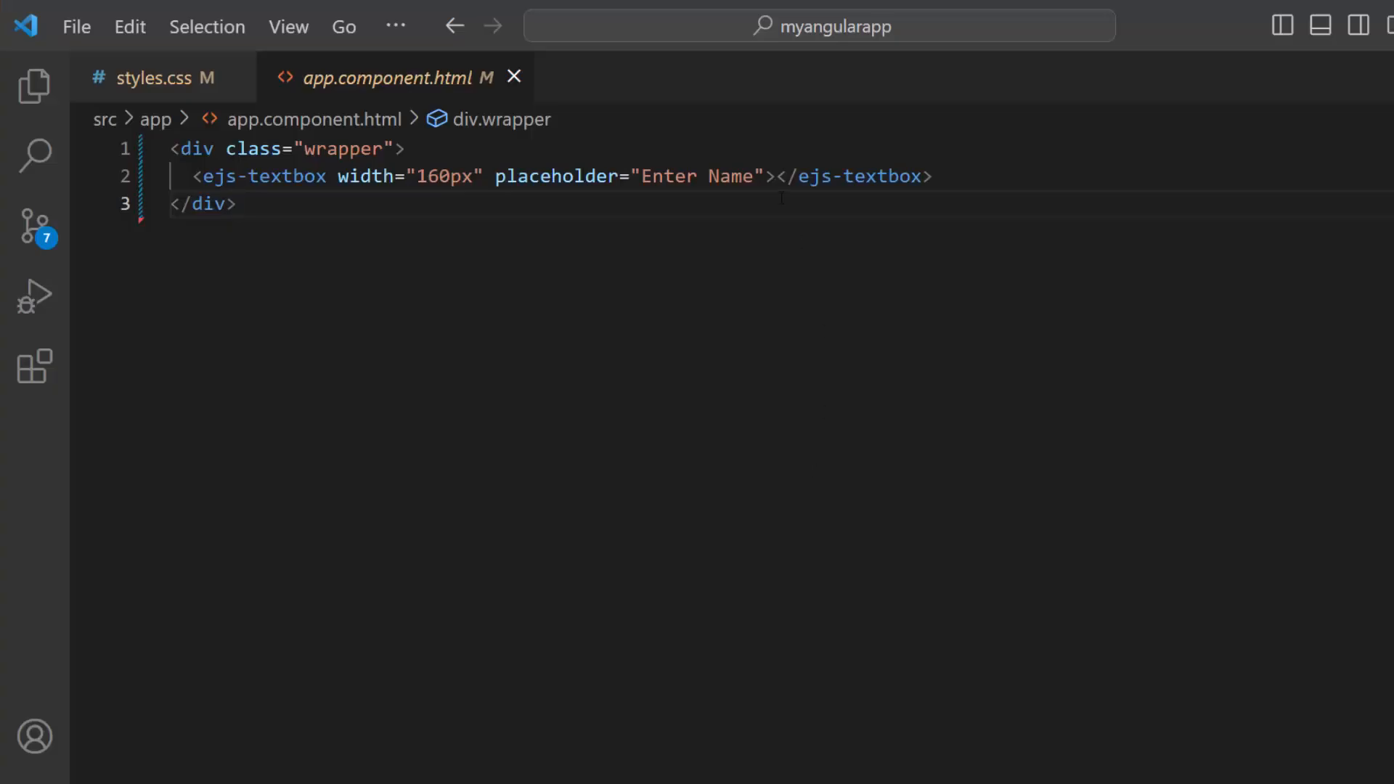
Give the textbox cssClass e-error and placeholder Error.
{"action": "type", "text": "css"}
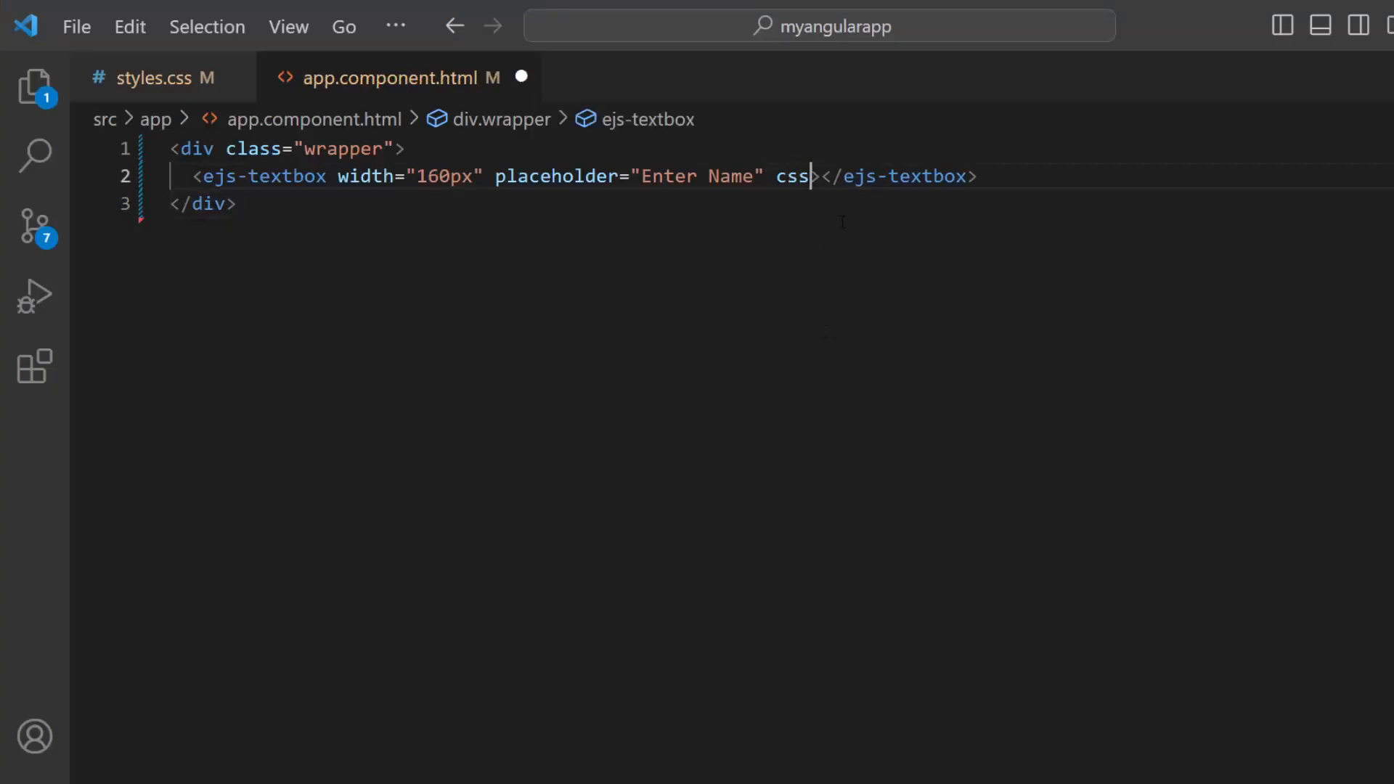
{"action": "type", "text": "Class=\"\""}
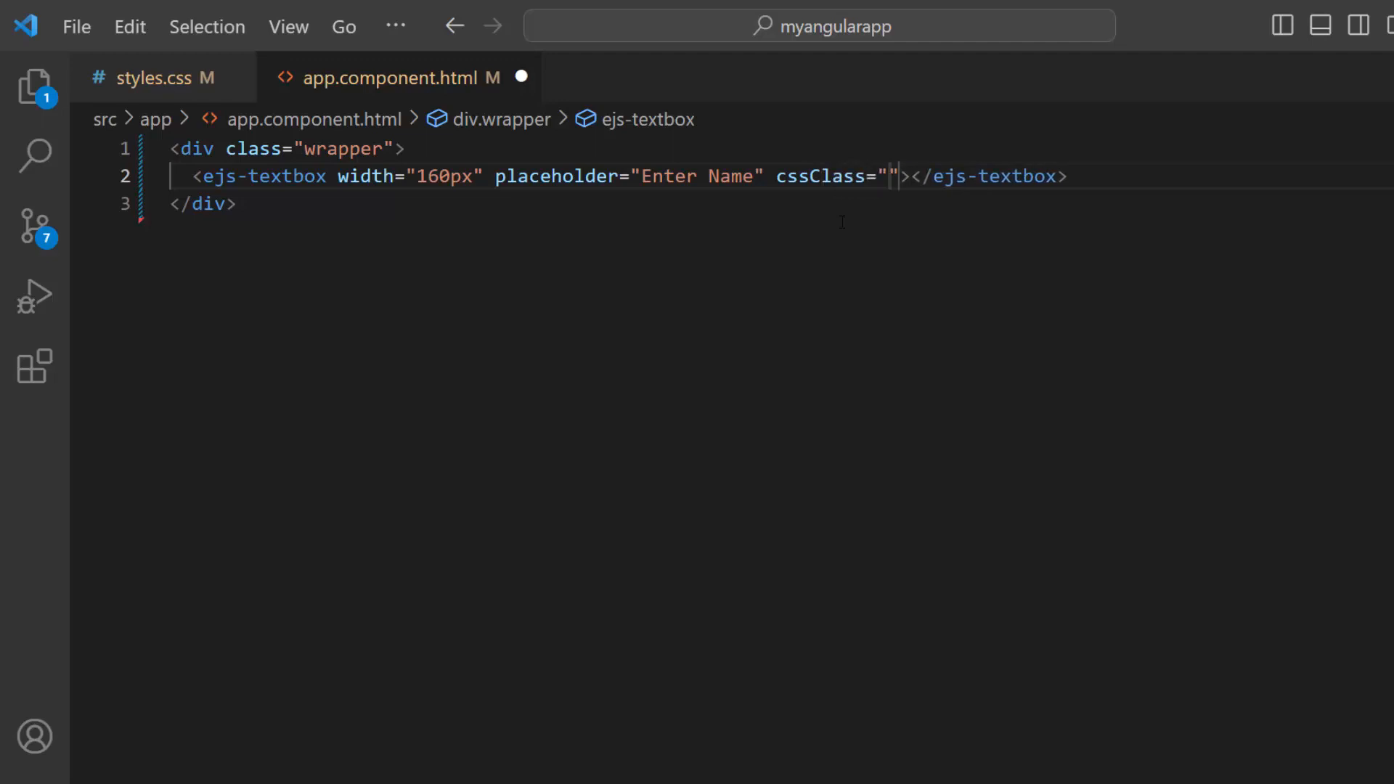
{"action": "type", "text": "e-err"}
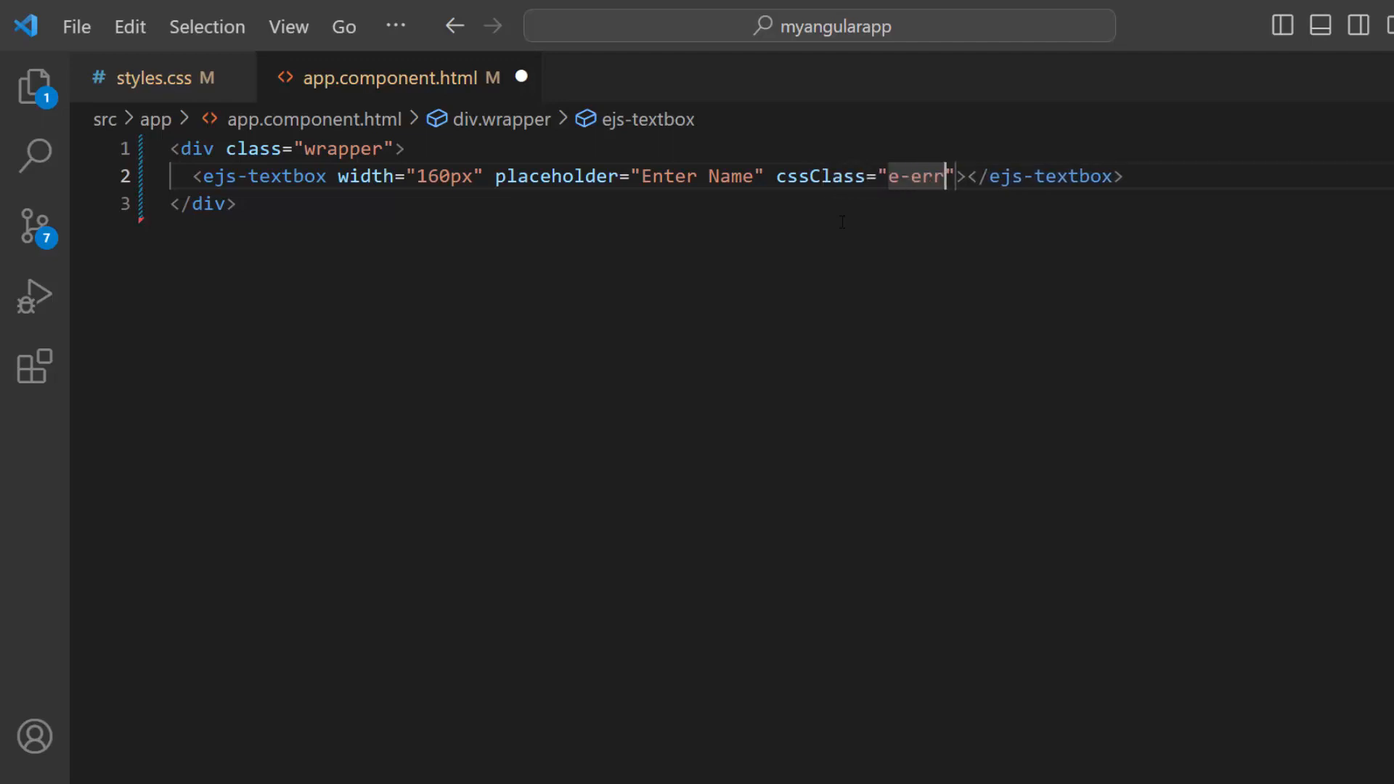
{"action": "type", "text": "or"}
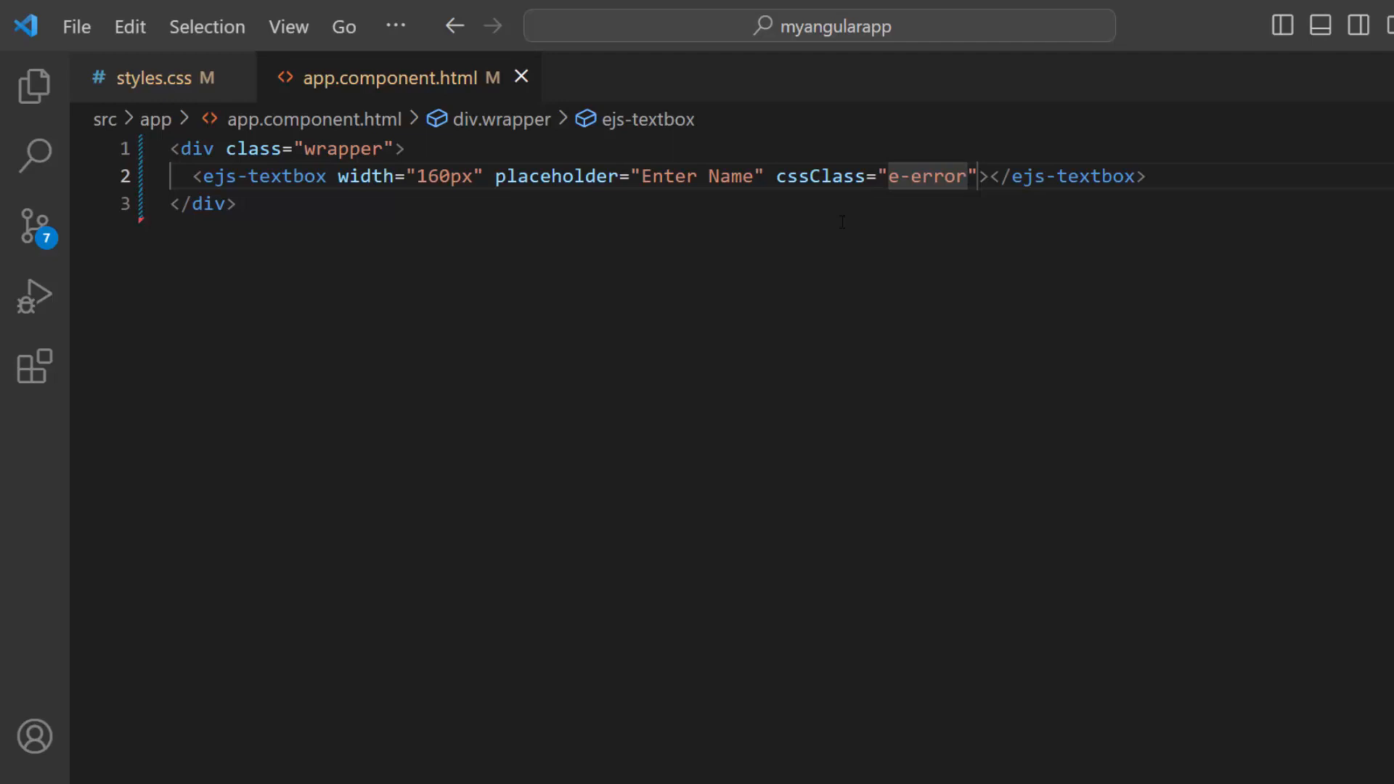
{"action": "left_click", "coordinate": [643, 176]}
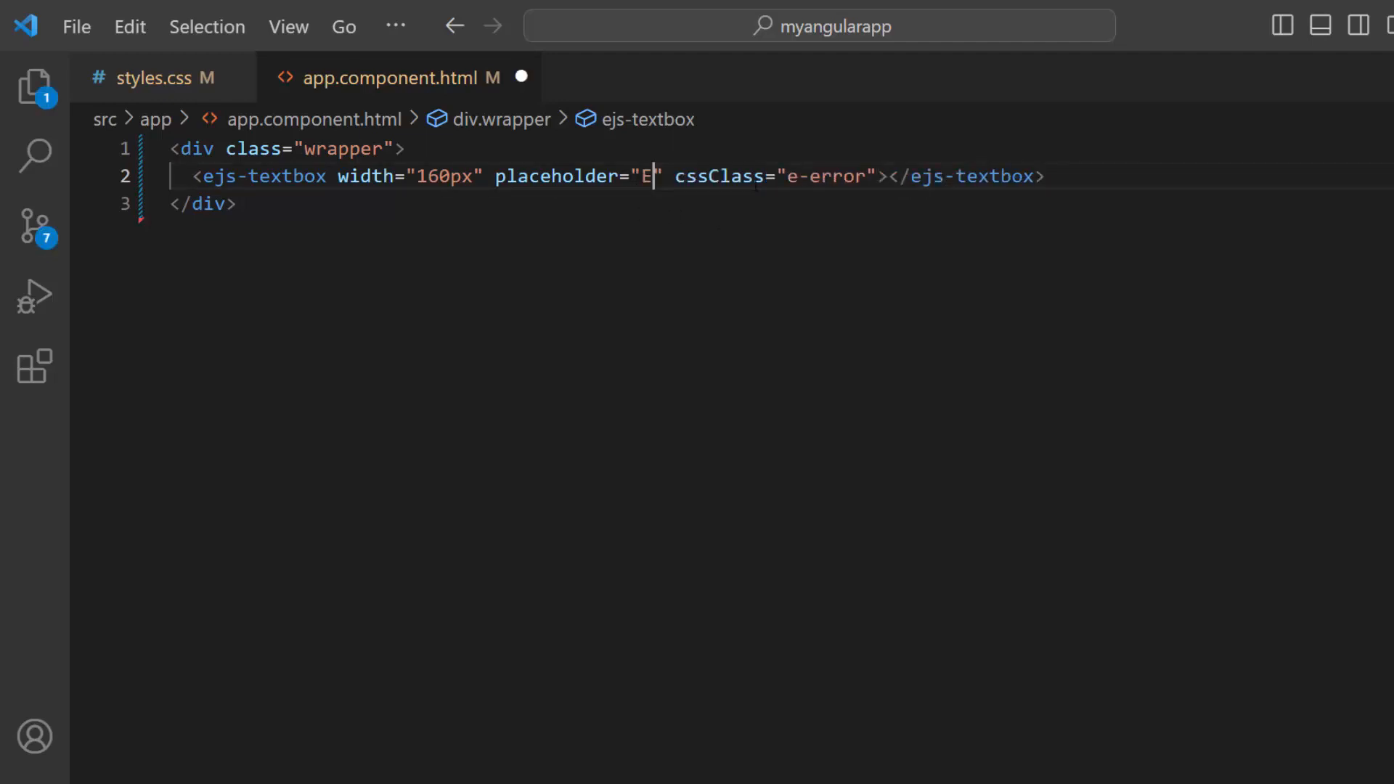
{"action": "type", "text": "rror"}
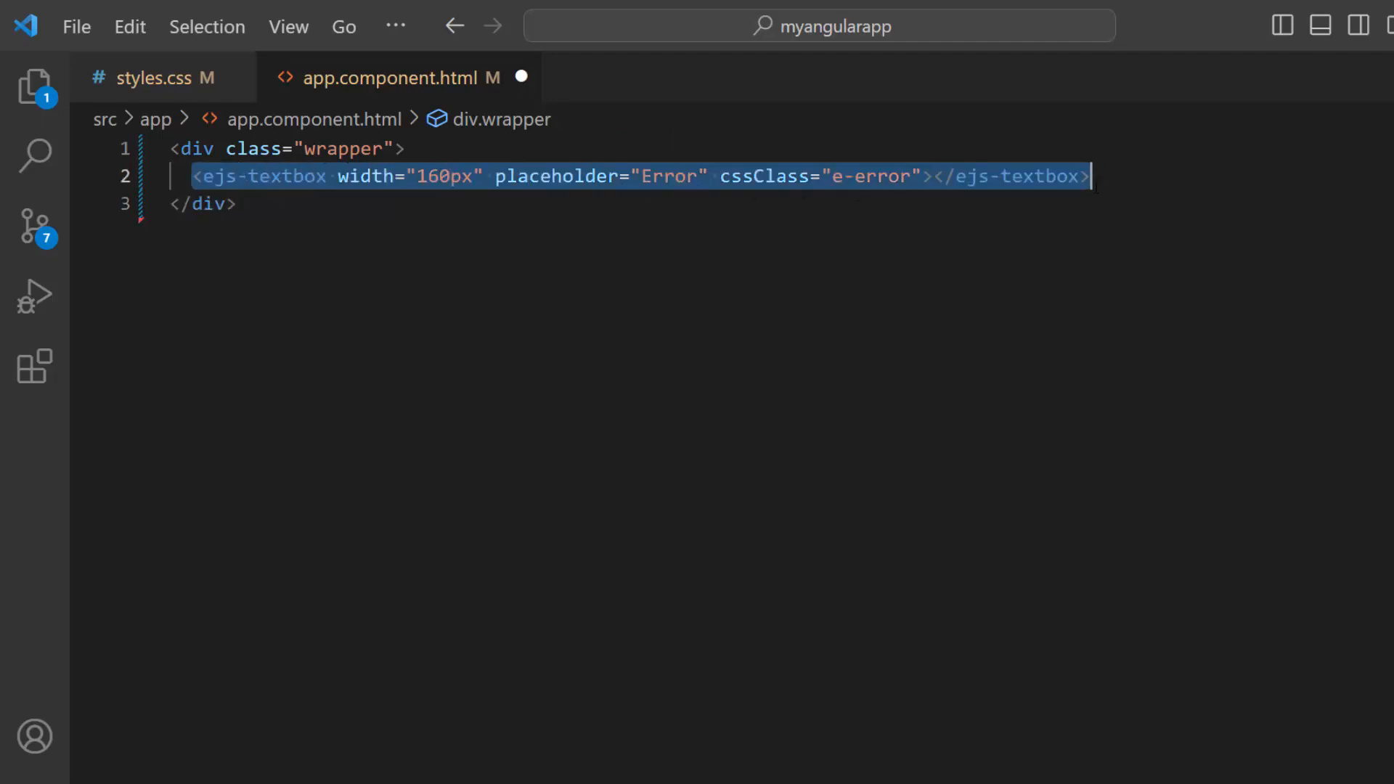
Duplicate it into Warning and Success textboxes with cssClass e-warning and e-success.
{"action": "key", "text": "Enter"}
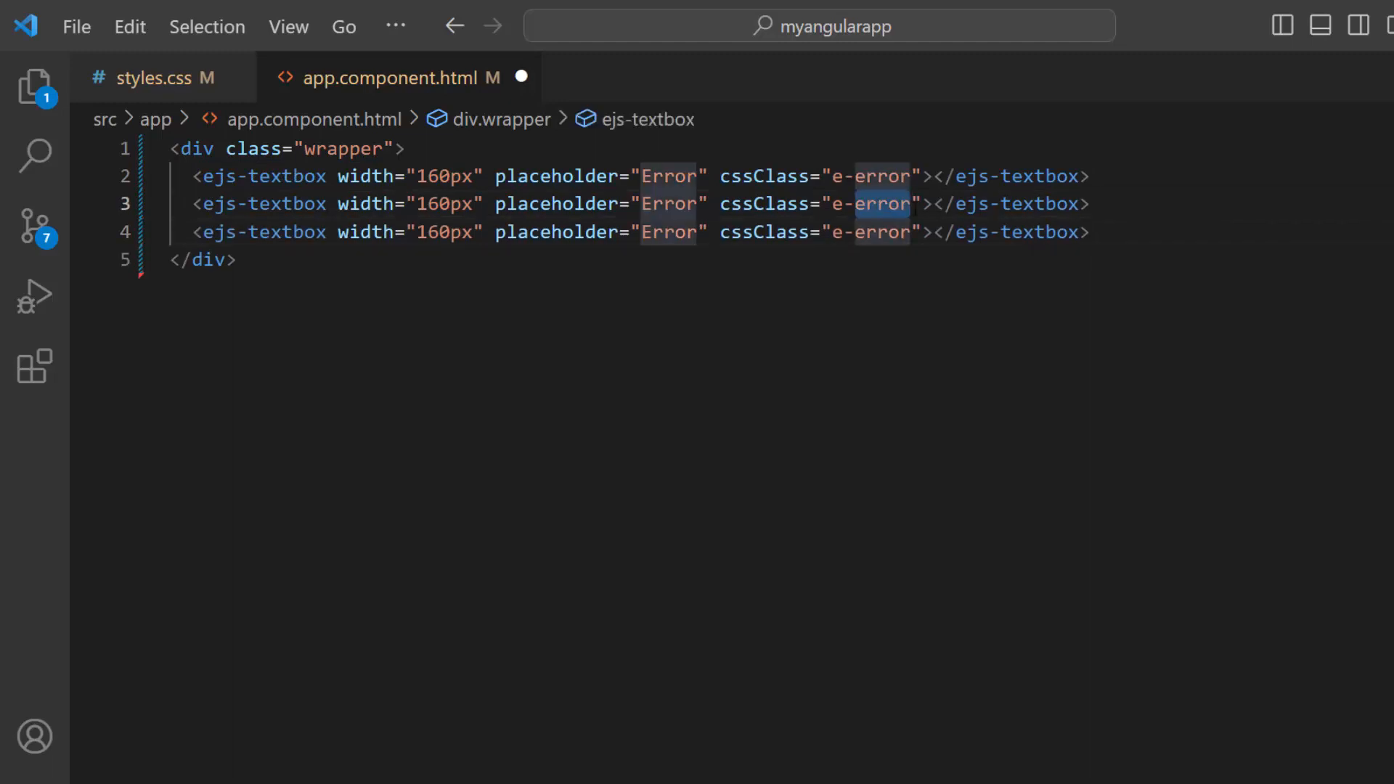
{"action": "type", "text": "warning"}
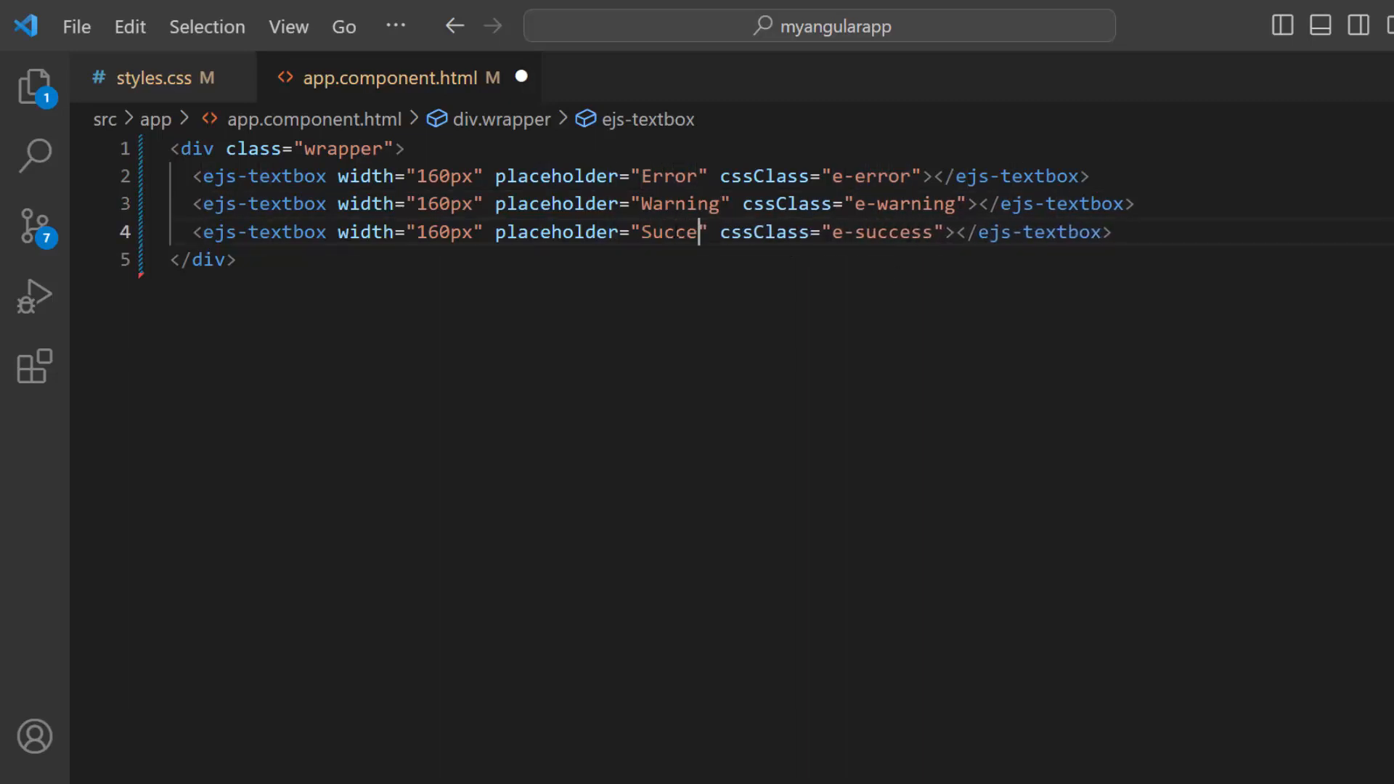
{"action": "type", "text": "ss"}
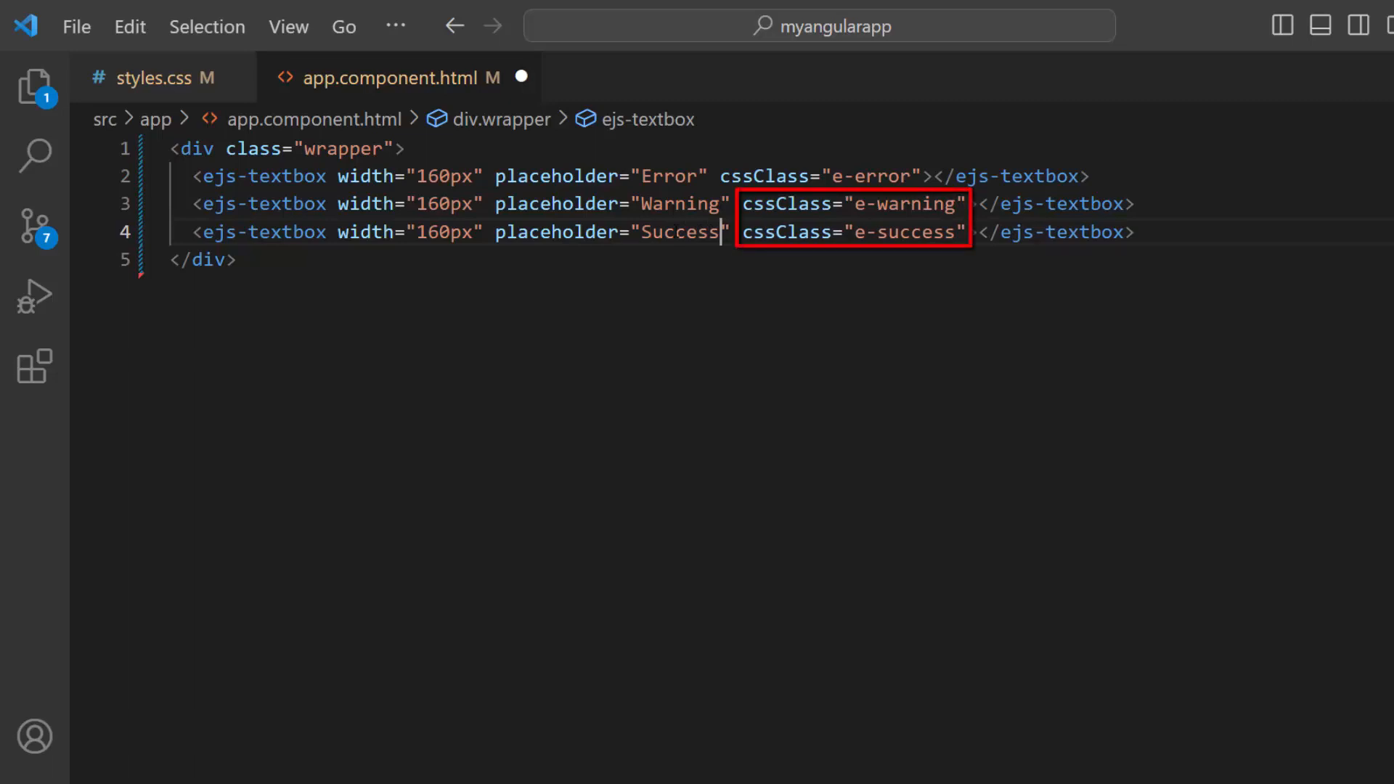
{"action": "left_click", "coordinate": [157, 77]}
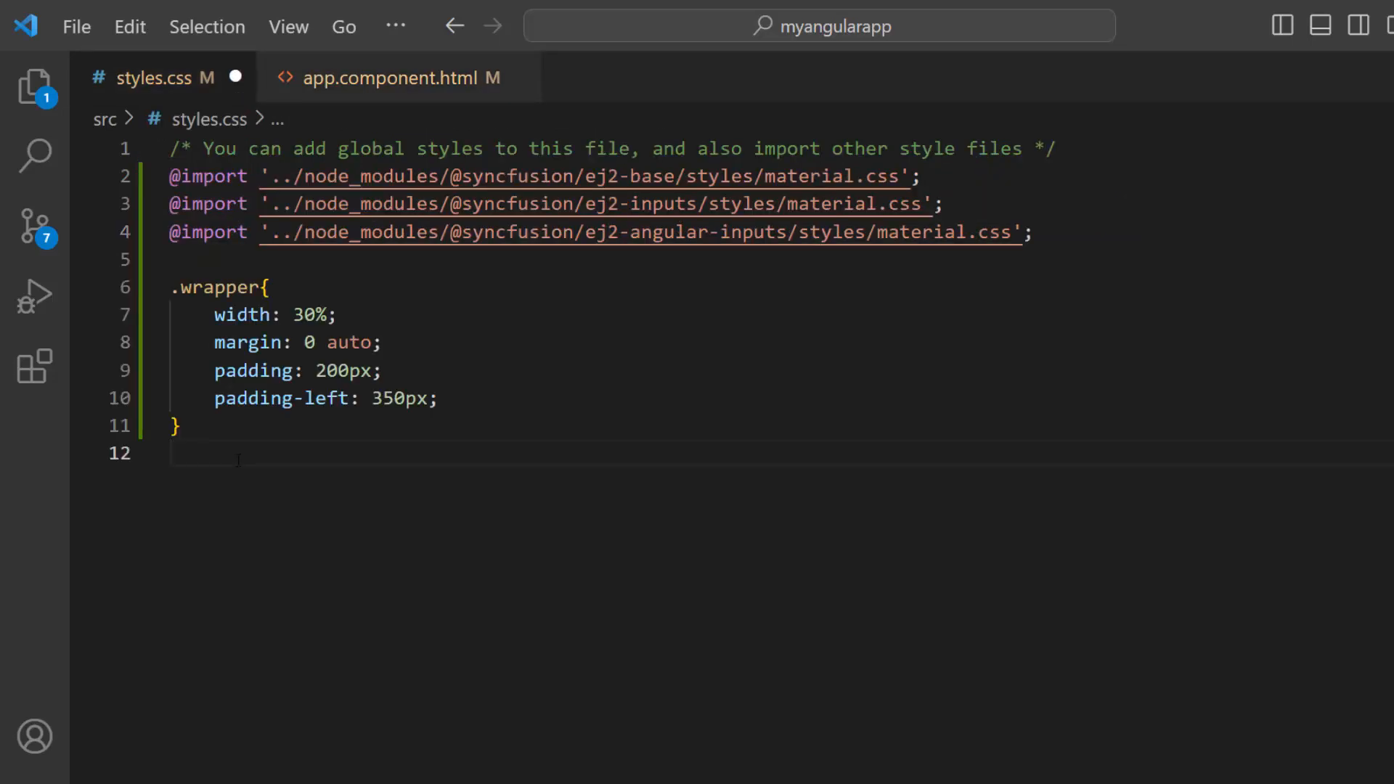
Begin a .e-control-wrapper, .e-input-group rule below .wrapper in styles.css.
{"action": "type", "text": ".e-control-wrapper, .e-input-group{"}
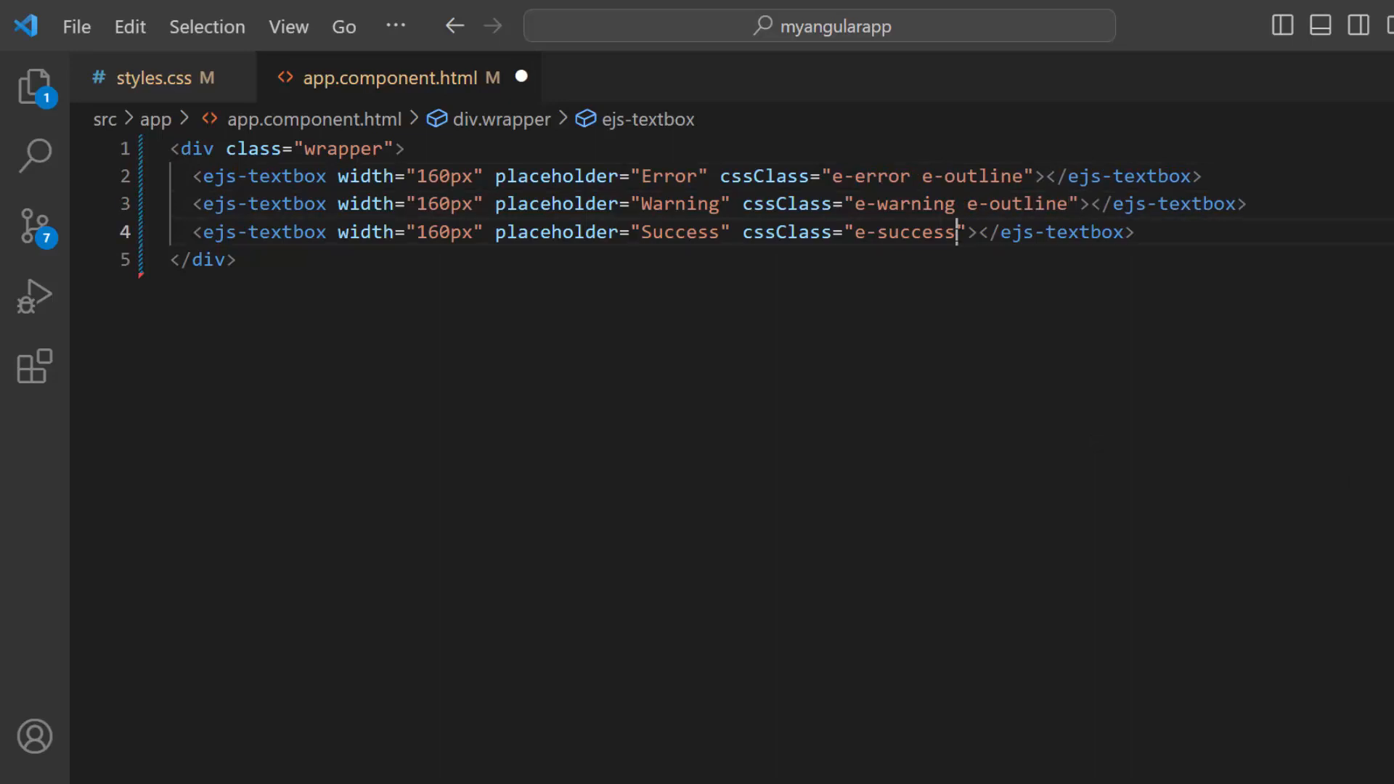
Add e-outline to the textboxes' cssClass, save, and try typing Syncfusion in the outlined preview.
{"action": "type", "text": "e-outline"}
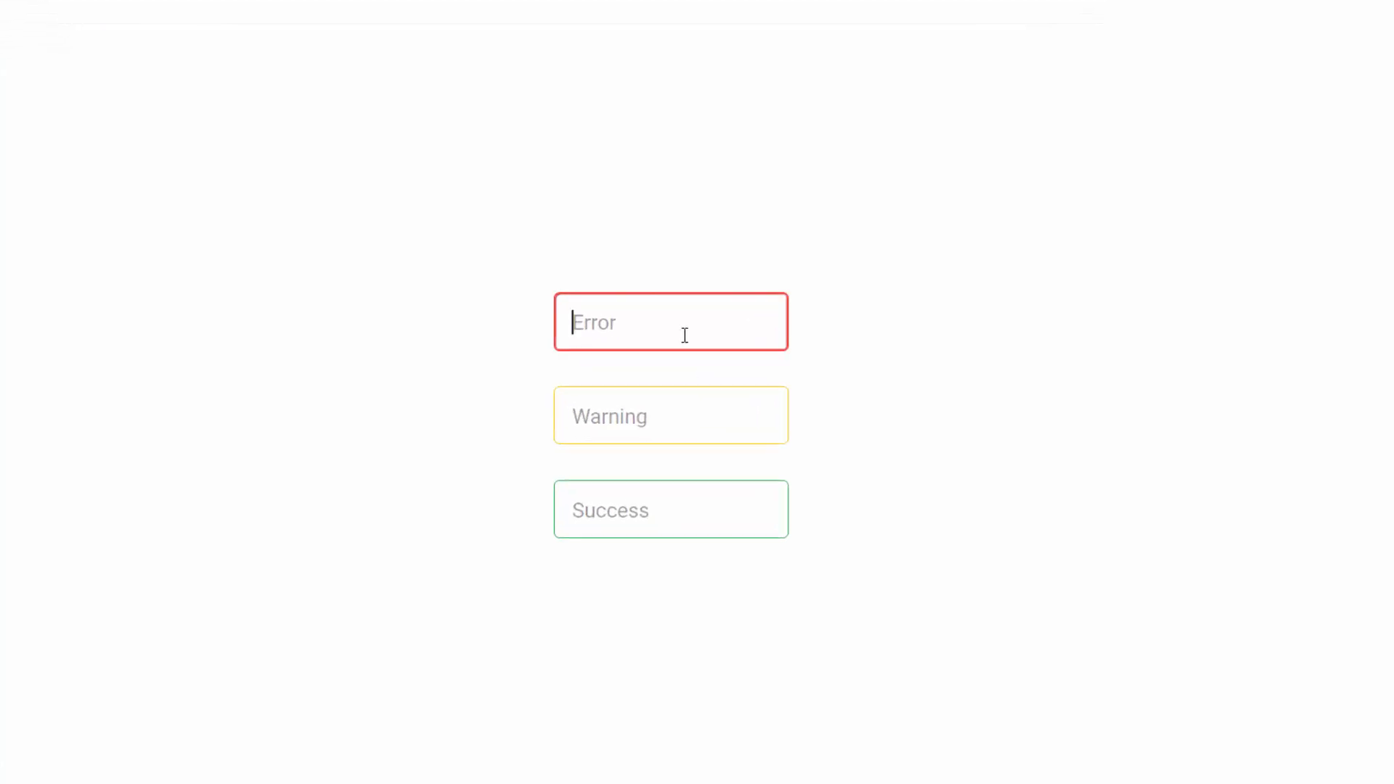
{"action": "type", "text": "Syncfusion"}
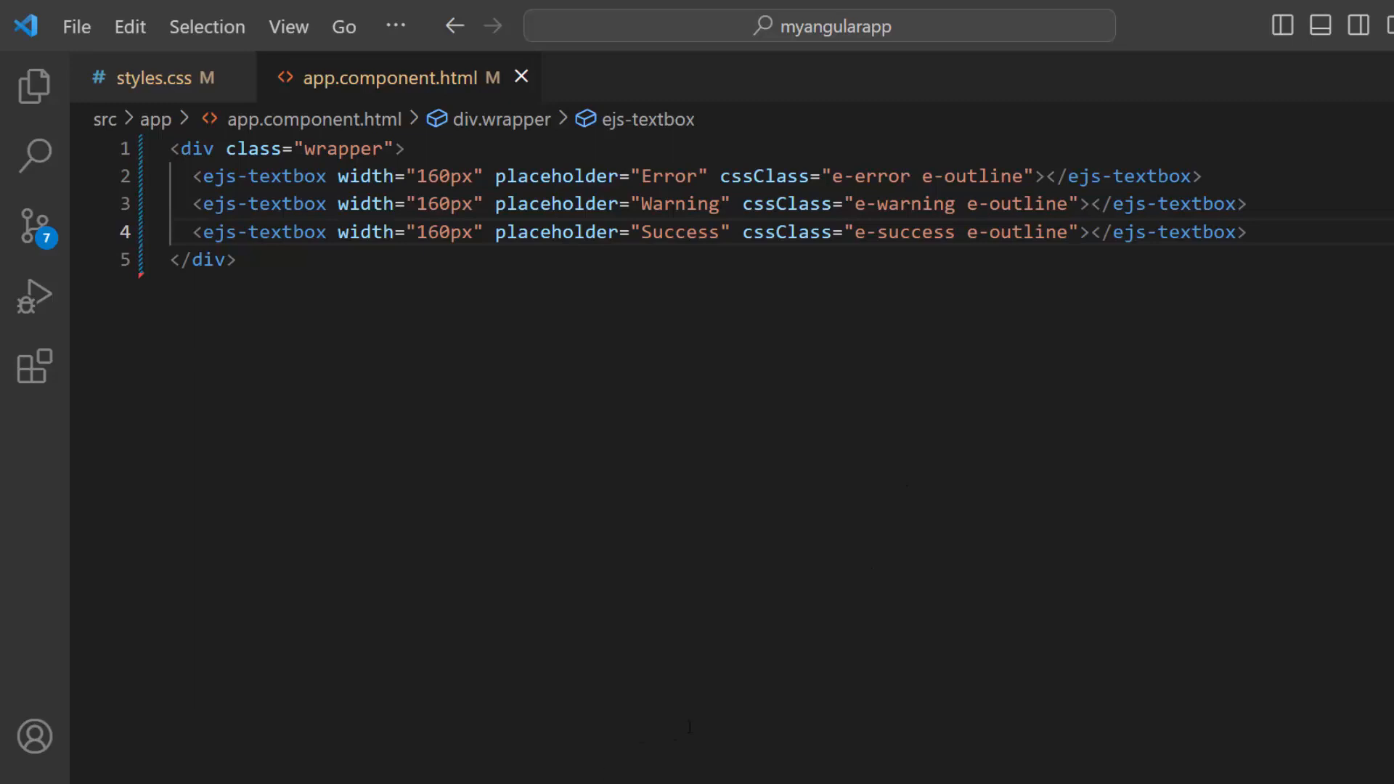
Add floatLabelType Always, Auto and Never to the Error, Warning and Success textboxes.
{"action": "key", "text": "Enter"}
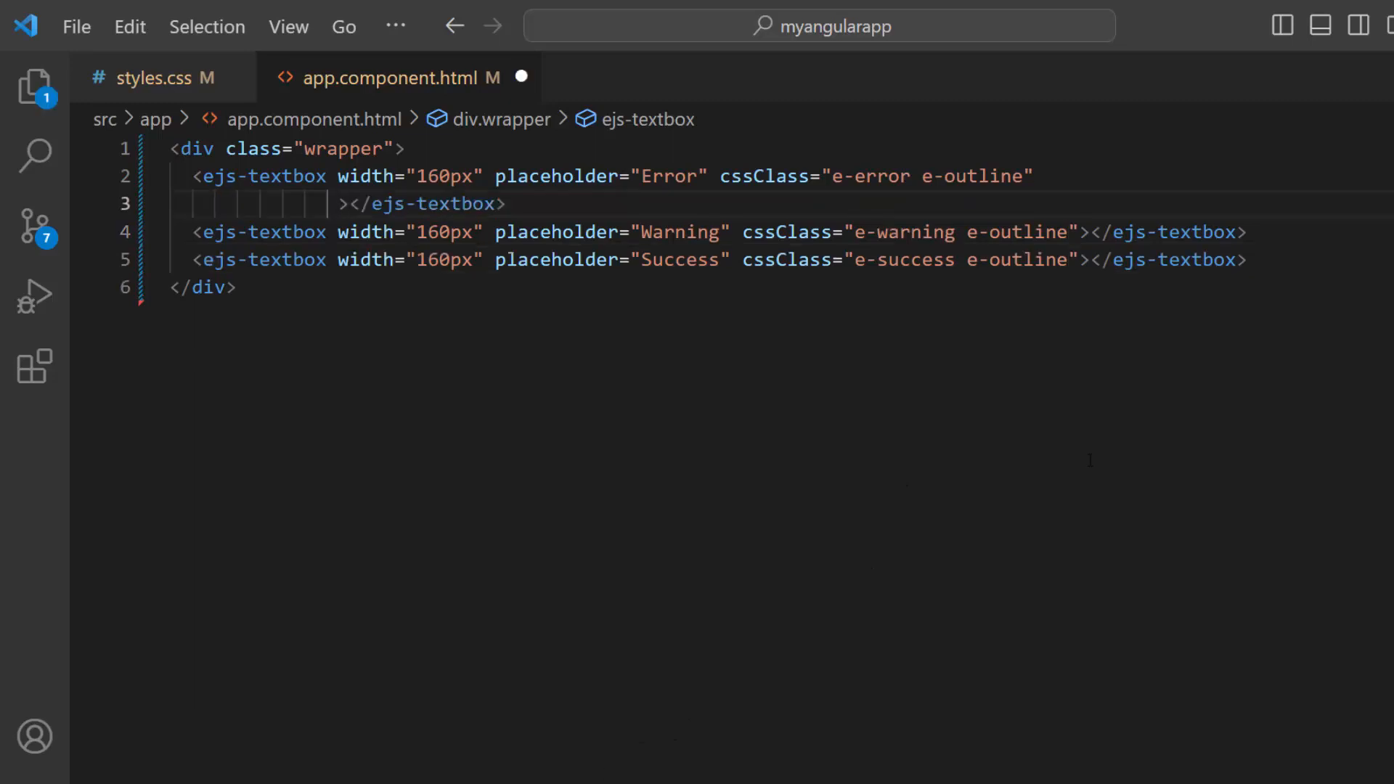
{"action": "type", "text": "floatLabelType=\"Always"}
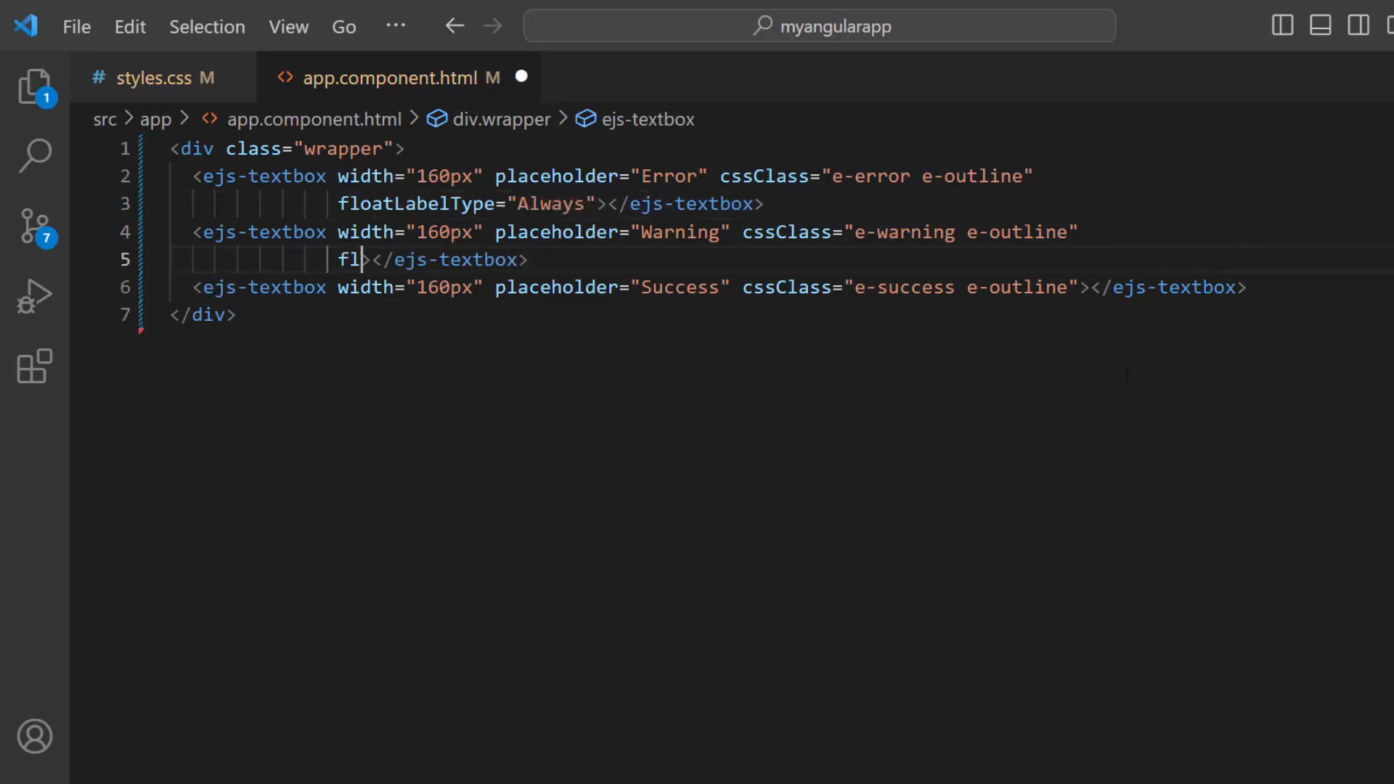
{"action": "type", "text": "oatLabelType=\"\""}
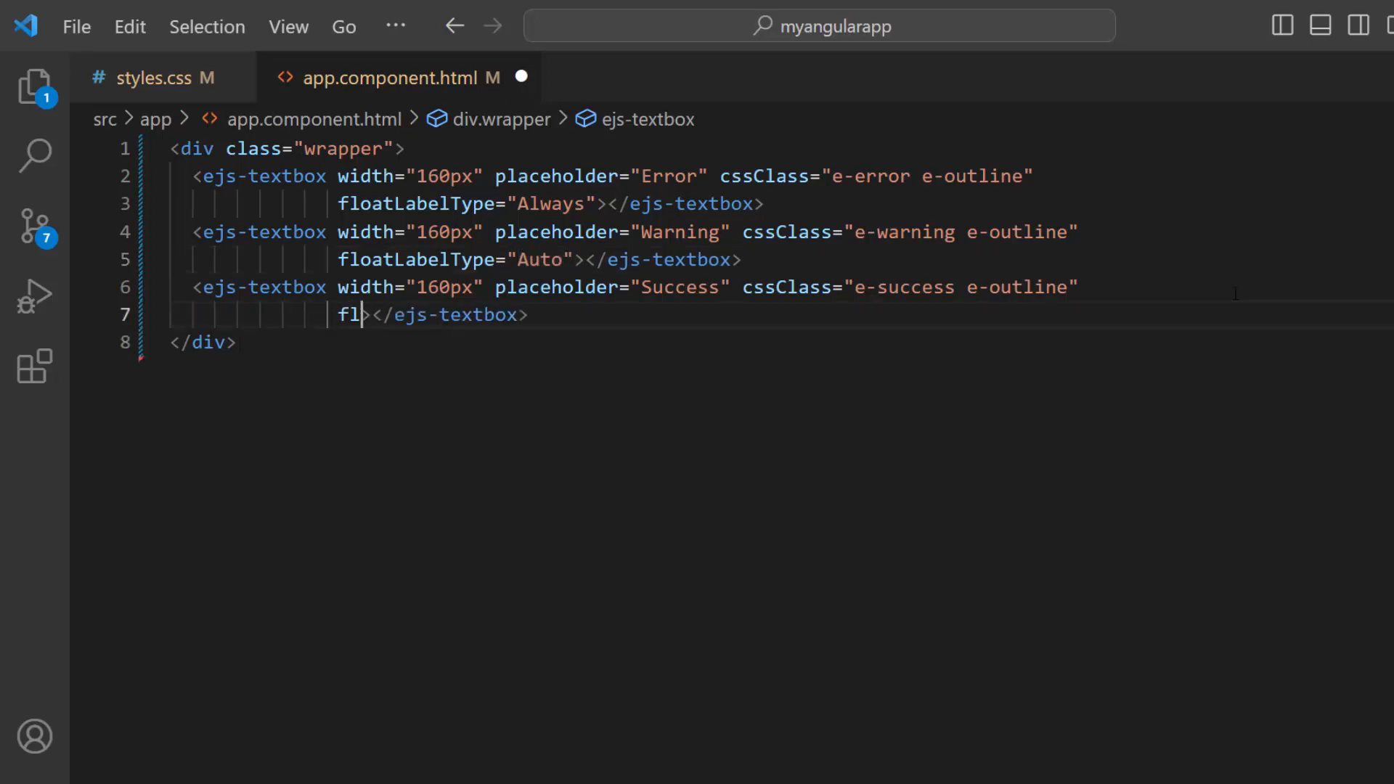
{"action": "type", "text": "oatLabelType"}
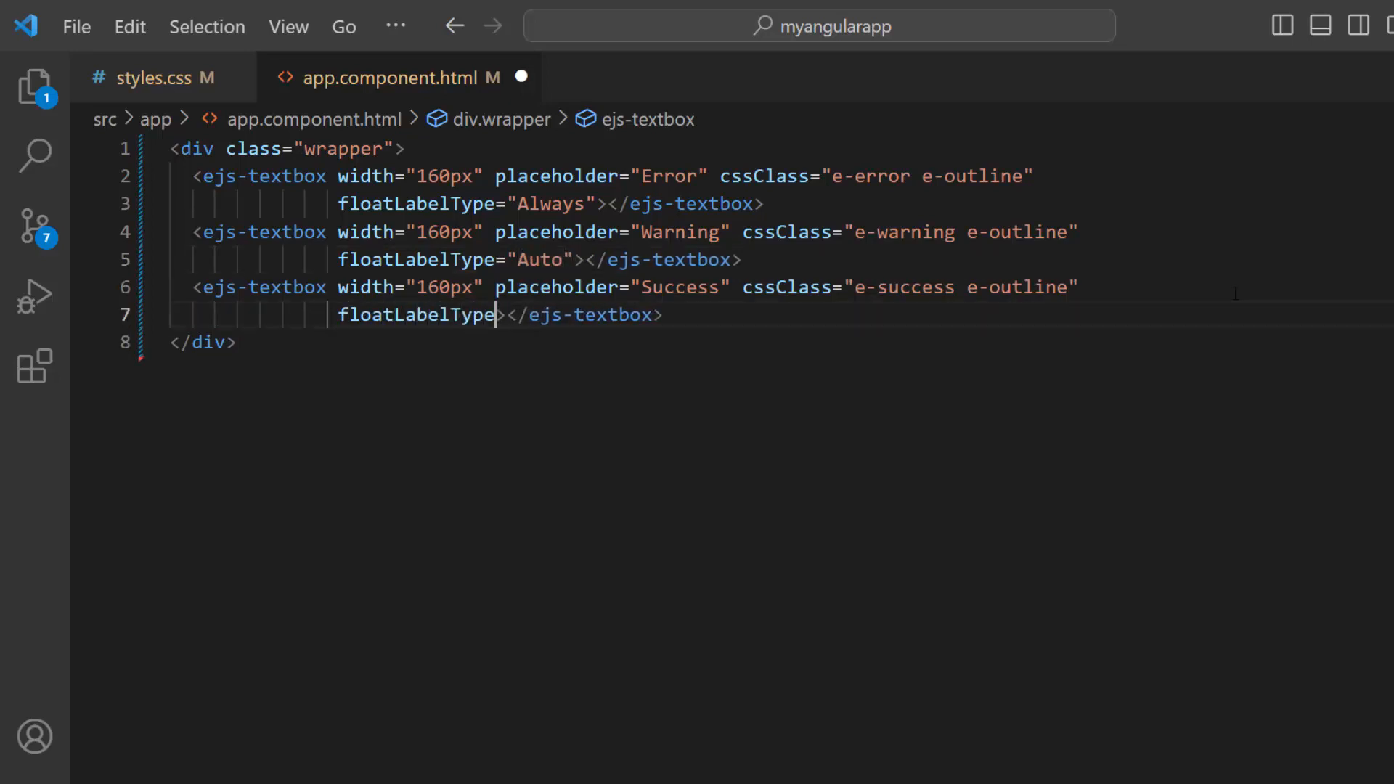
{"action": "type", "text": "=\"Never\""}
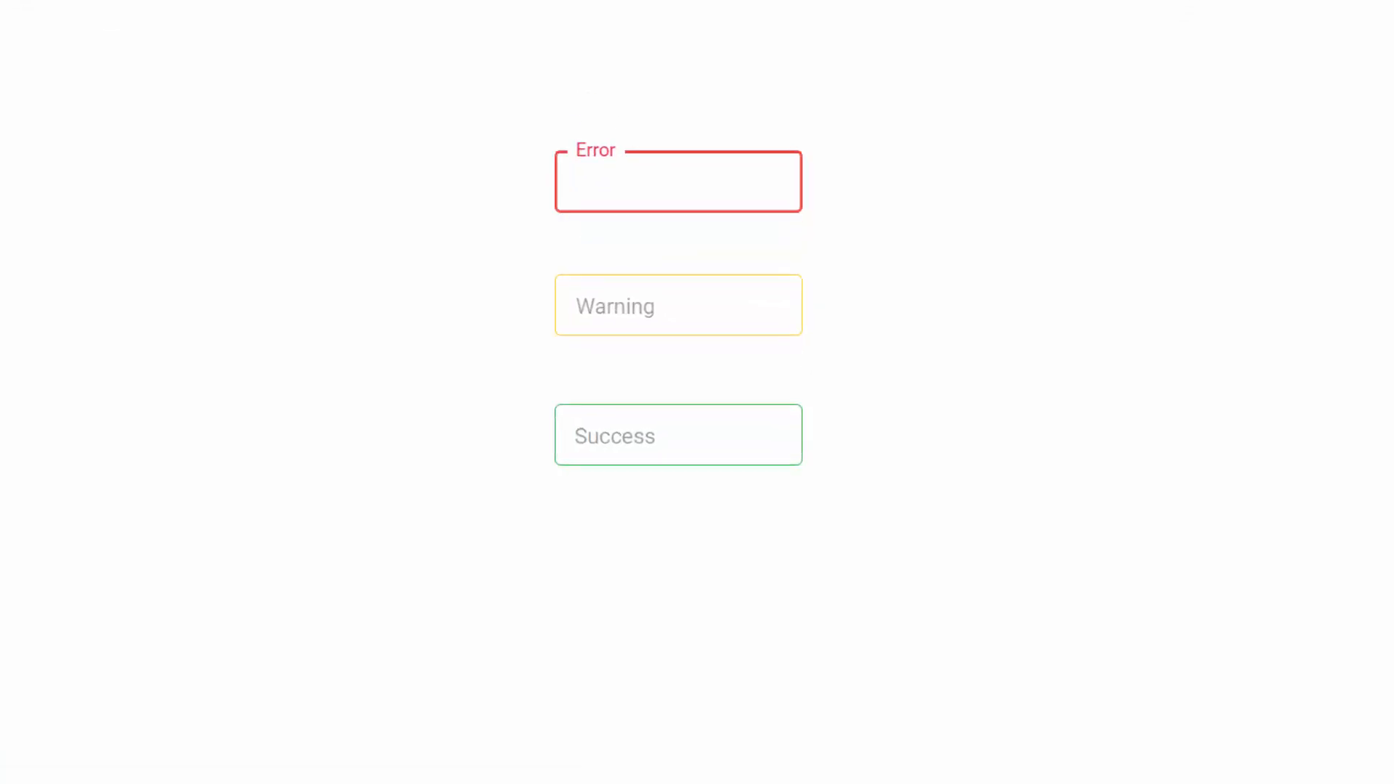
Enter Syncfusion into the Error, Warning and Success textboxes in the browser to compare label floating.
{"action": "type", "text": "Syncfusion"}
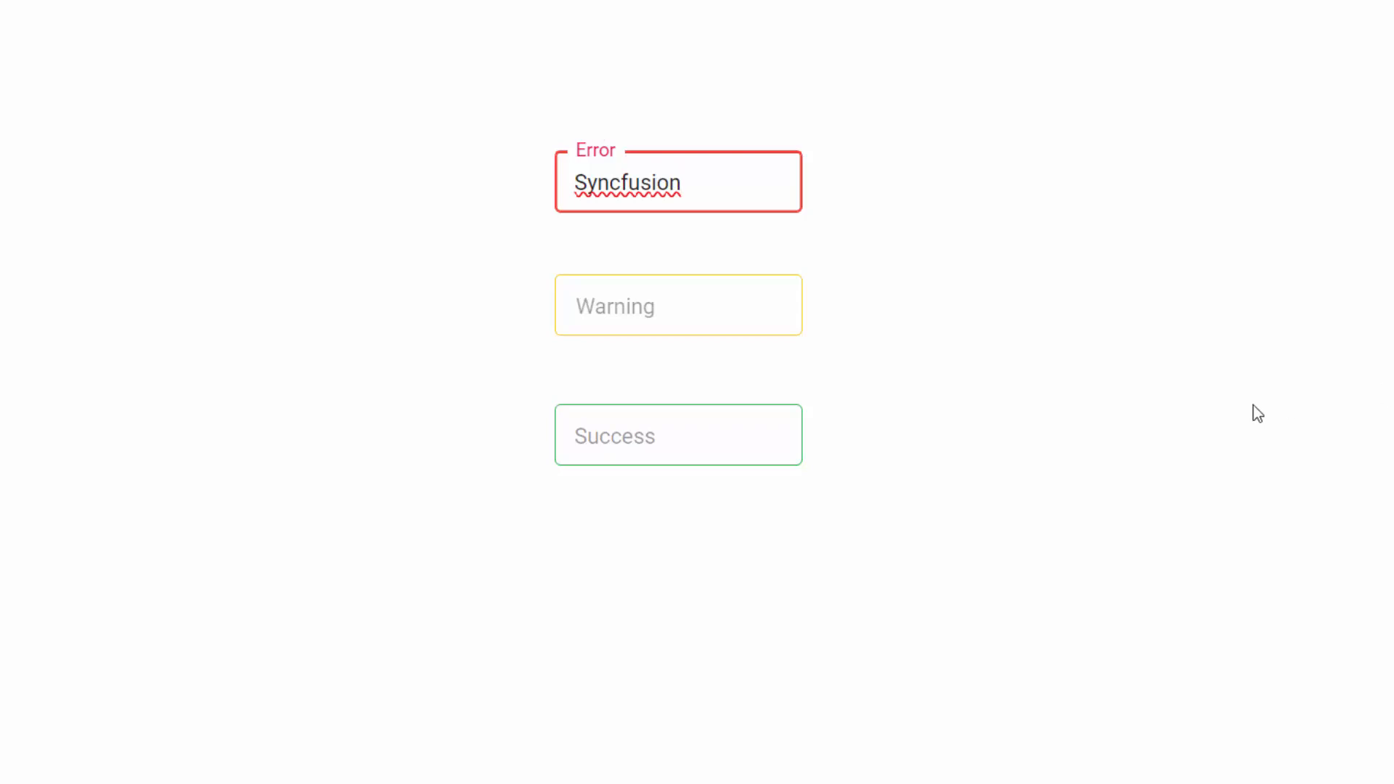
{"action": "type", "text": "S"}
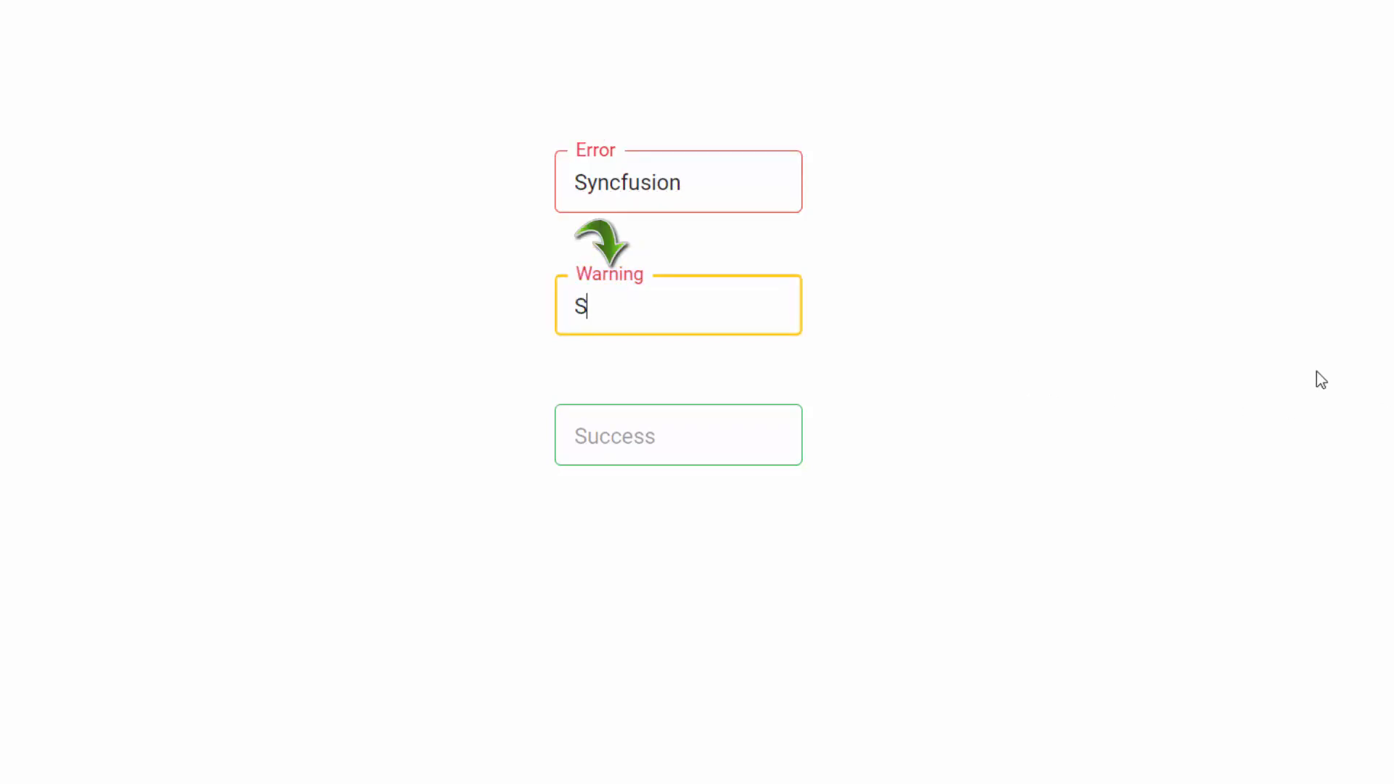
{"action": "type", "text": "yncfusion"}
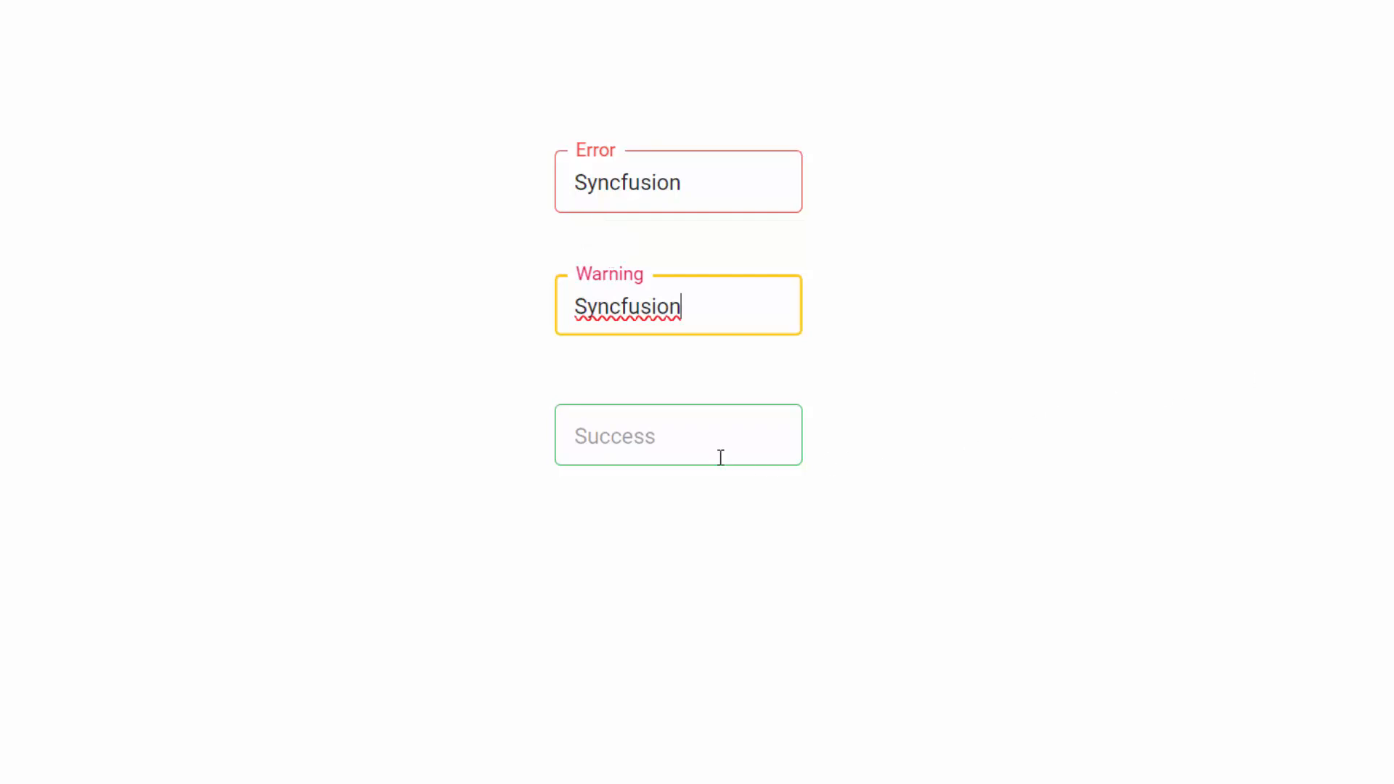
{"action": "type", "text": "S"}
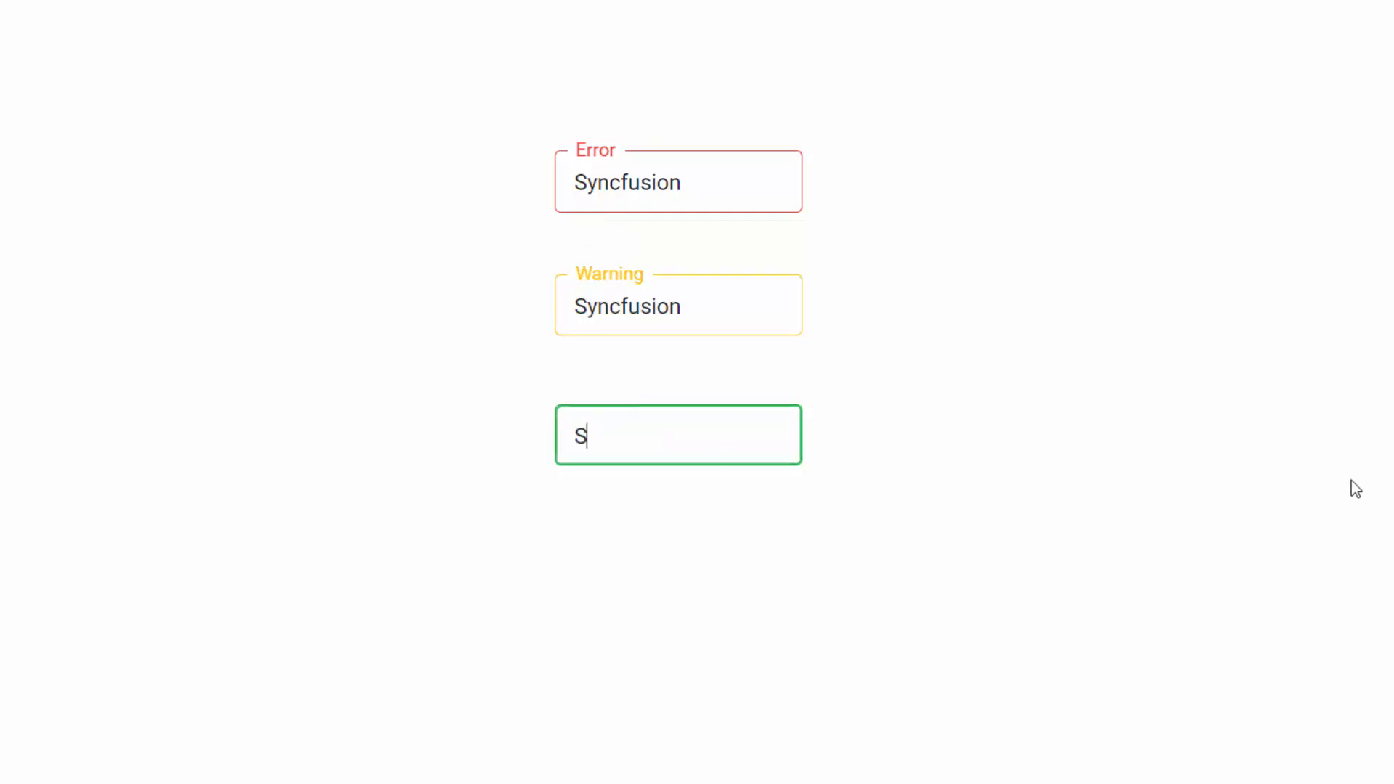
{"action": "type", "text": "yncfusion"}
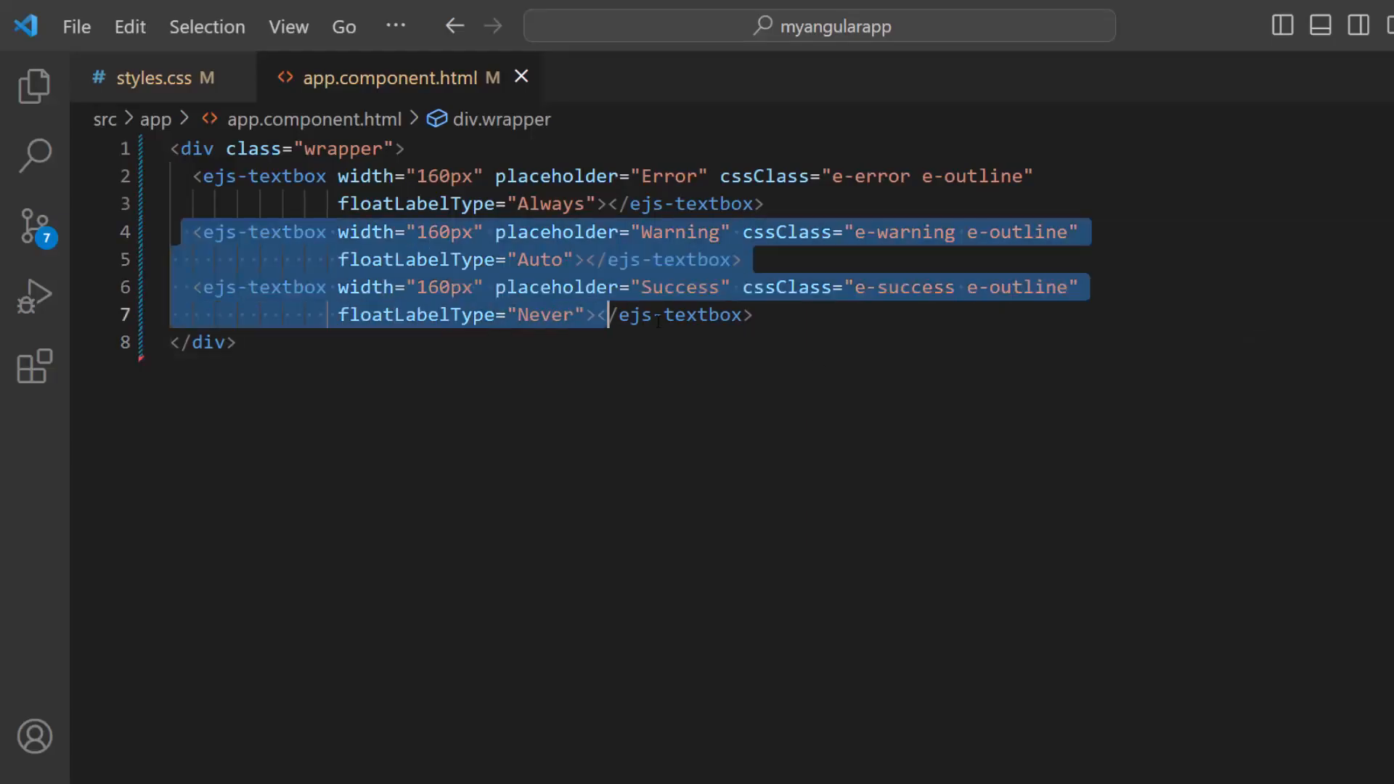
Delete the extra textboxes and give the remaining 160px textbox readOnly="true" and value="Robert".
{"action": "key", "text": "Delete"}
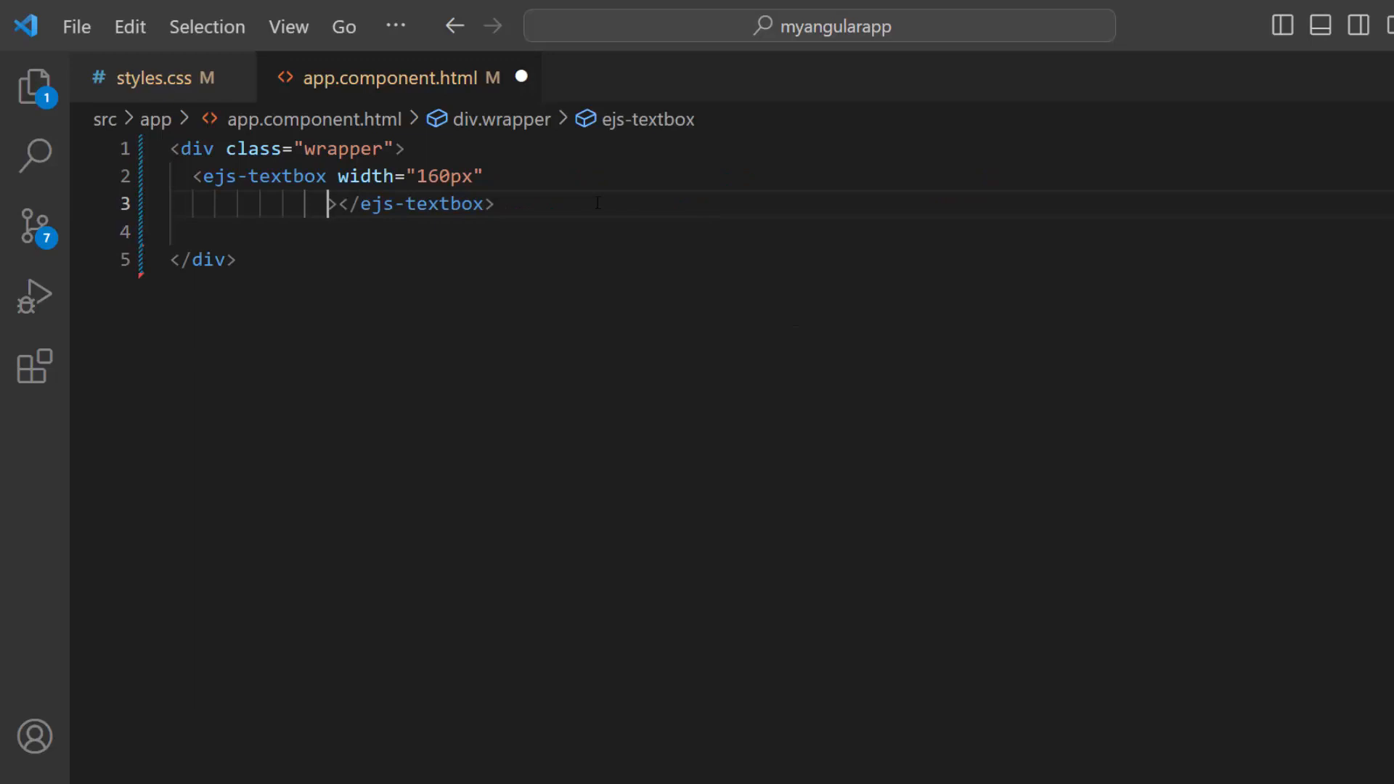
{"action": "type", "text": "readOnly="}
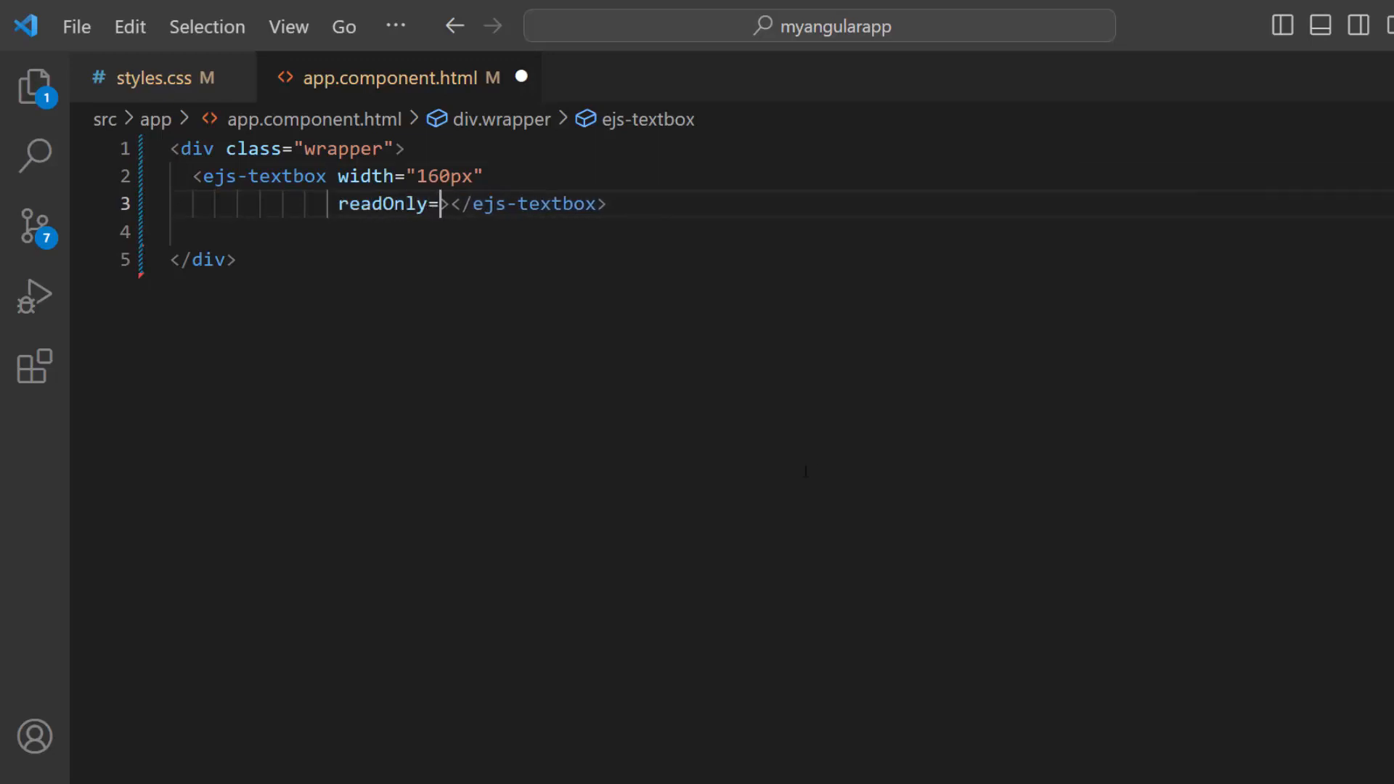
{"action": "type", "text": "\"true\""}
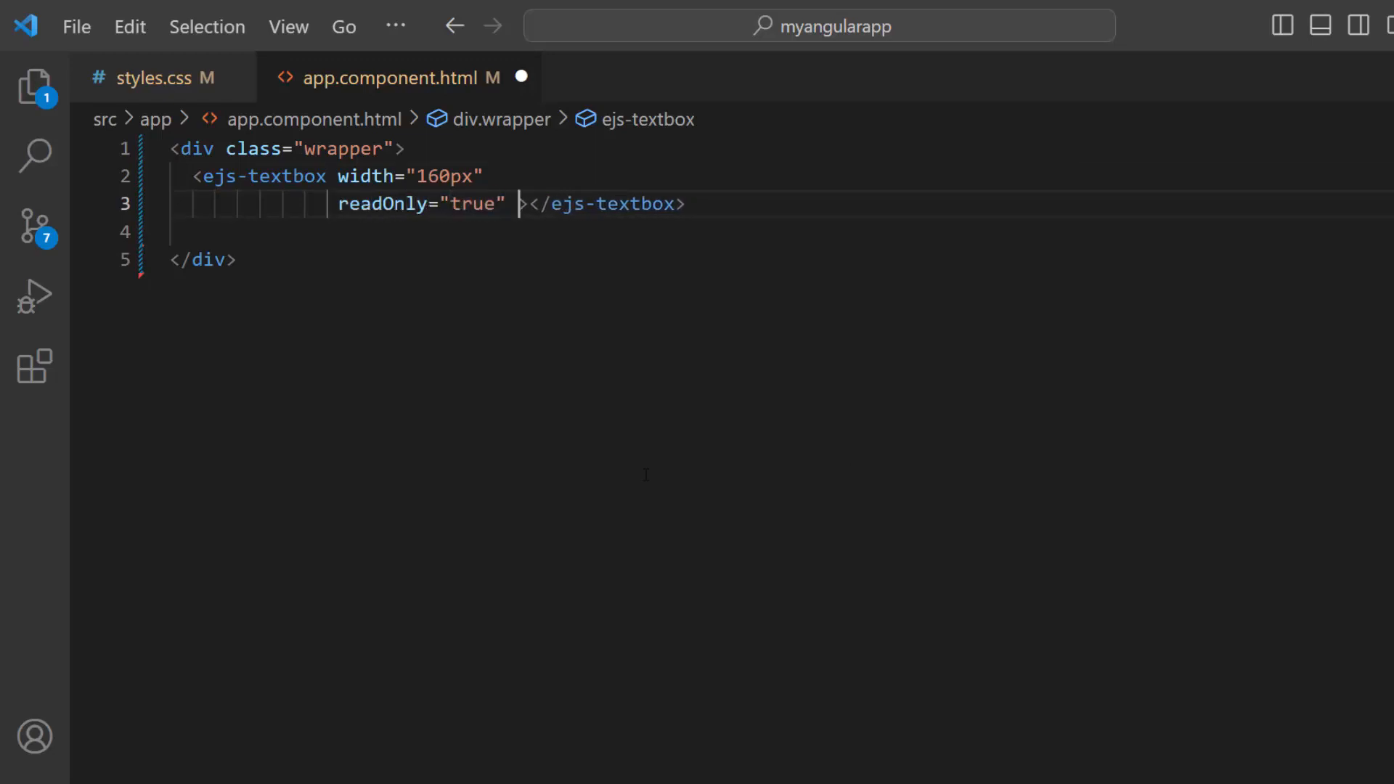
{"action": "type", "text": "value=\"Rob"}
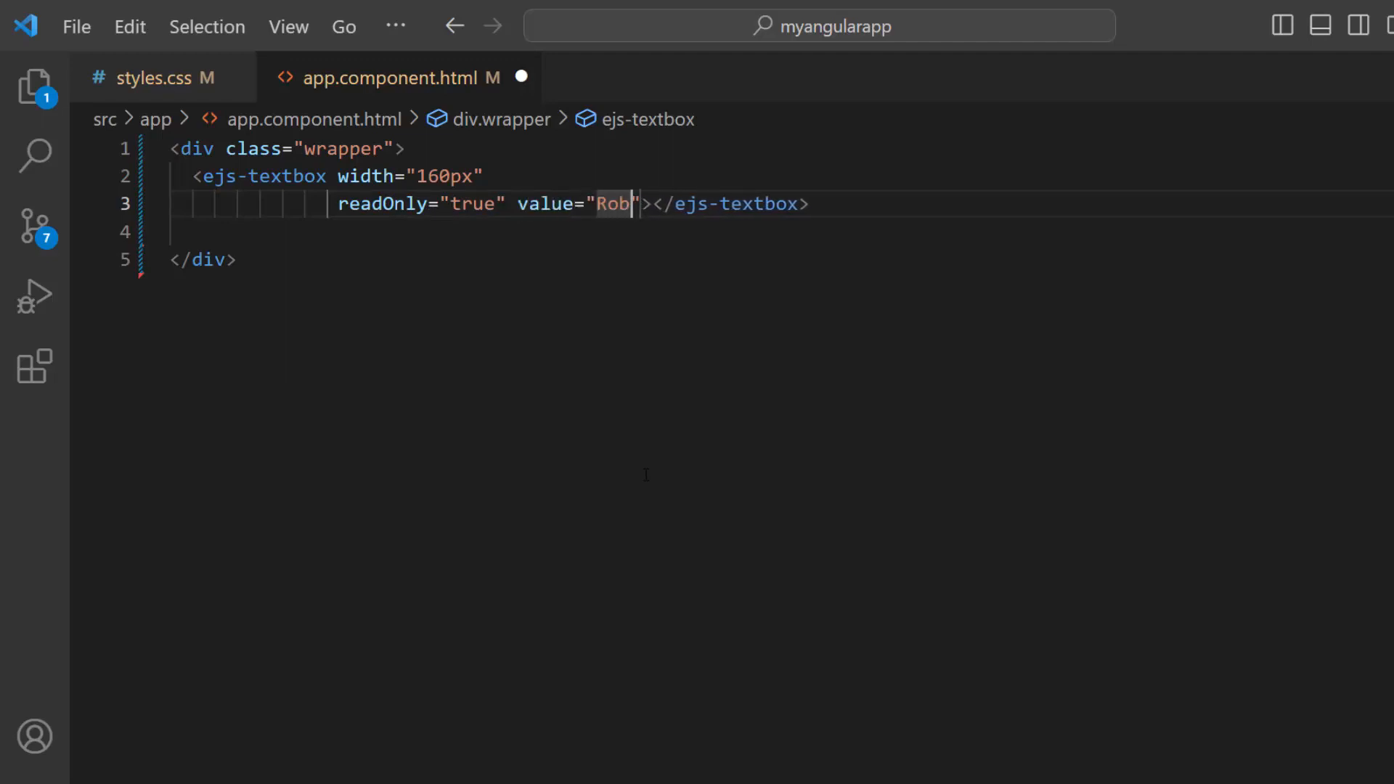
{"action": "type", "text": "ert"}
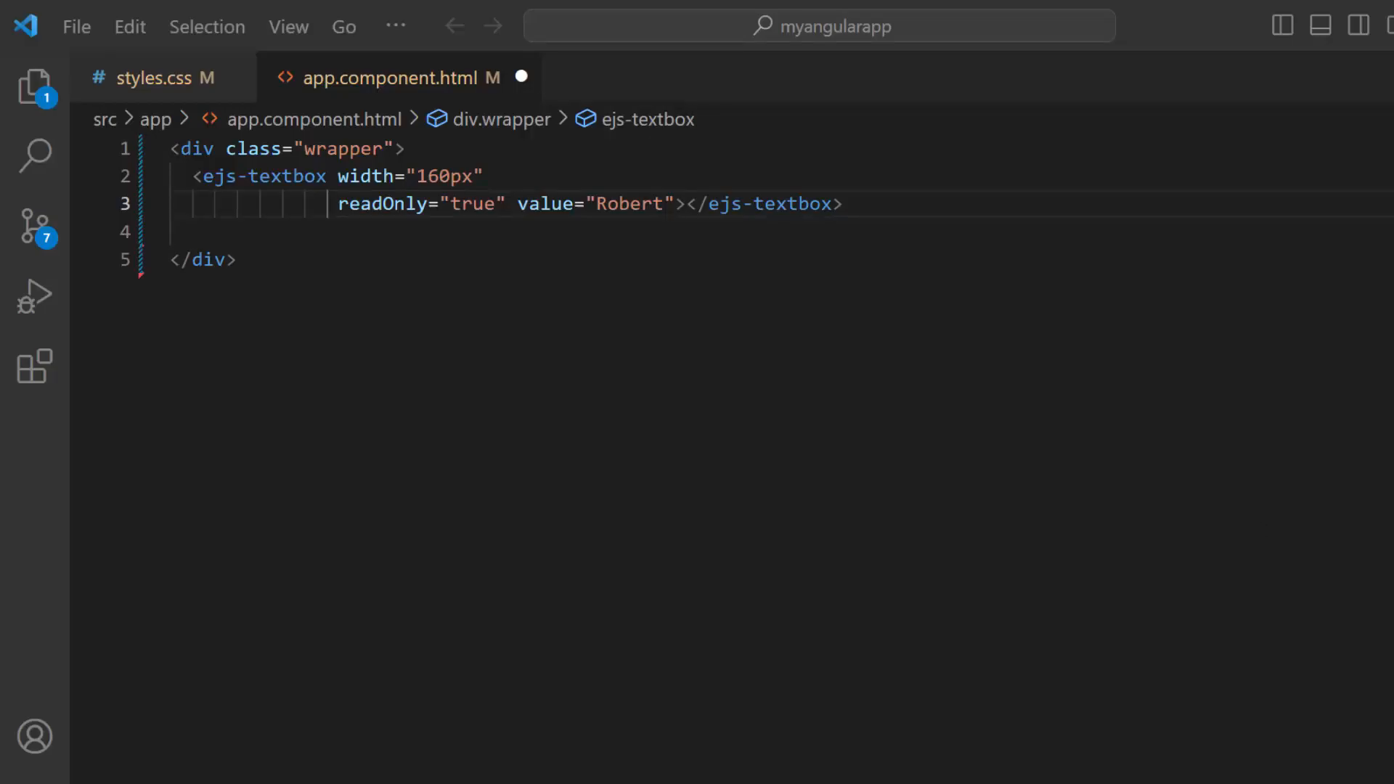
Add [enabled]="false" after value="Robert" so the textbox renders disabled.
{"action": "left_click", "coordinate": [677, 204]}
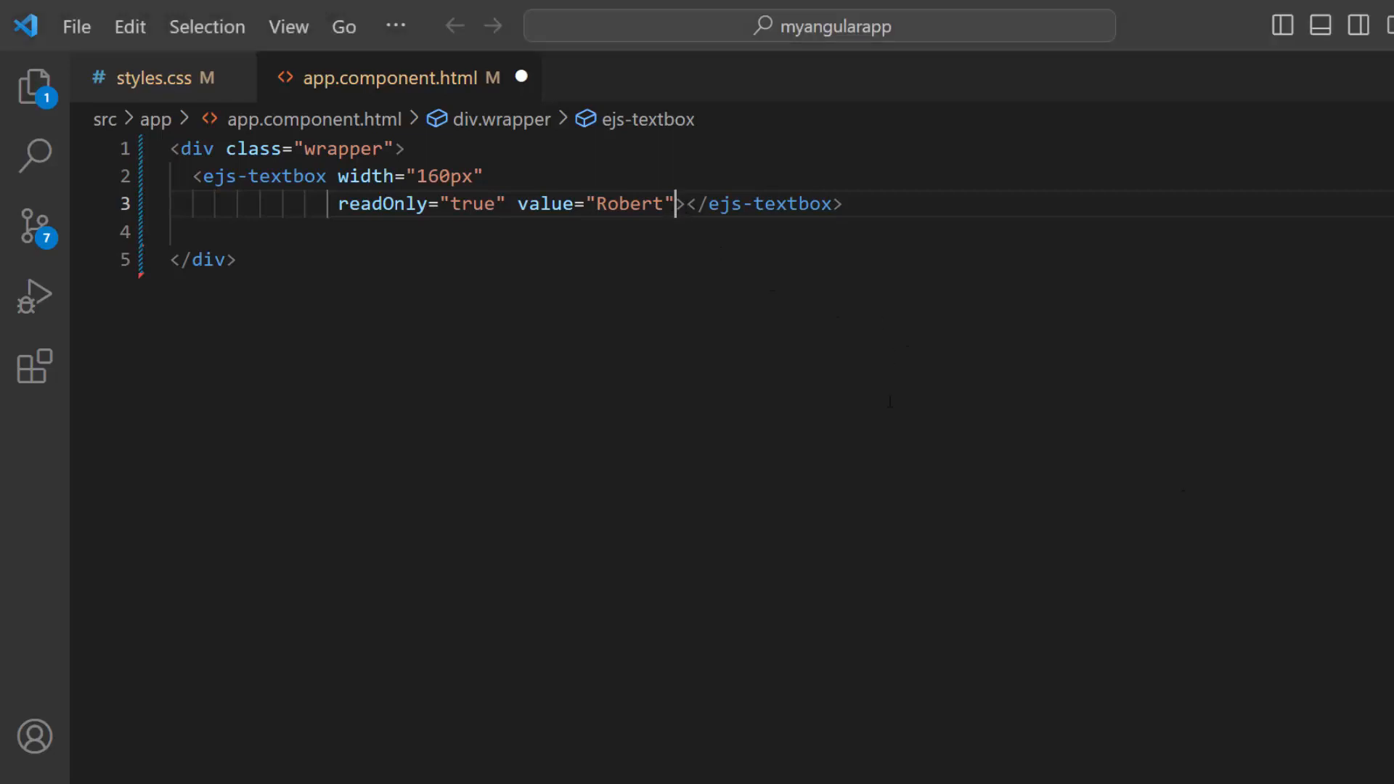
{"action": "type", "text": "[enab"}
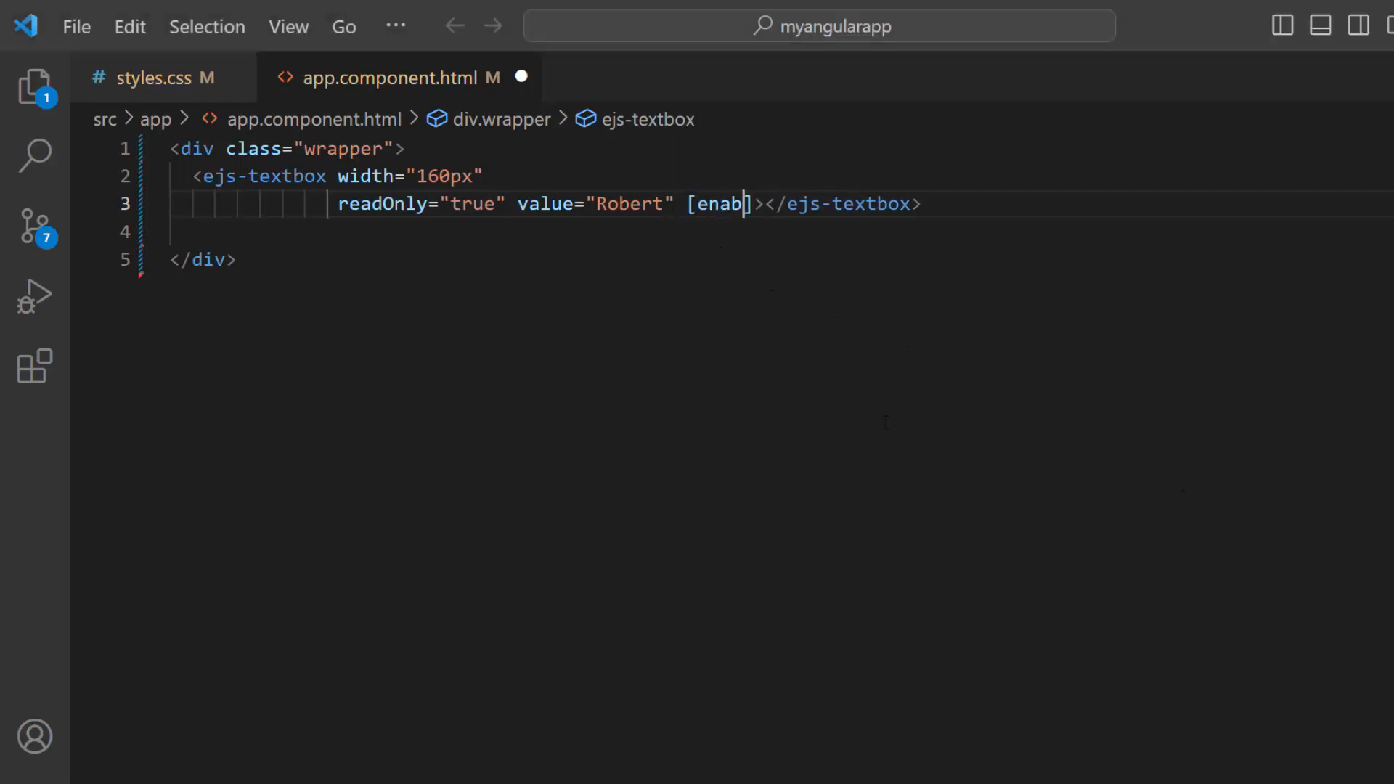
{"action": "type", "text": "led]=\"fal"}
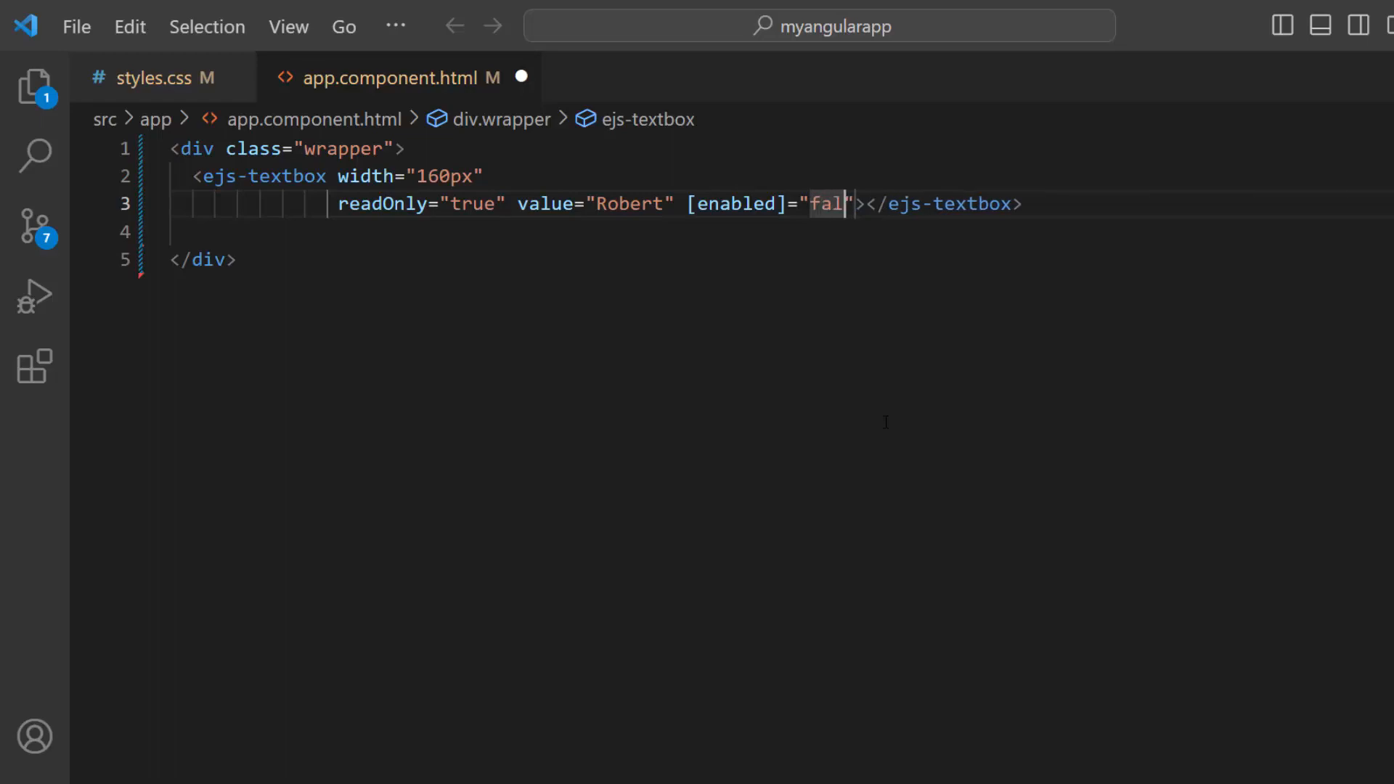
{"action": "type", "text": "se"}
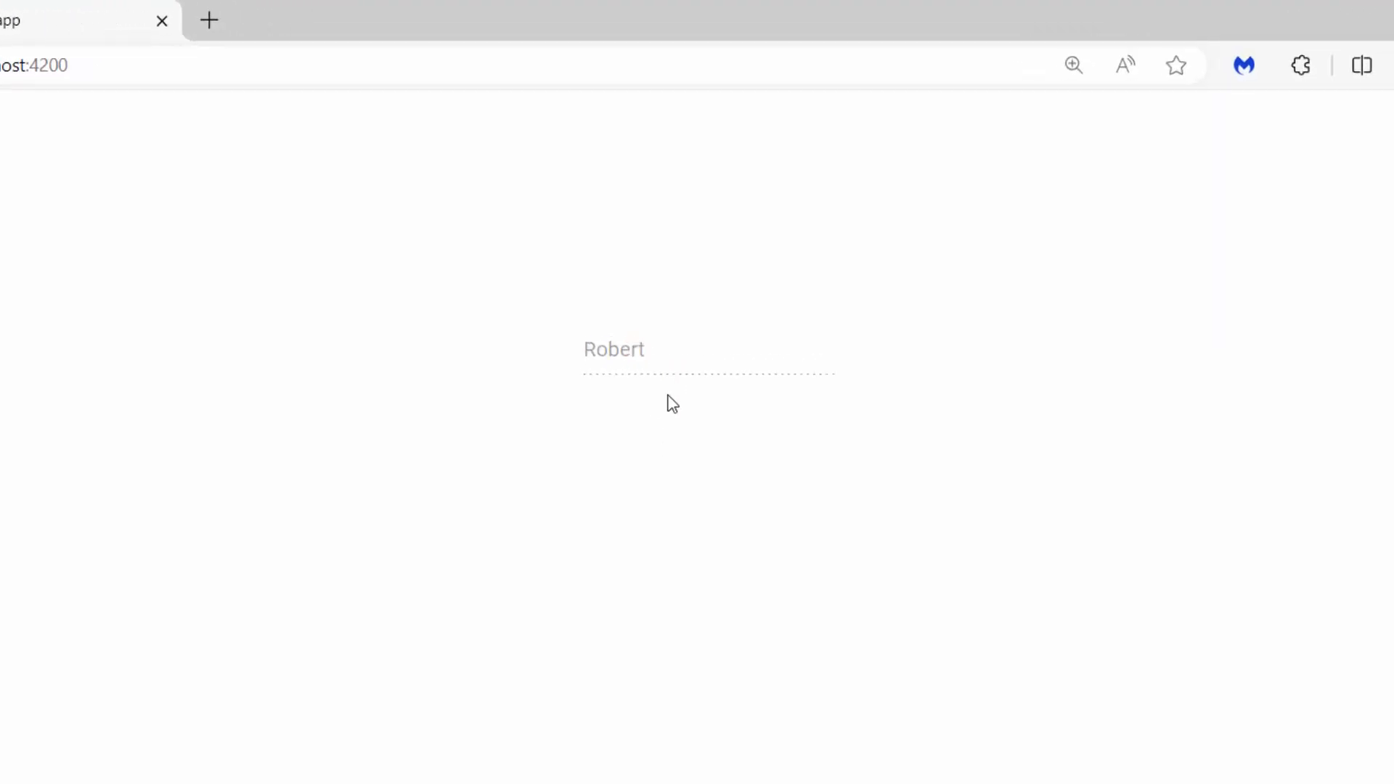
{"action": "mouse_move", "coordinate": [674, 569]}
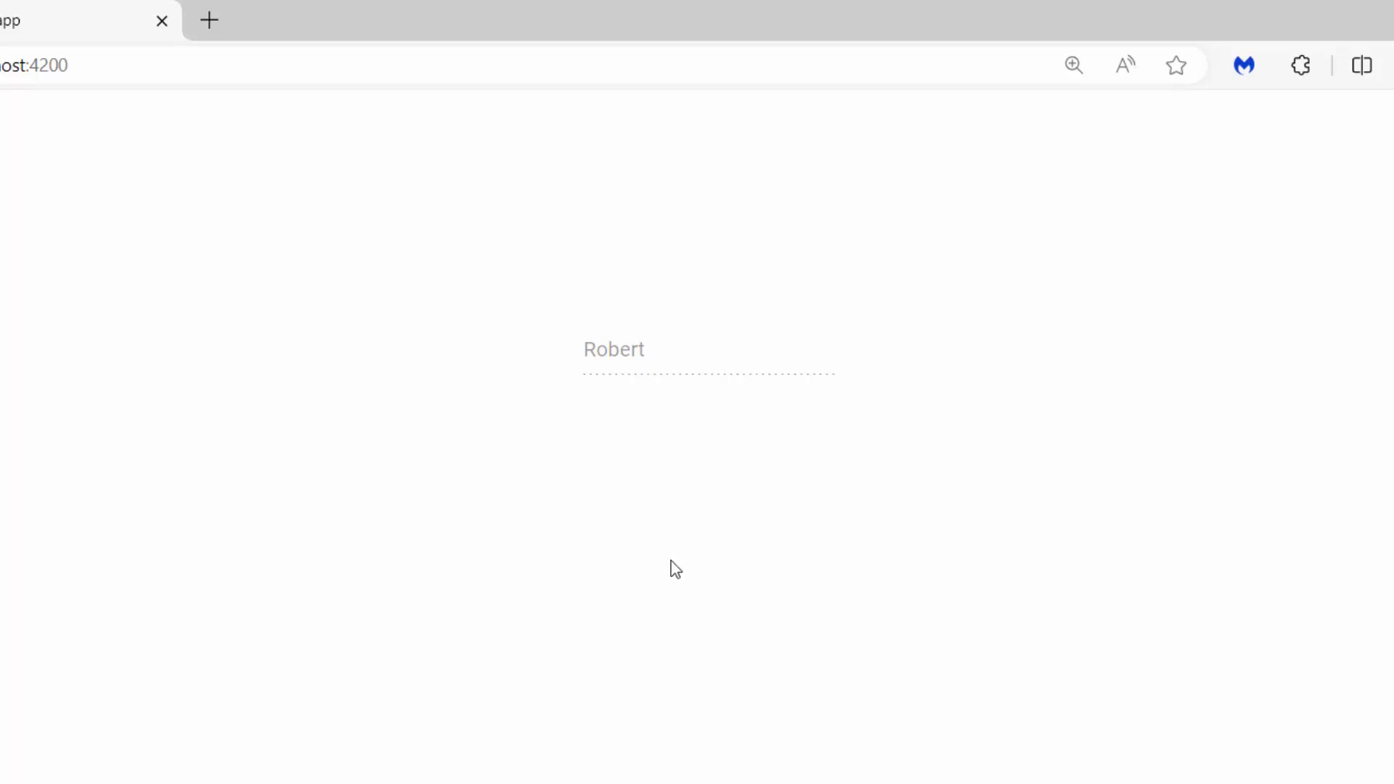